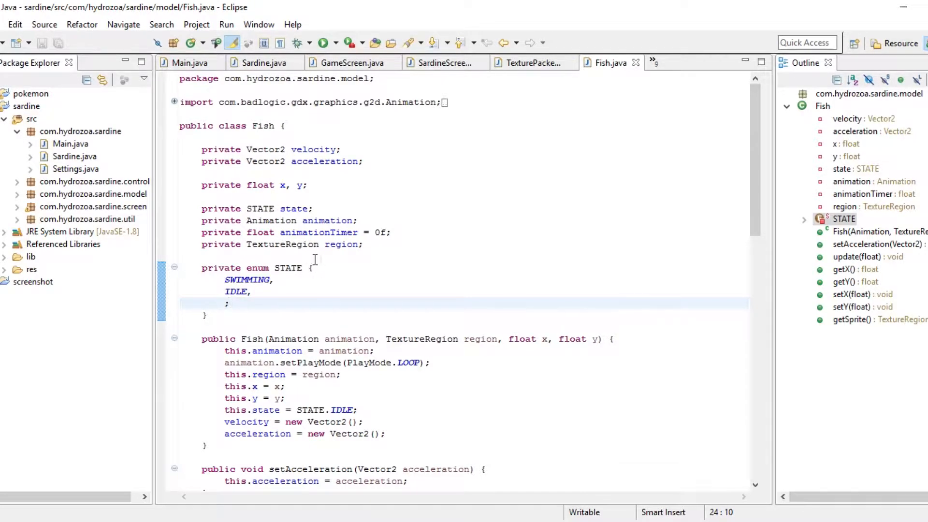
Look over Fish.java's STATE enum (SWIMMING, IDLE) and the region field.
left_click(229, 303)
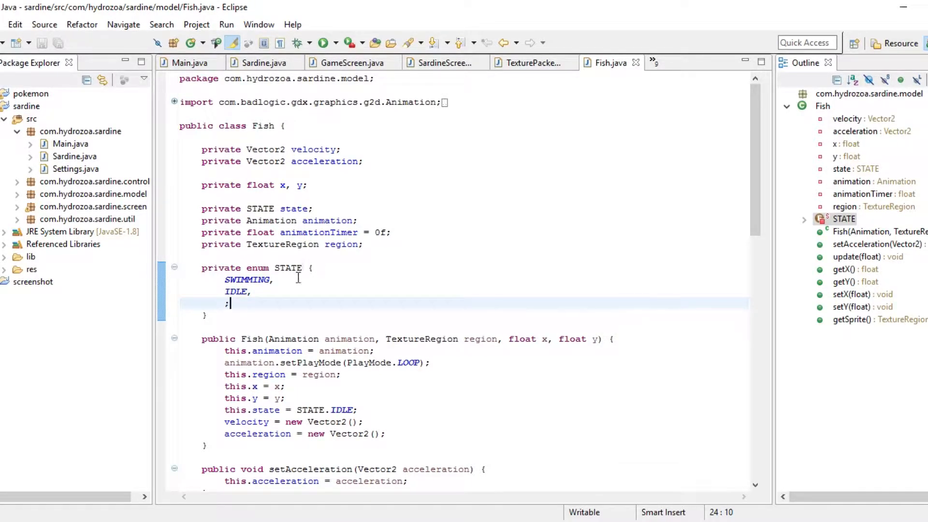
mouse_move(290, 268)
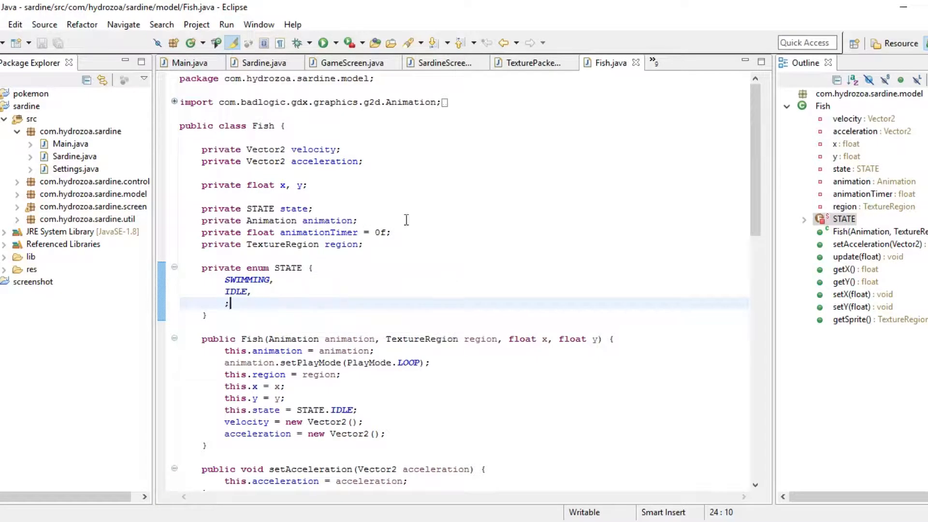
left_click(363, 243)
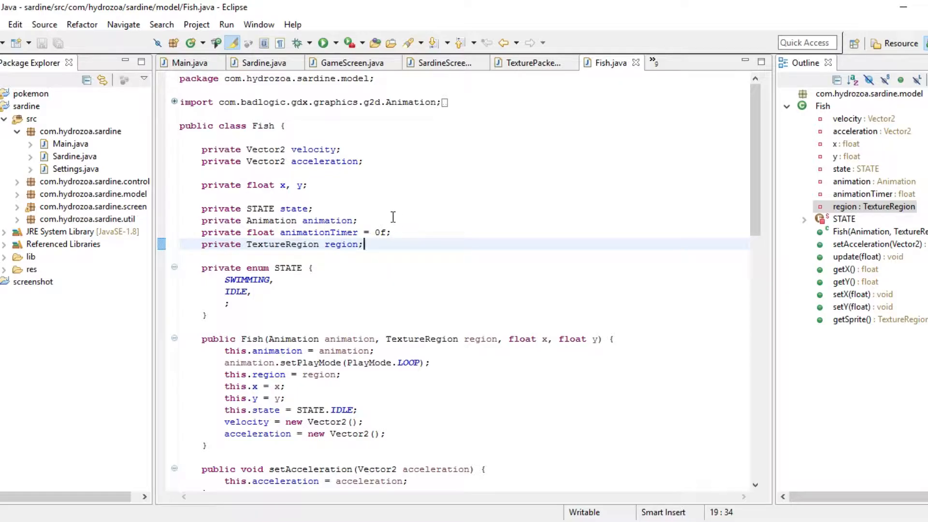
mouse_move(377, 226)
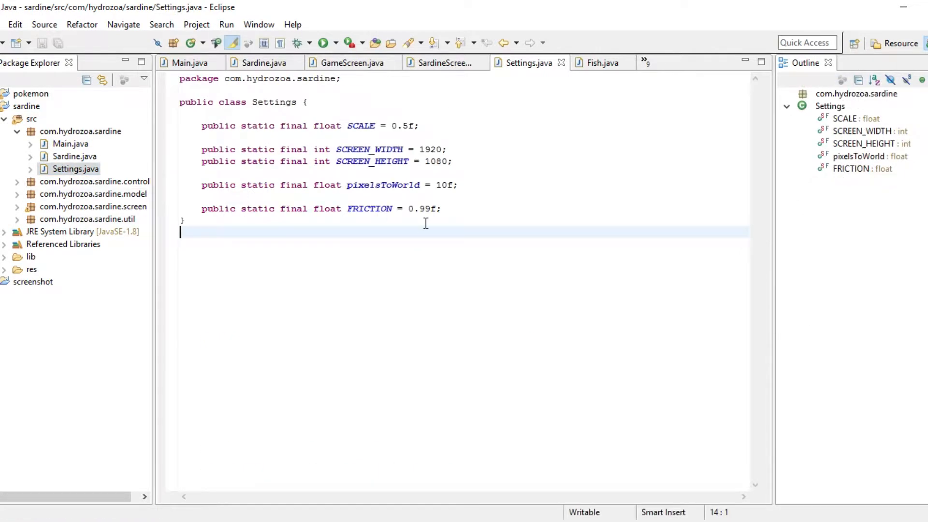
Delete the SCALE constant from Settings and open Main.java to see its broken uses.
left_click(441, 209)
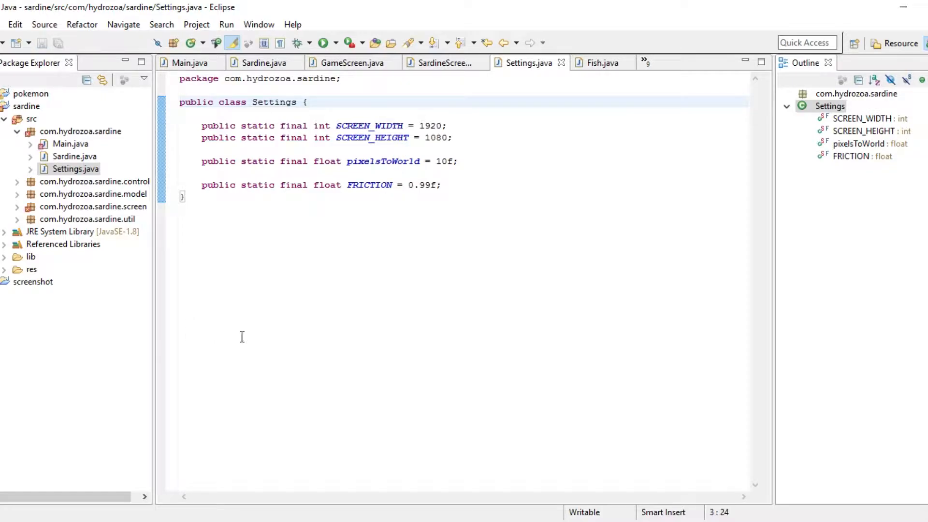
left_click(190, 63)
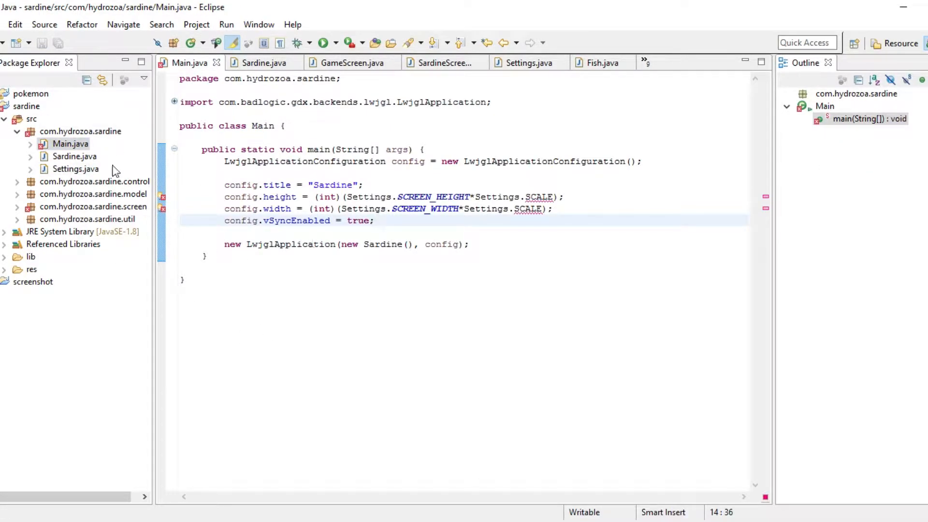
Halve SCREEN_WIDTH to 960 and SCREEN_HEIGHT to 540 in Settings, checking with Calculator.
left_click(526, 63)
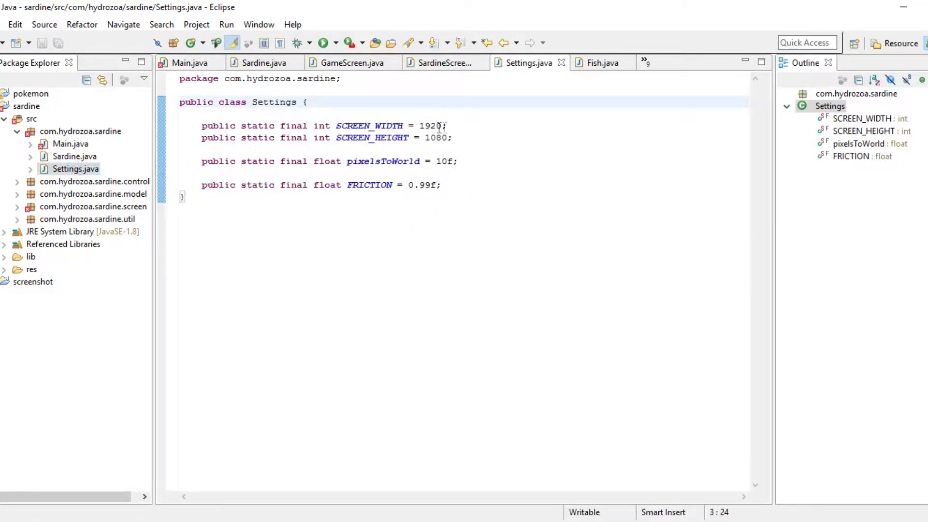
double_click(438, 137)
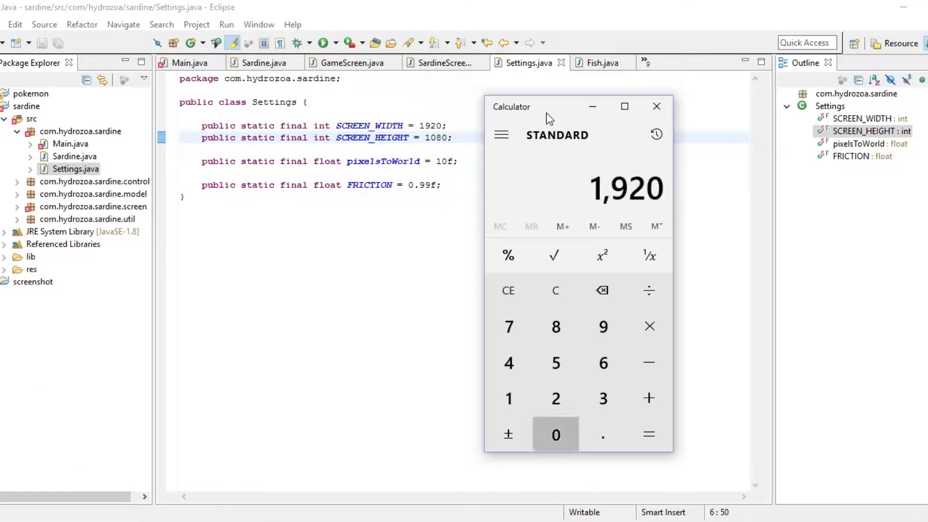
left_click(555, 399)
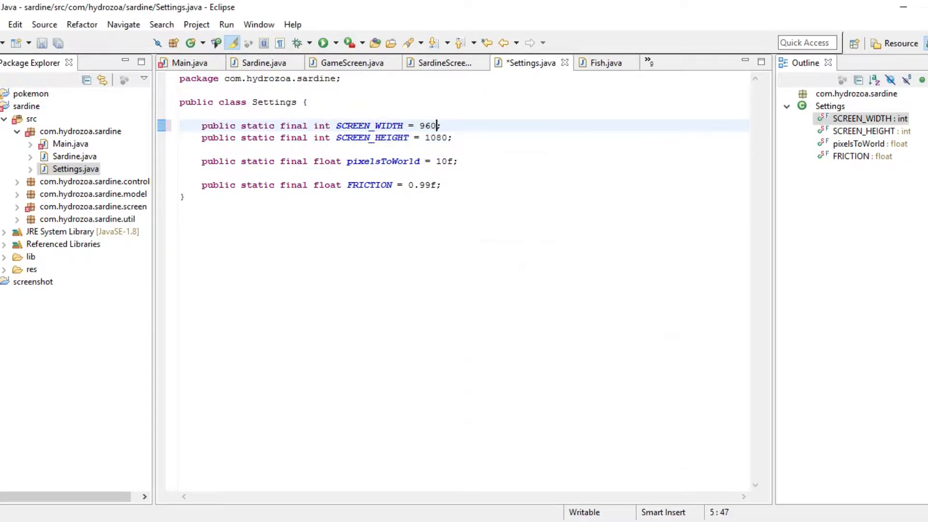
double_click(435, 137)
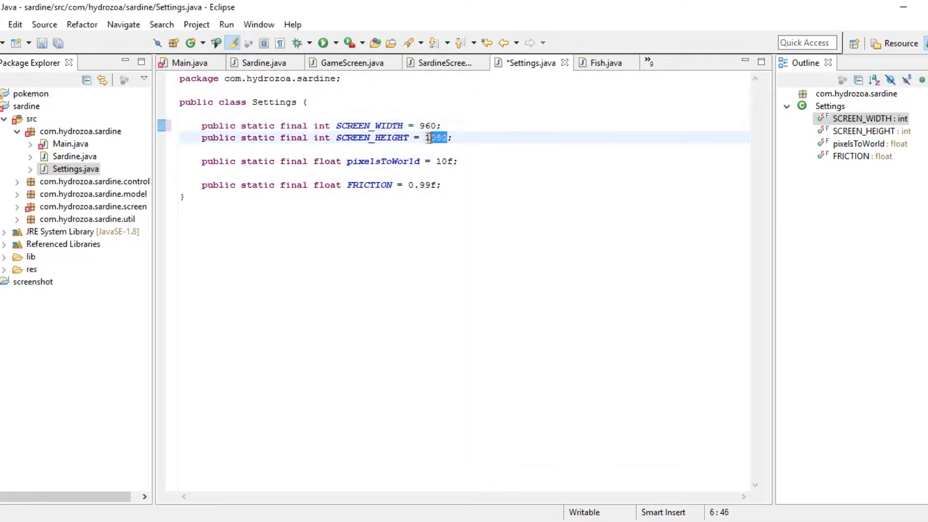
left_click(191, 63)
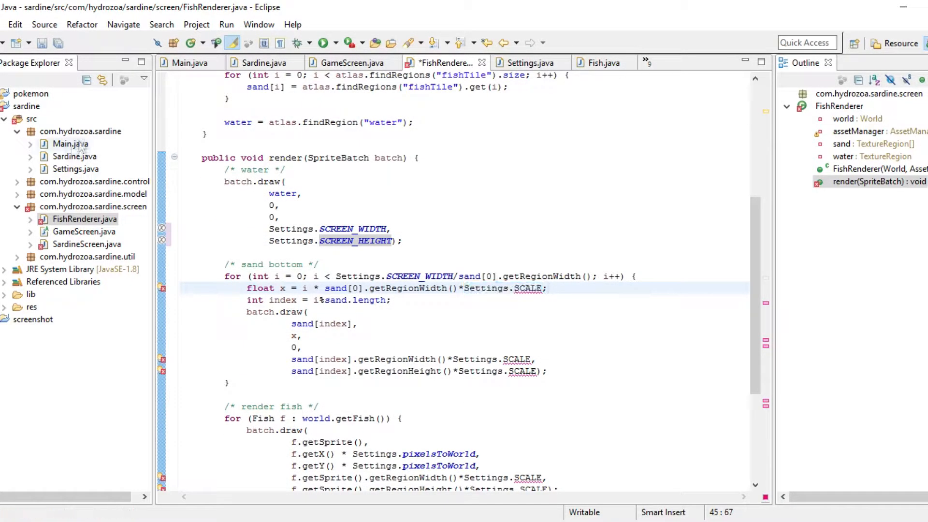
Add 'int TILE_SIZE = 64;' to Settings and rename pixelsToWorld to pixelsPerMeter.
left_click(528, 63)
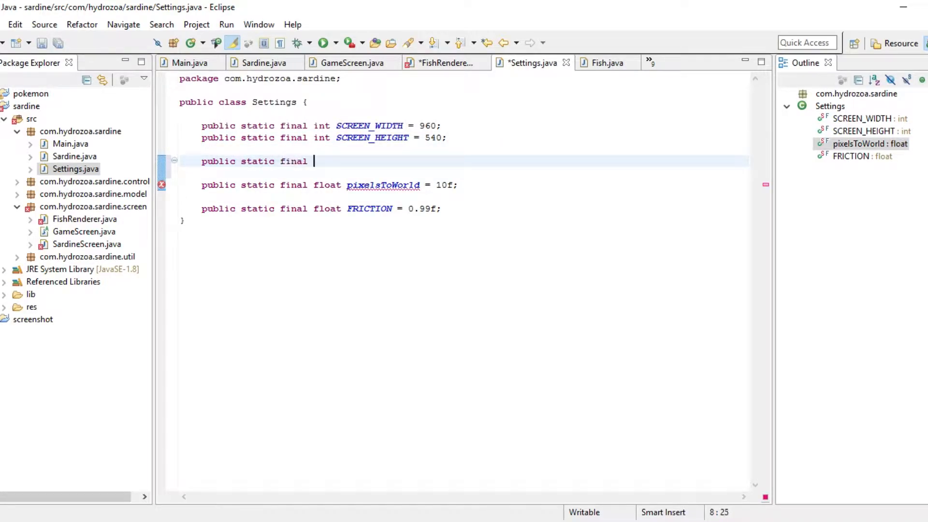
type("int TILE_SIZE = 64;")
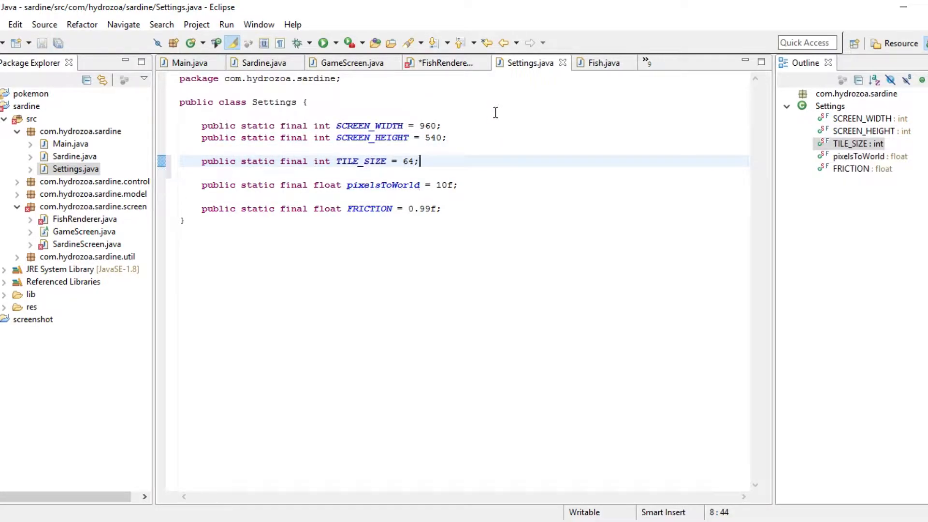
right_click(370, 184)
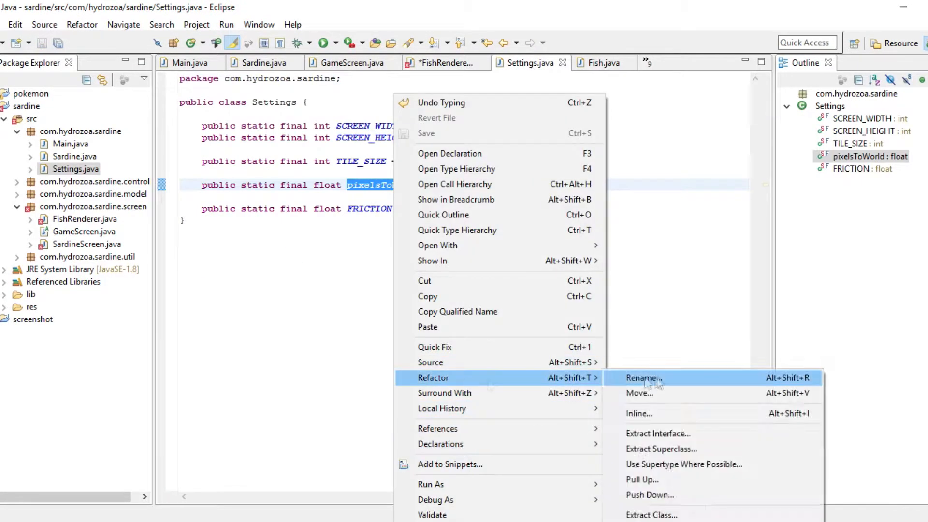
left_click(642, 378)
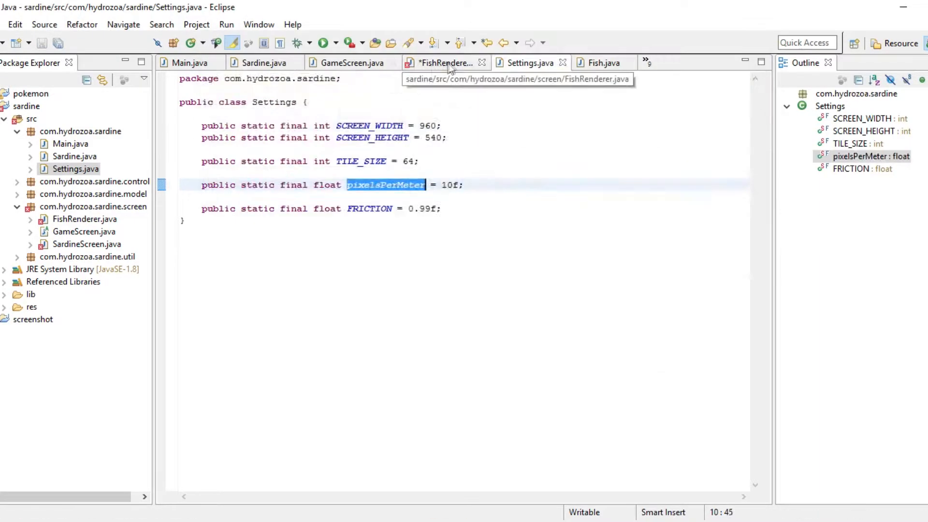
left_click(444, 63)
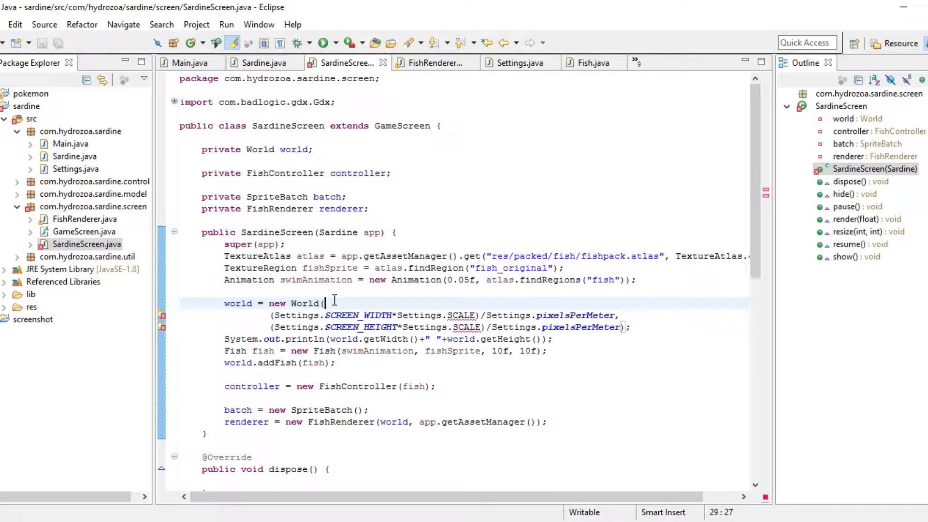
Remove Settings.SCALE from SardineScreen's world width and height expressions.
left_click(553, 339)
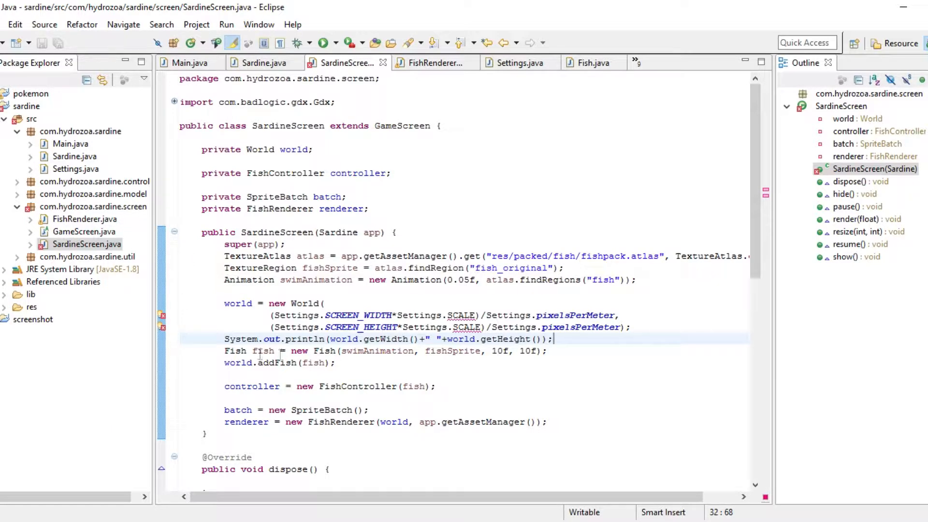
mouse_move(265, 350)
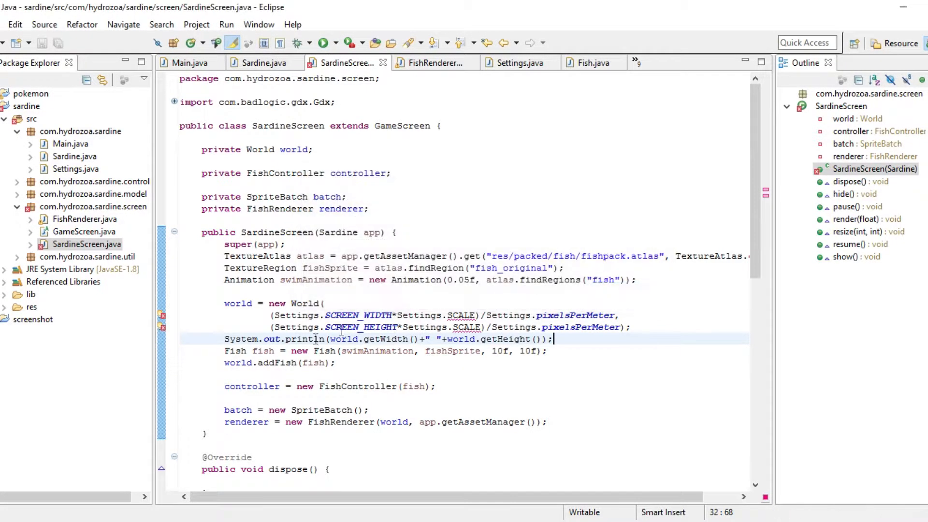
mouse_move(391, 339)
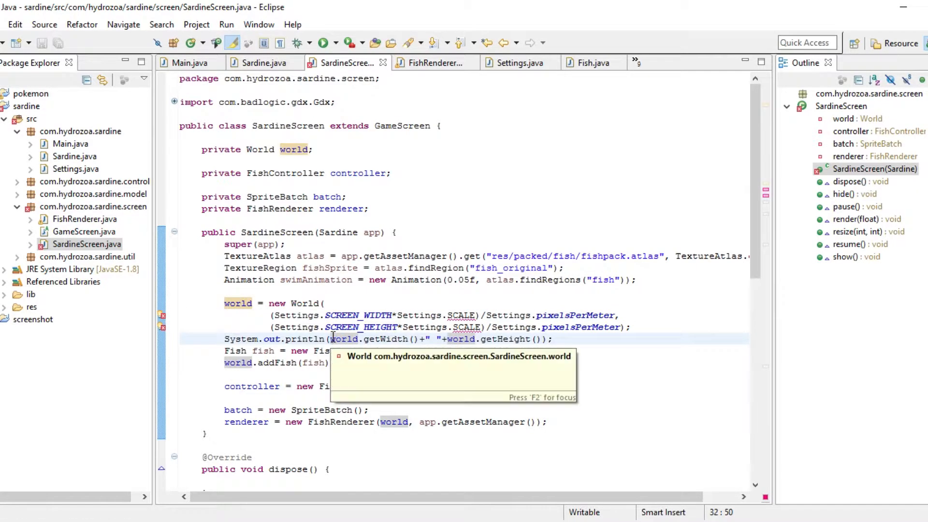
mouse_move(339, 453)
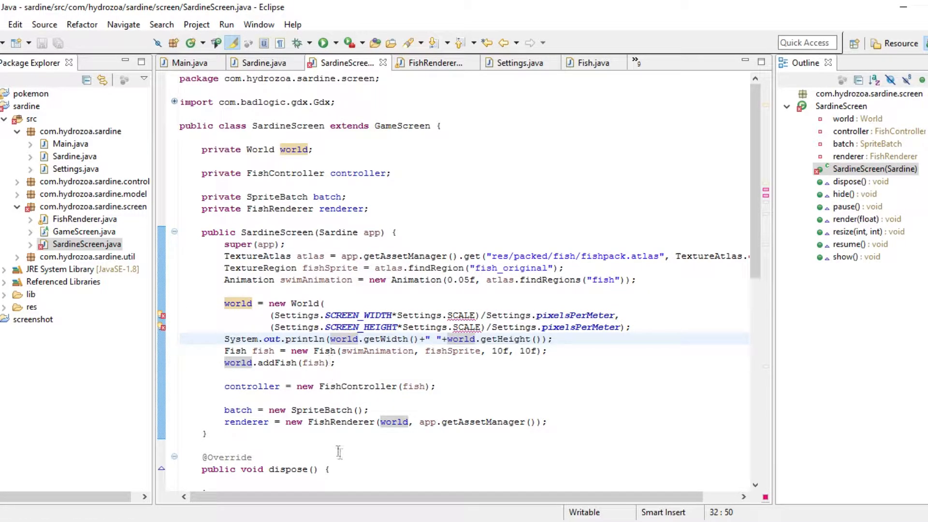
mouse_move(468, 431)
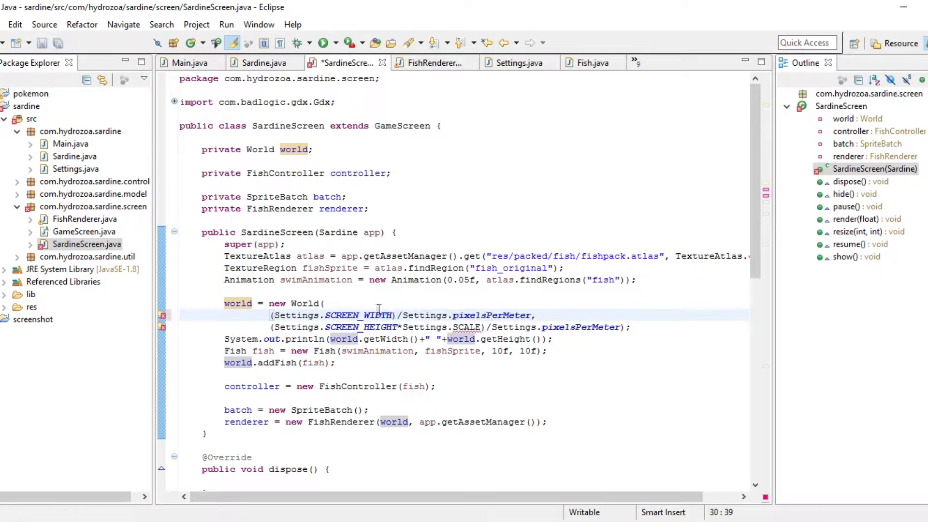
double_click(441, 327)
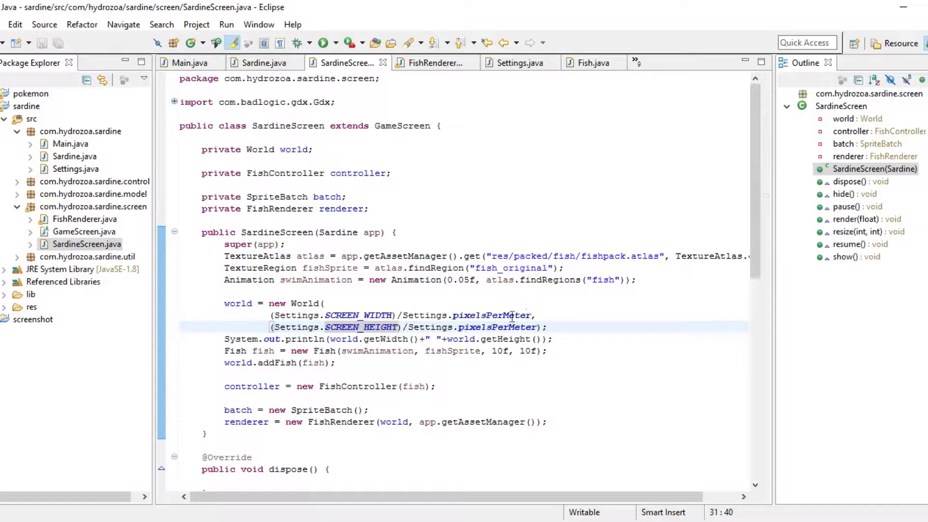
Browse Sardine, SardineScreen and FishRenderer, then return to the world size expression.
left_click(266, 63)
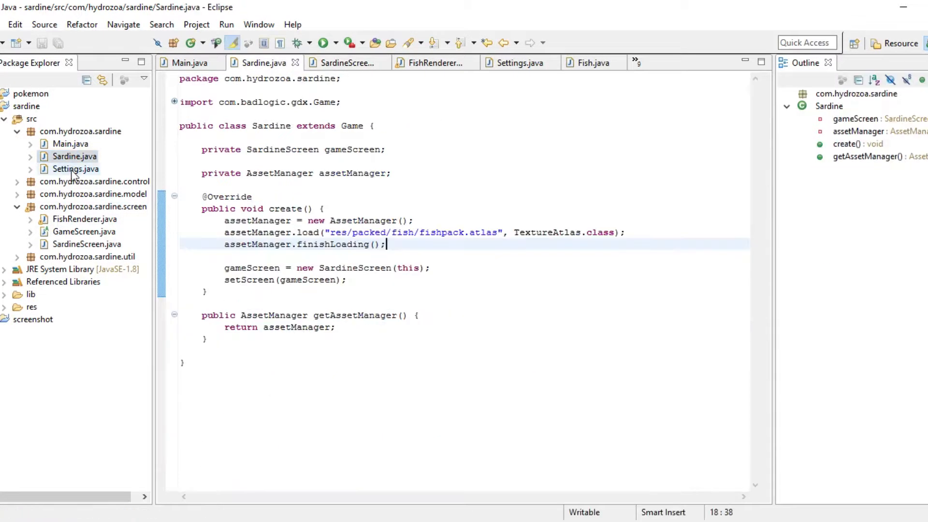
right_click(371, 185)
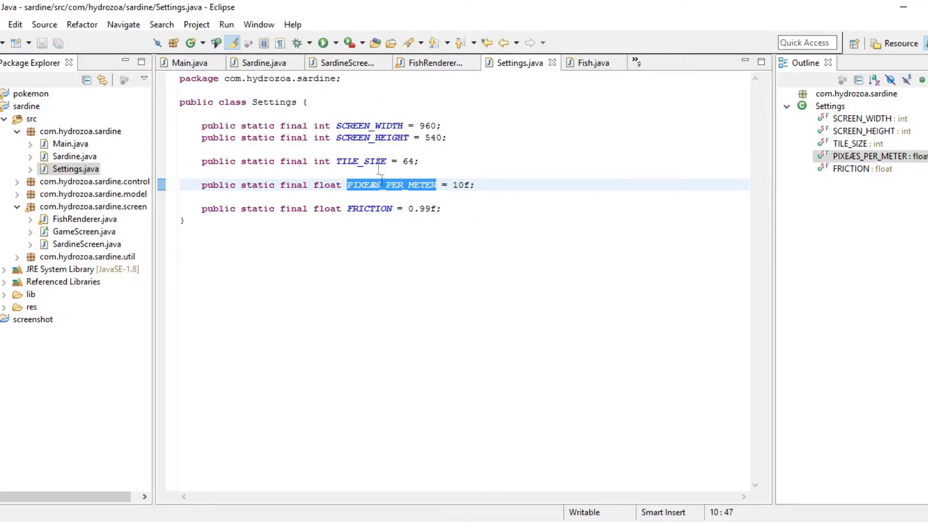
left_click(86, 243)
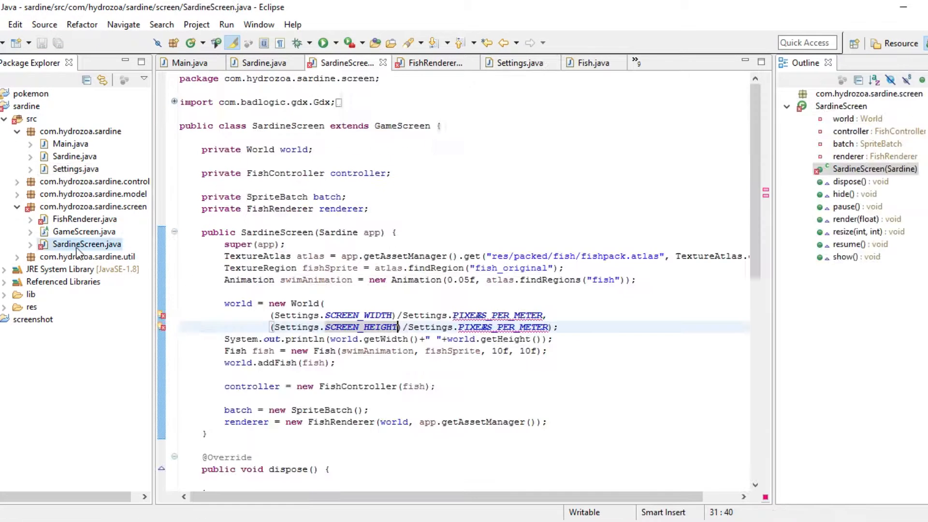
left_click(432, 63)
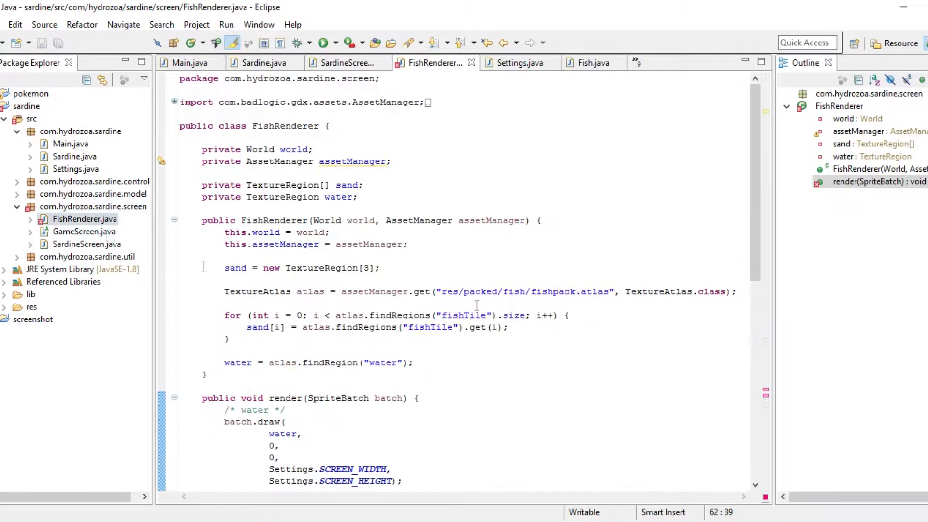
scroll("down", 3)
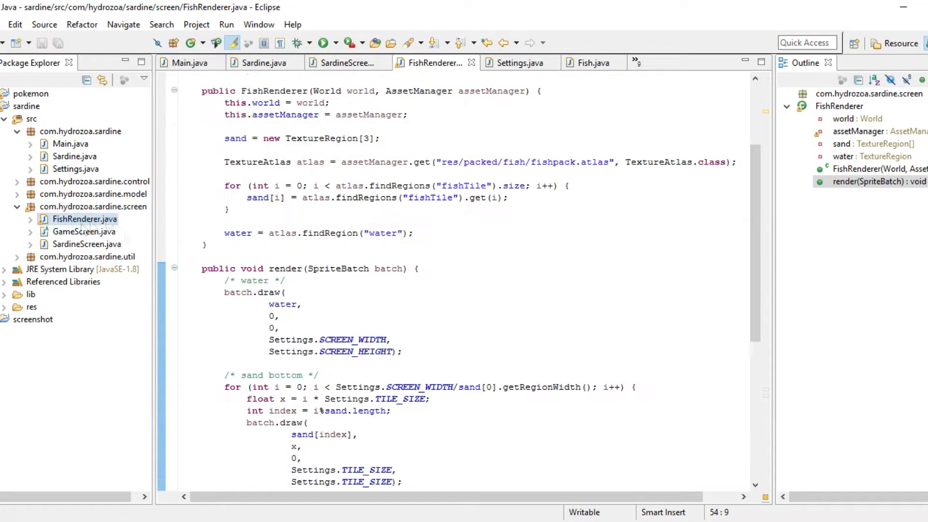
left_click(346, 63)
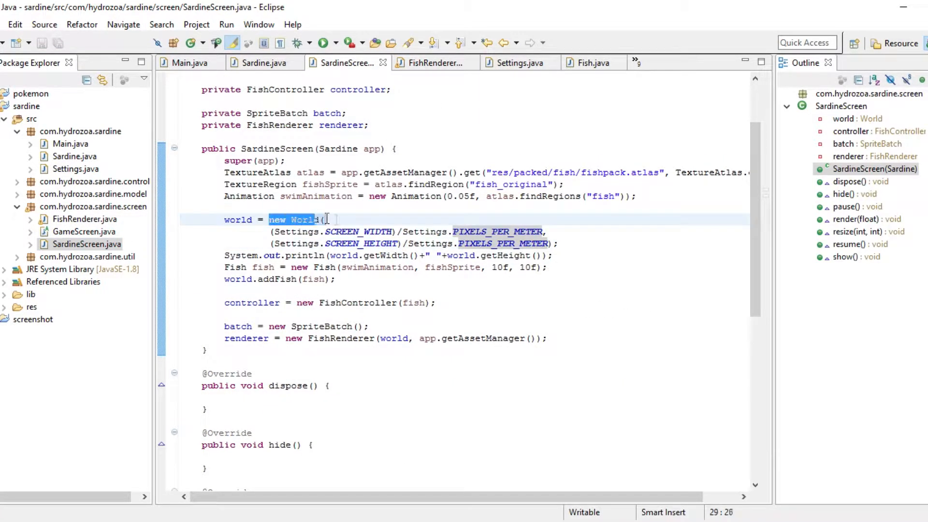
left_click(329, 244)
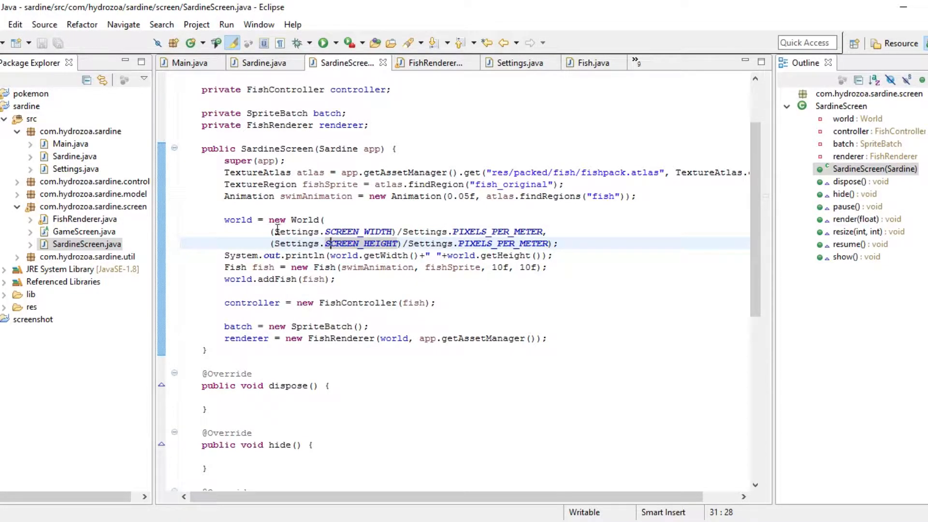
left_click(273, 231)
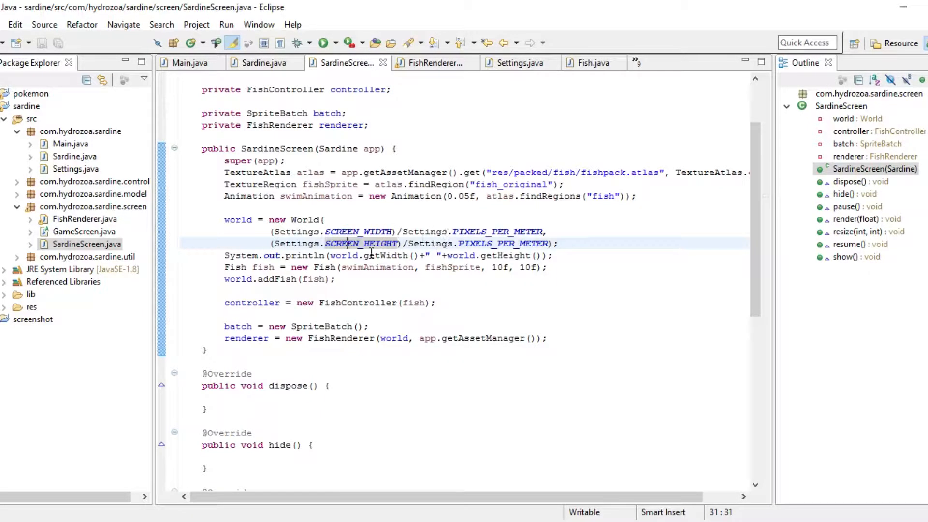
mouse_move(297, 244)
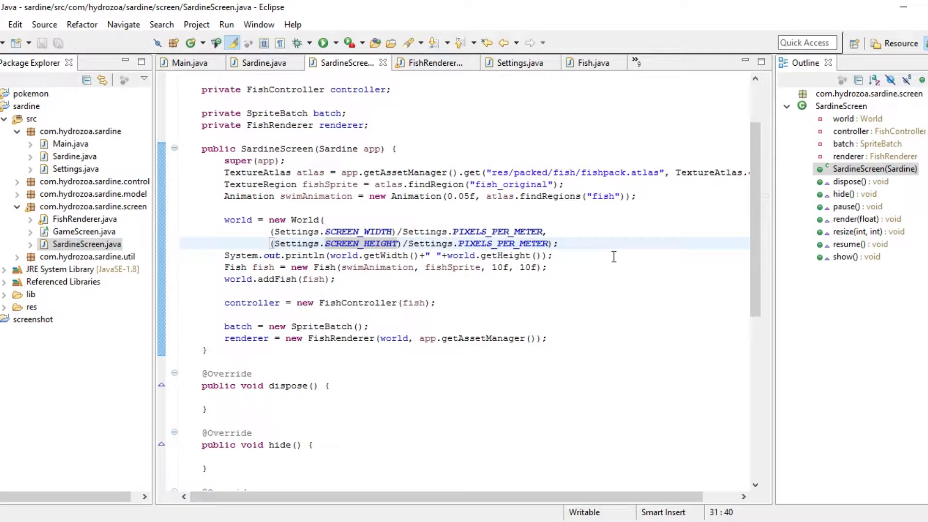
Make the world height SCREEN_HEIGHT-Settings.TILE_SIZE, then locate Fish in the model package.
type("_Set")
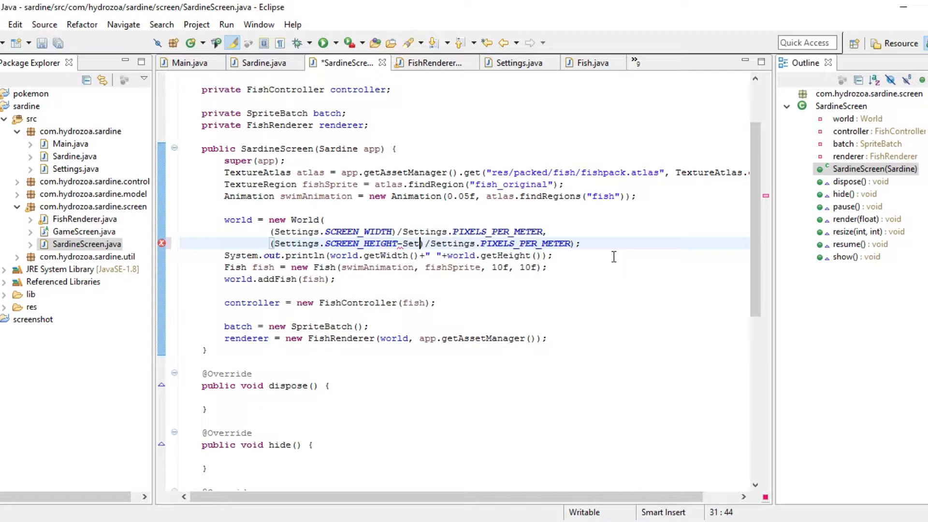
type("tings.TILE_SIZE")
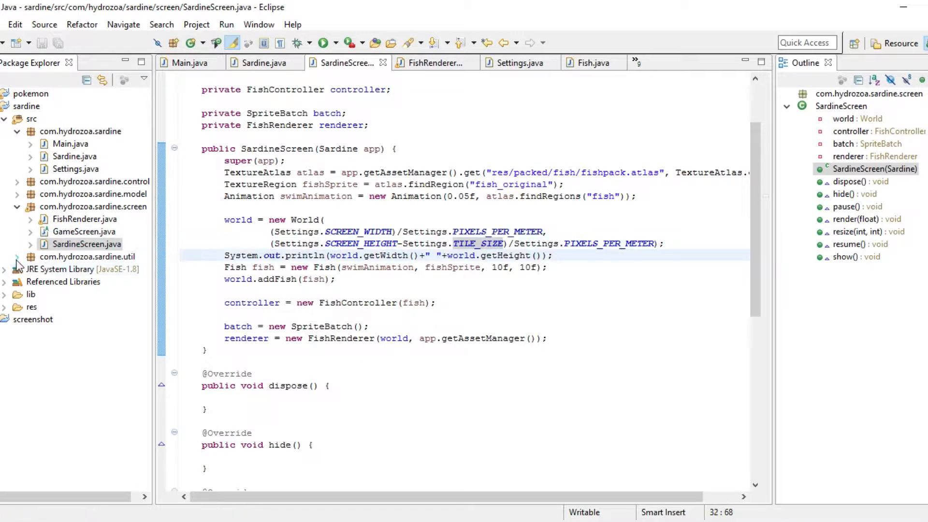
left_click(18, 257)
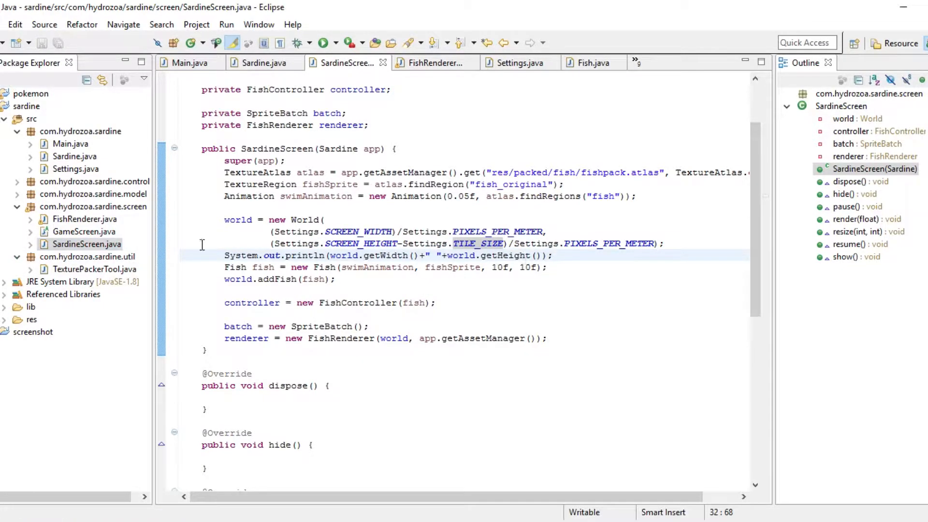
left_click(435, 63)
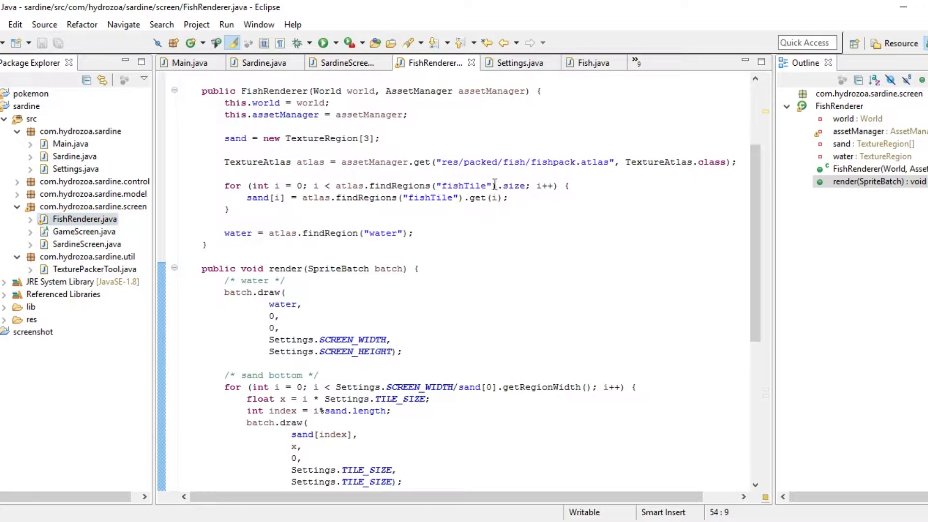
scroll("down", 3)
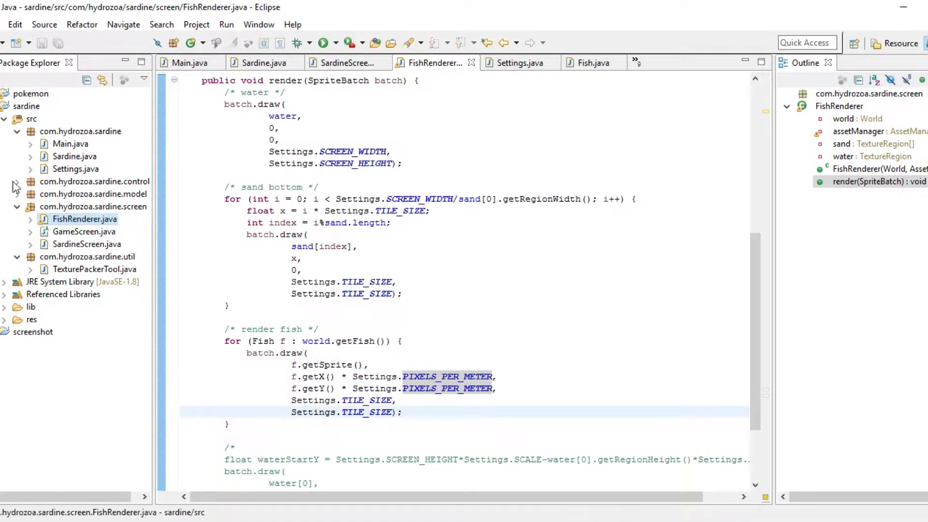
left_click(30, 182)
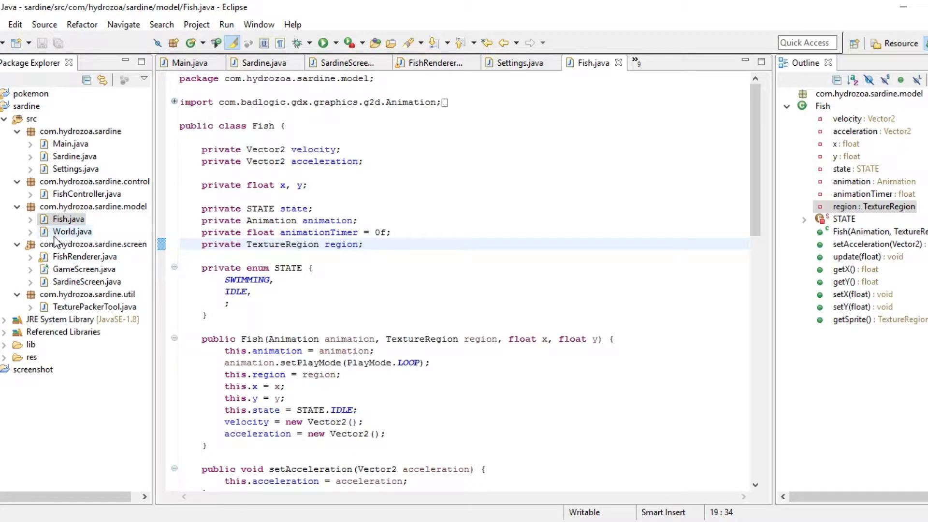
In World.updateFish, clear out the old 4.5f vertical bound check.
double_click(72, 231)
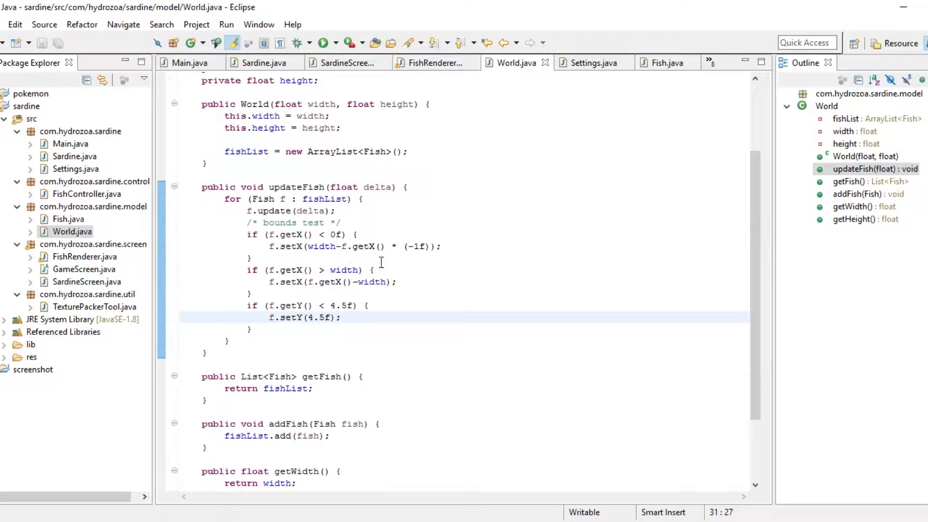
mouse_move(301, 314)
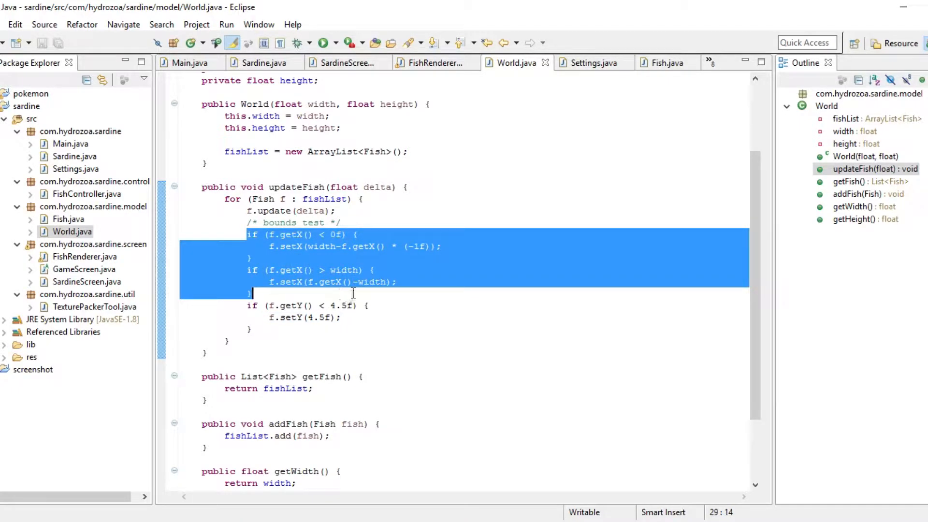
left_click(252, 293)
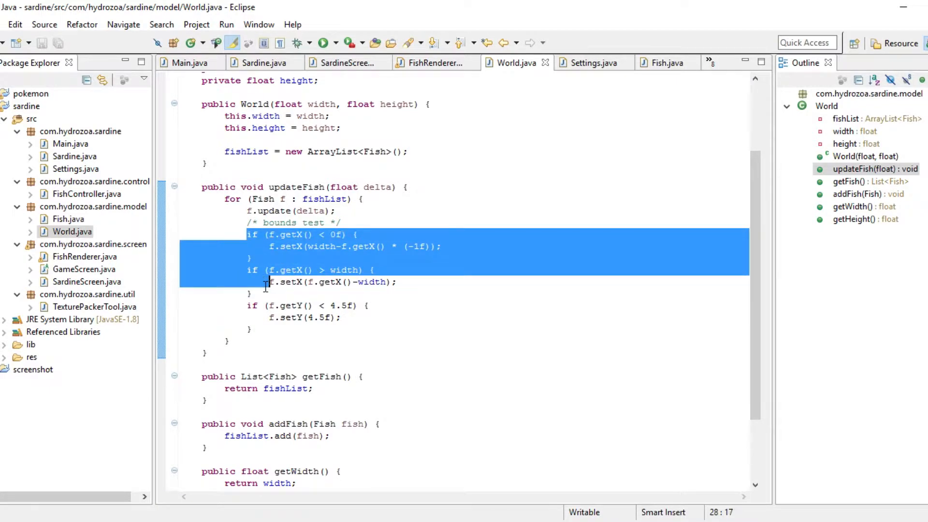
left_click(248, 234)
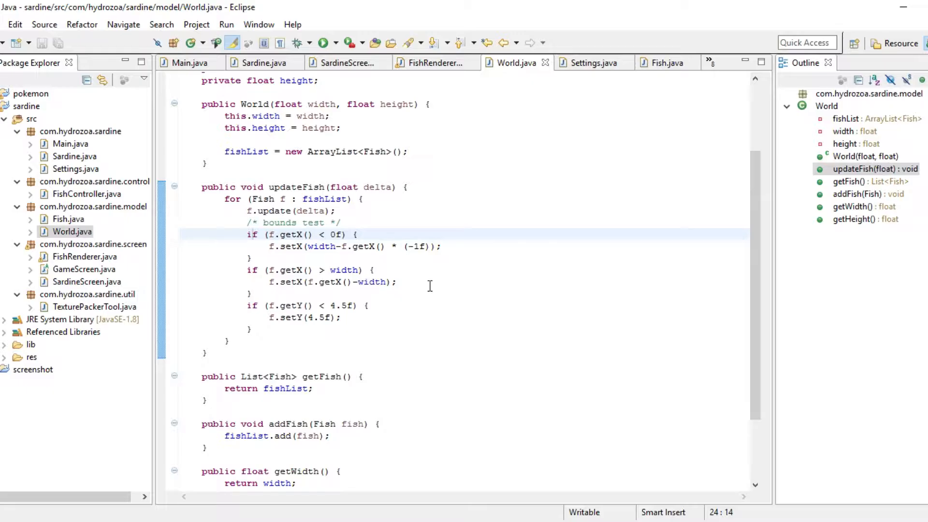
mouse_move(371, 294)
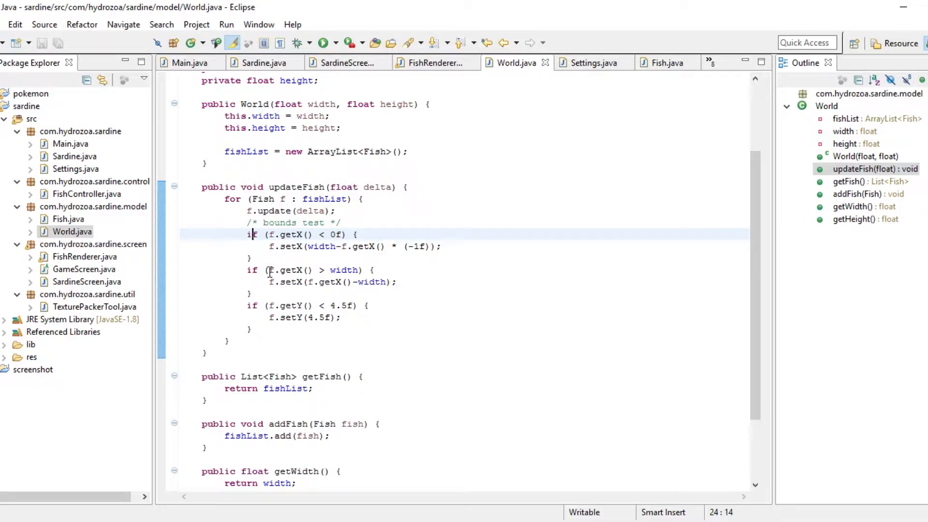
left_click(251, 294)
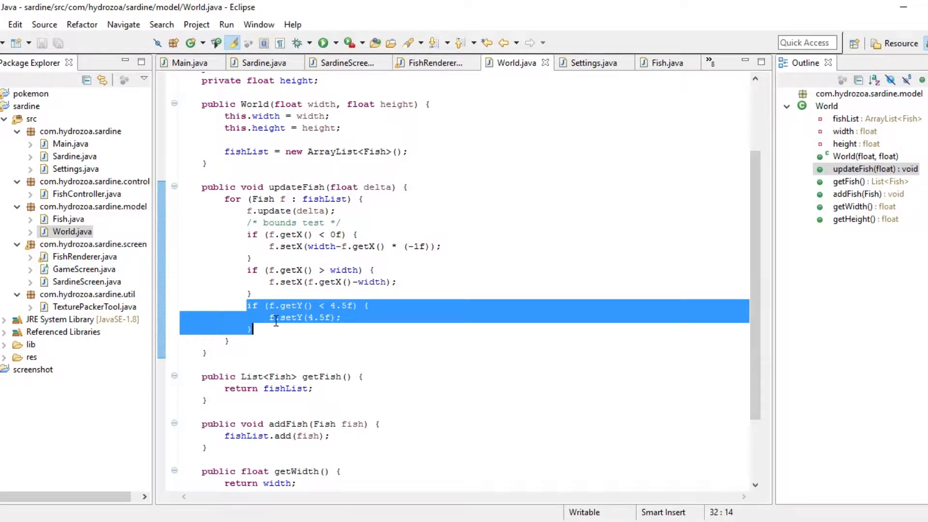
key("Delete")
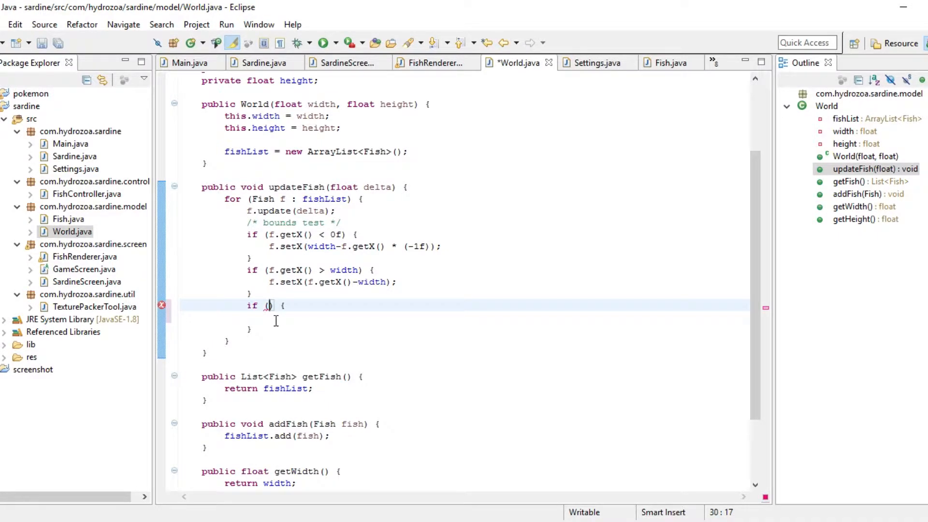
Write 'if (f.getY() < 0f) f.setY(0f);' with a '// seabed test' comment and save.
type(".getY() >")
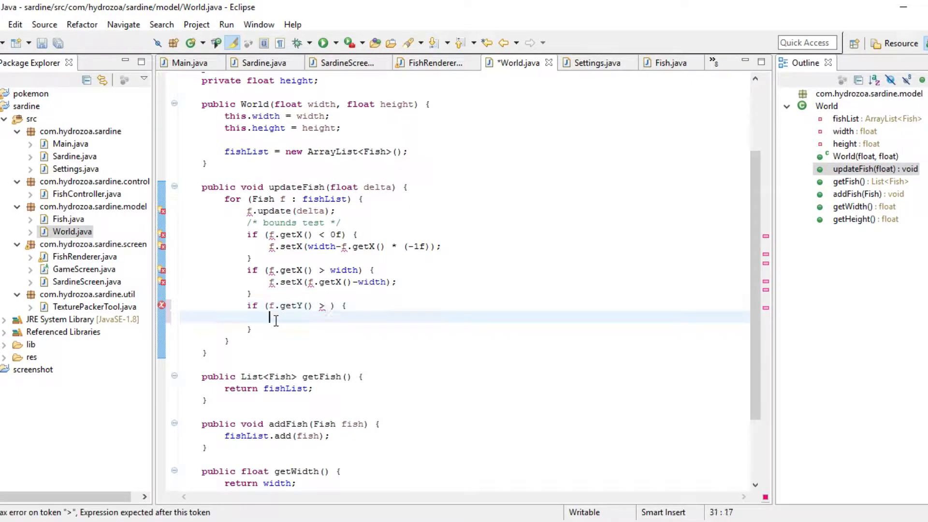
type("<")
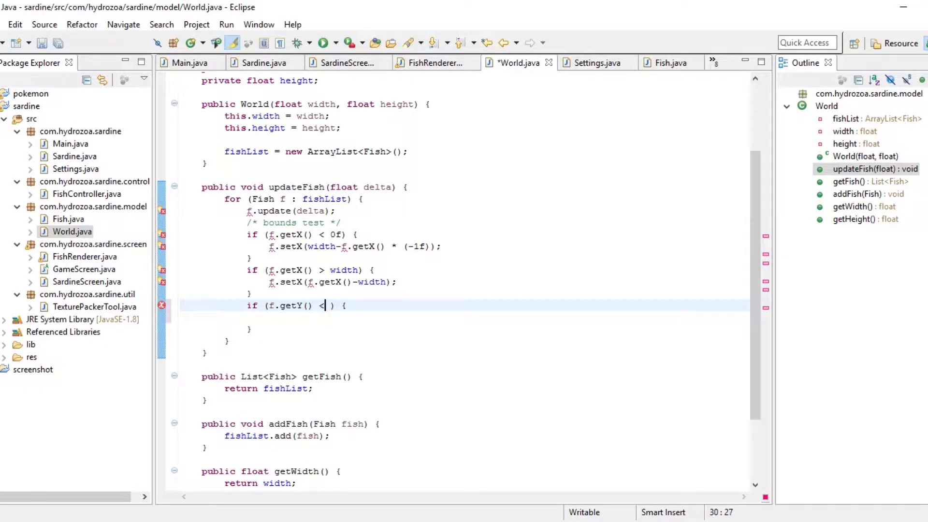
type("0f")
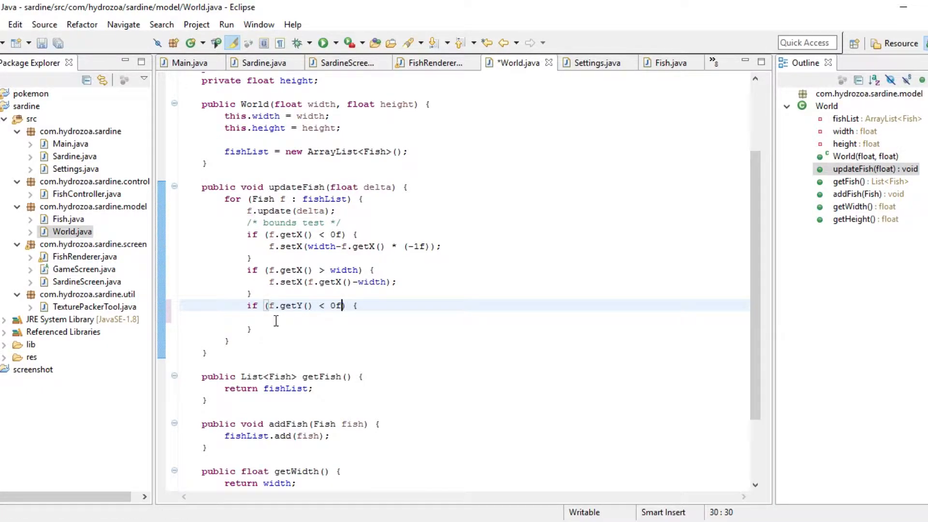
type("f.")
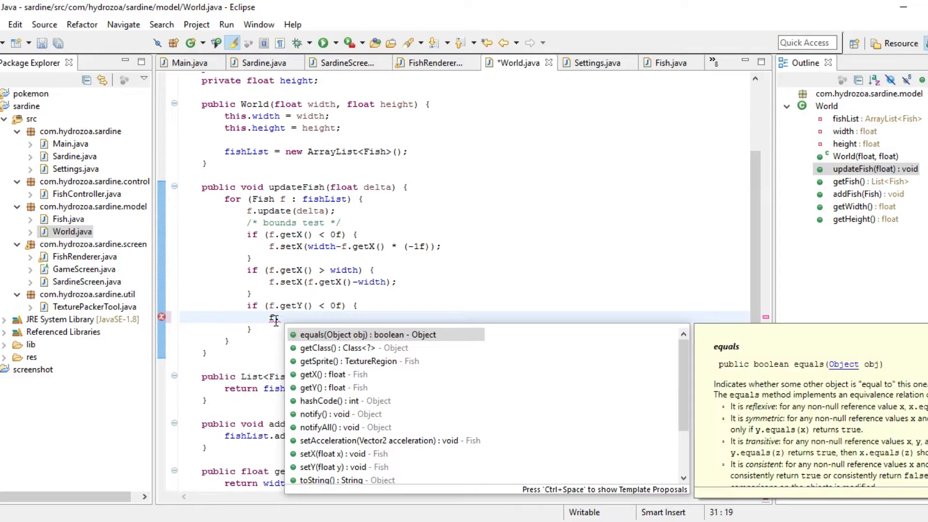
type("get")
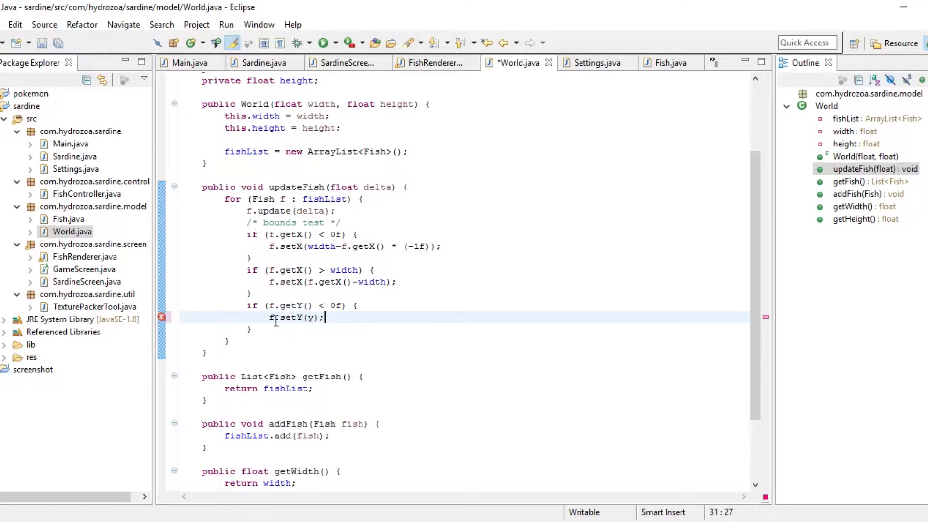
key("BackSpace")
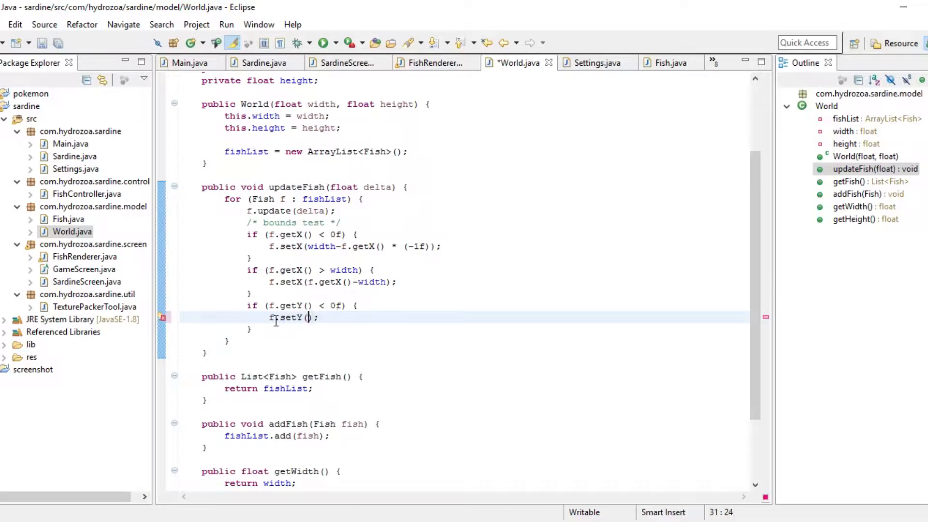
type("0f")
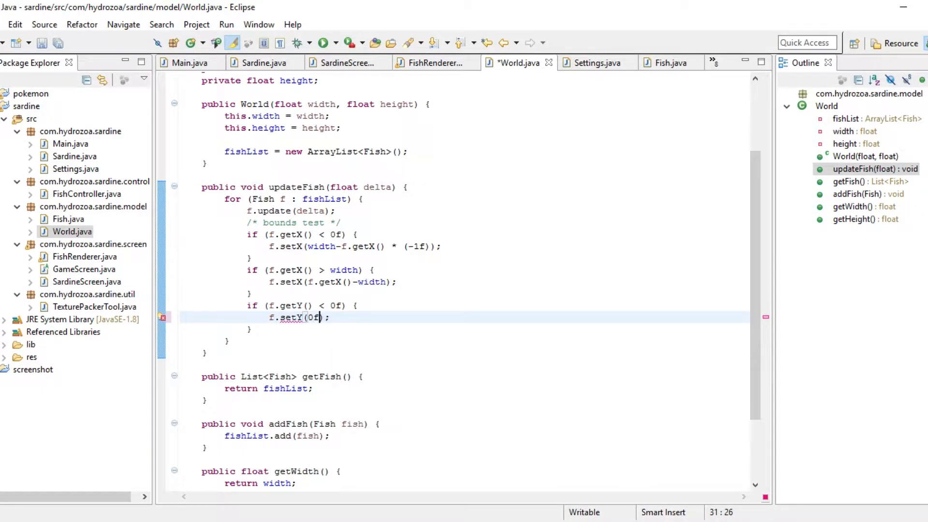
key("ctrl+s")
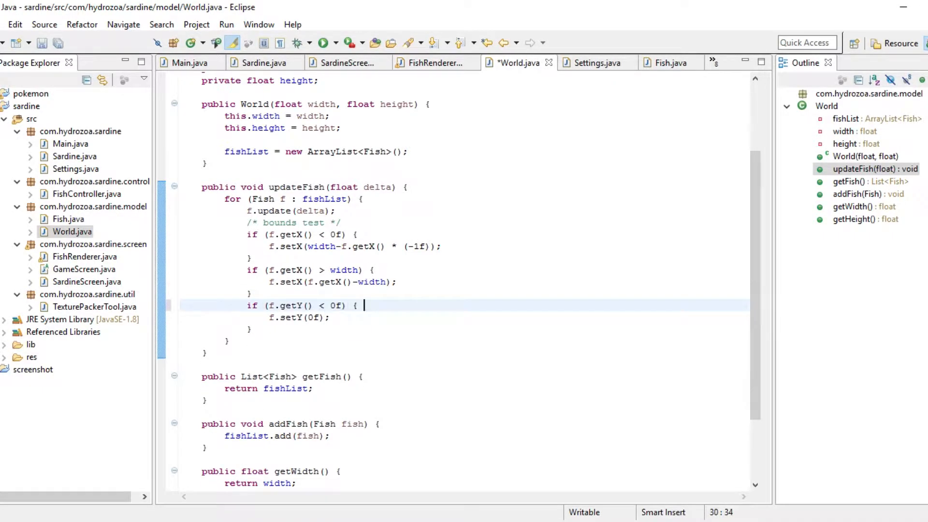
type("// seabed test")
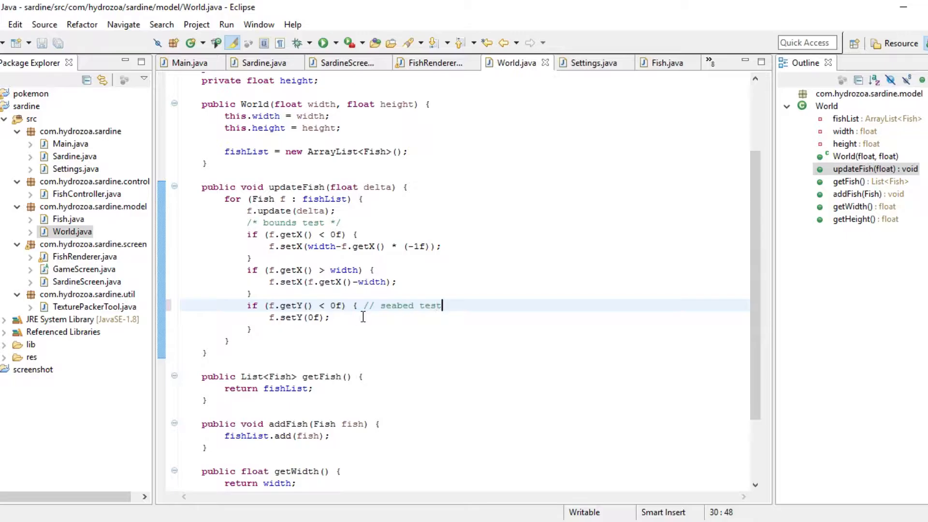
left_click(435, 62)
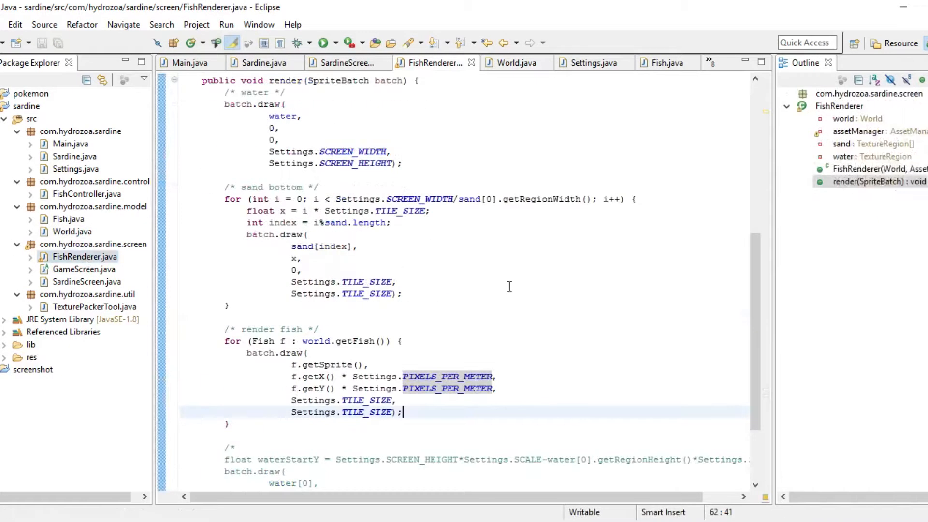
mouse_move(370, 354)
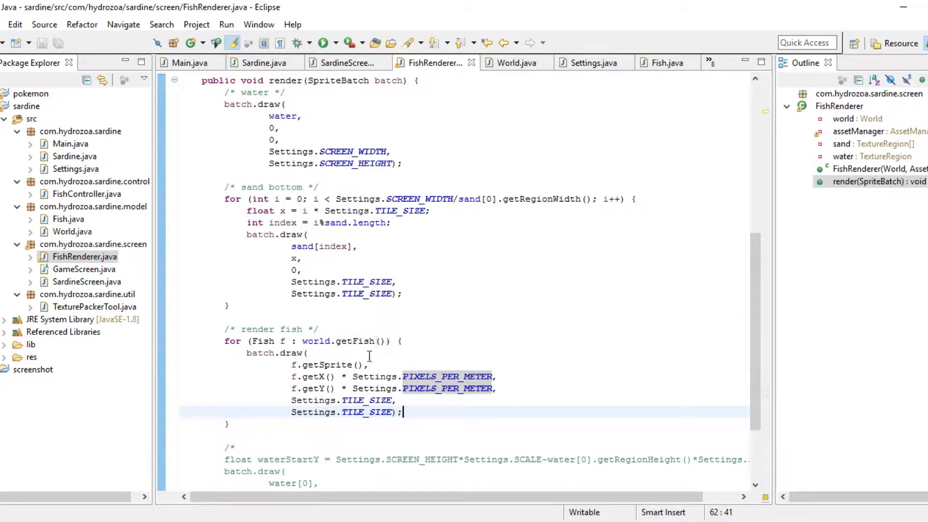
mouse_move(331, 364)
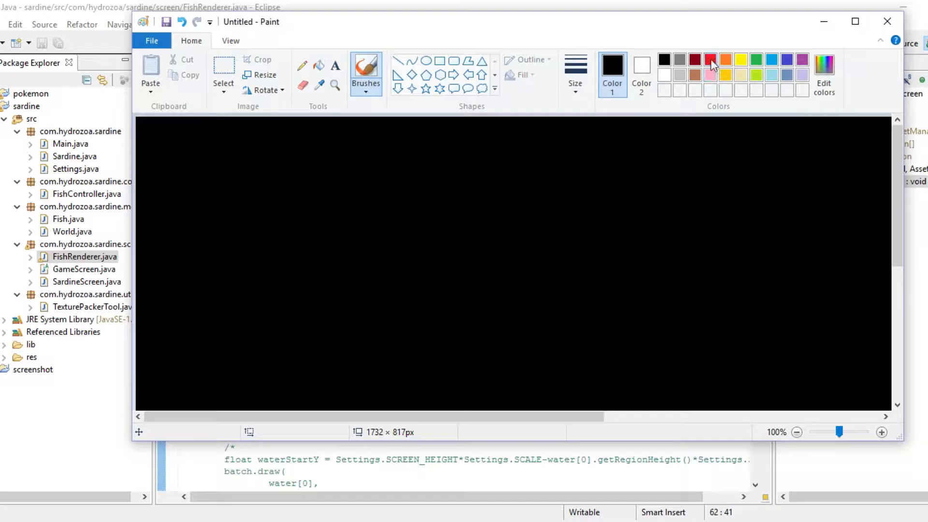
Choose red as the drawing colour in Paint.
left_click(711, 59)
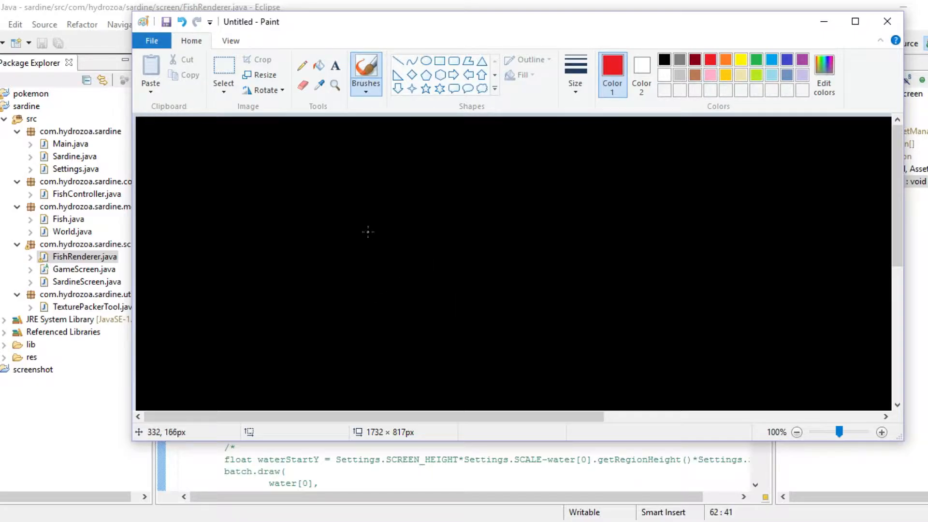
mouse_move(433, 191)
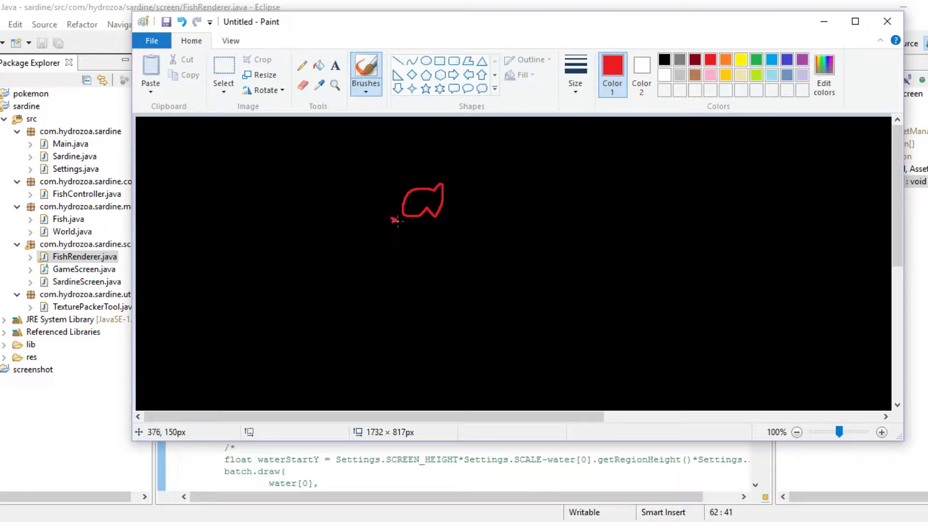
mouse_move(658, 74)
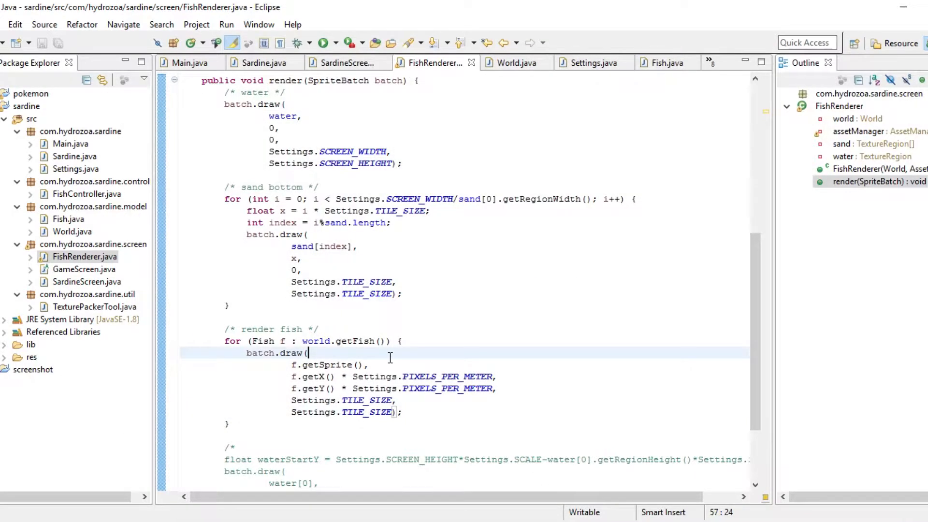
Inspect the getX call in FishRenderer's fish draw and open the Fish class source.
scroll("down", 3)
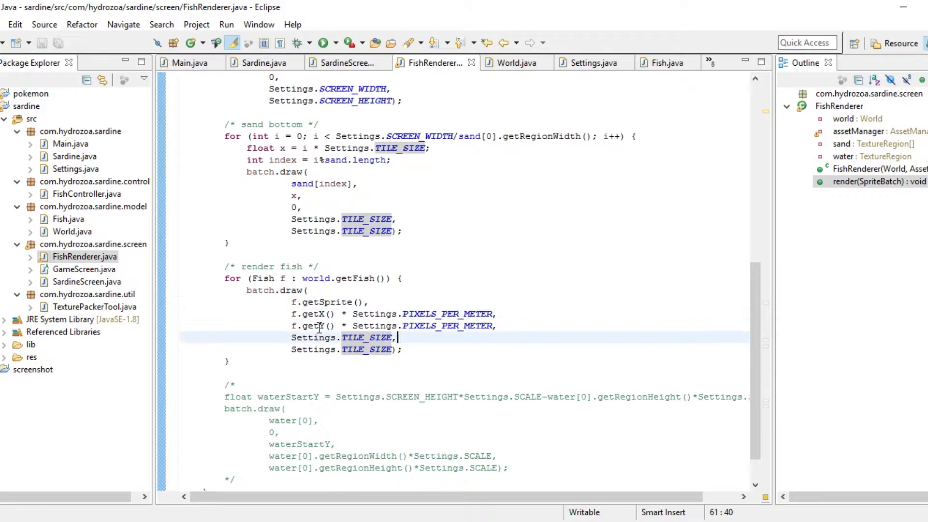
left_click(494, 313)
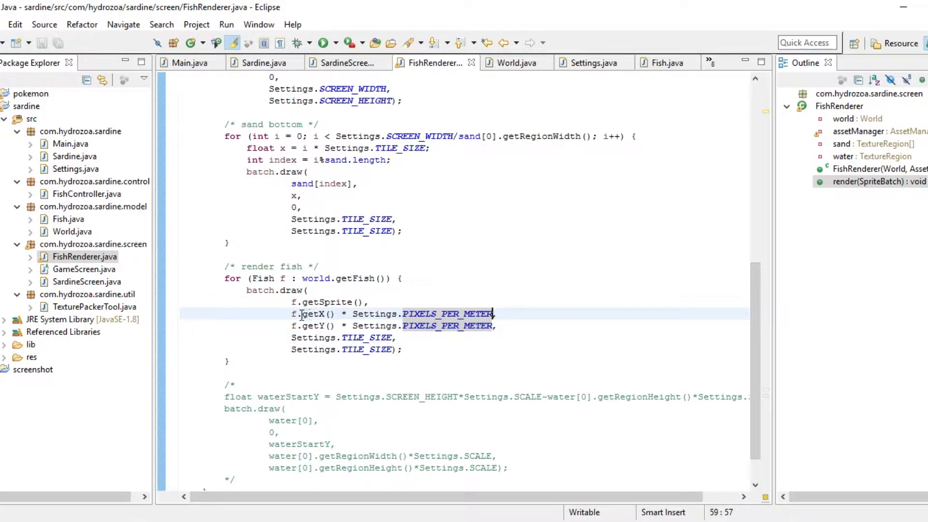
double_click(315, 314)
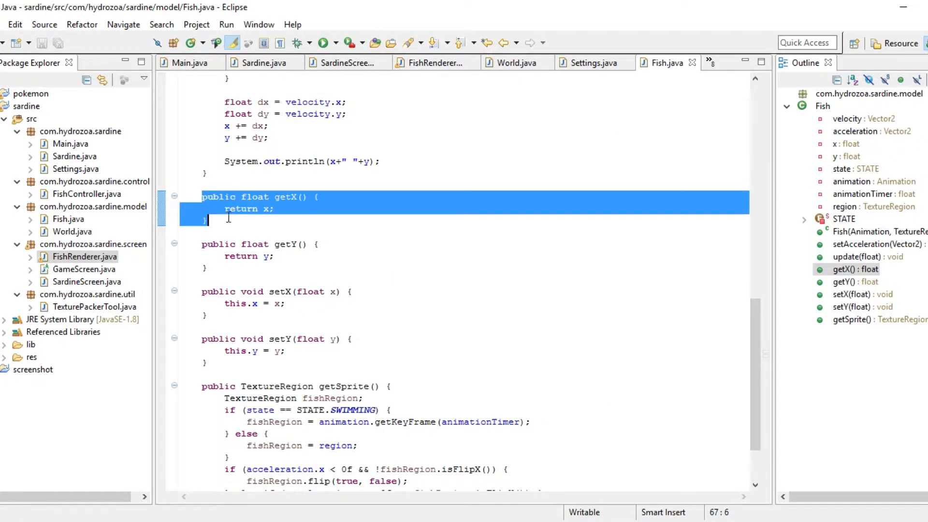
left_click(435, 63)
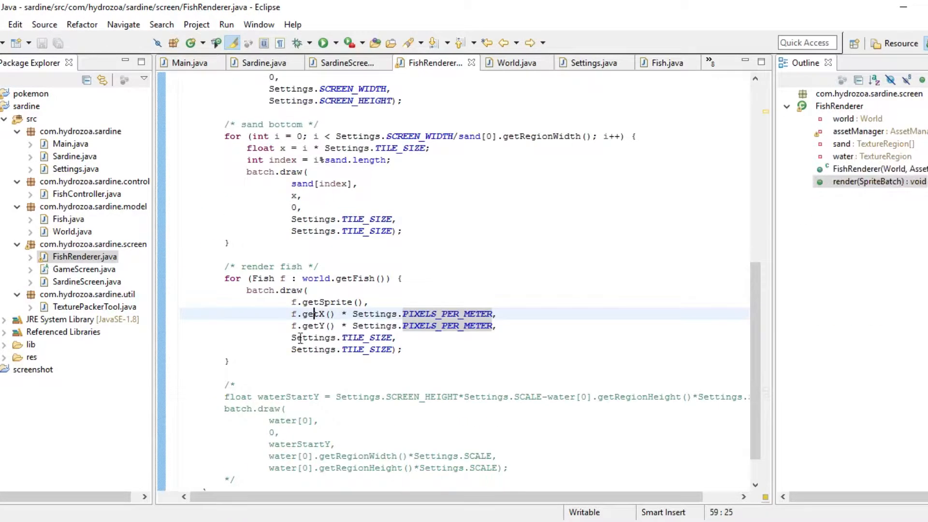
double_click(310, 314)
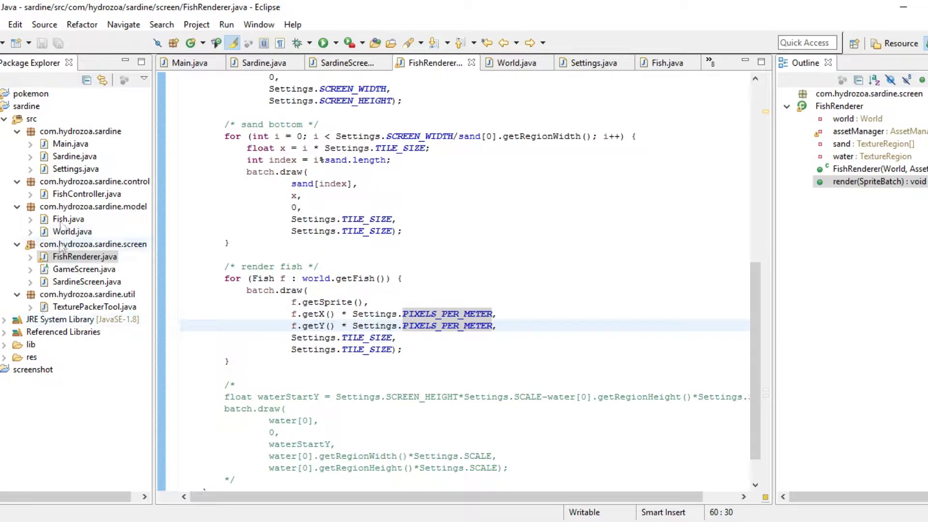
left_click(667, 63)
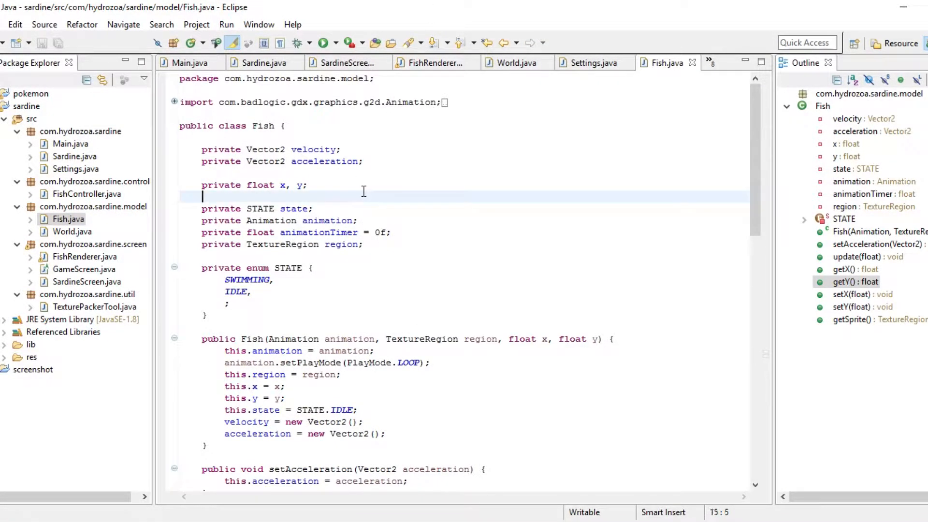
Declare 'private float height, width;' fields in Fish.
key("Return")
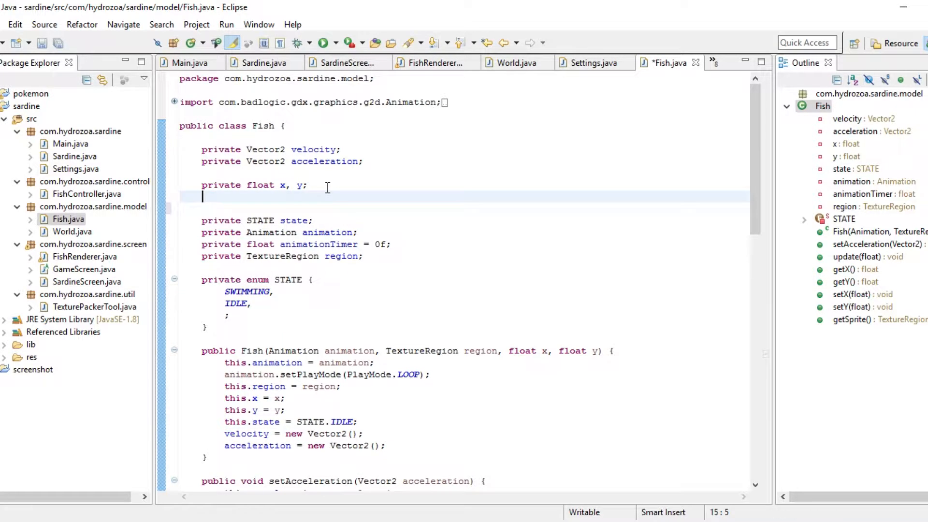
type("private float")
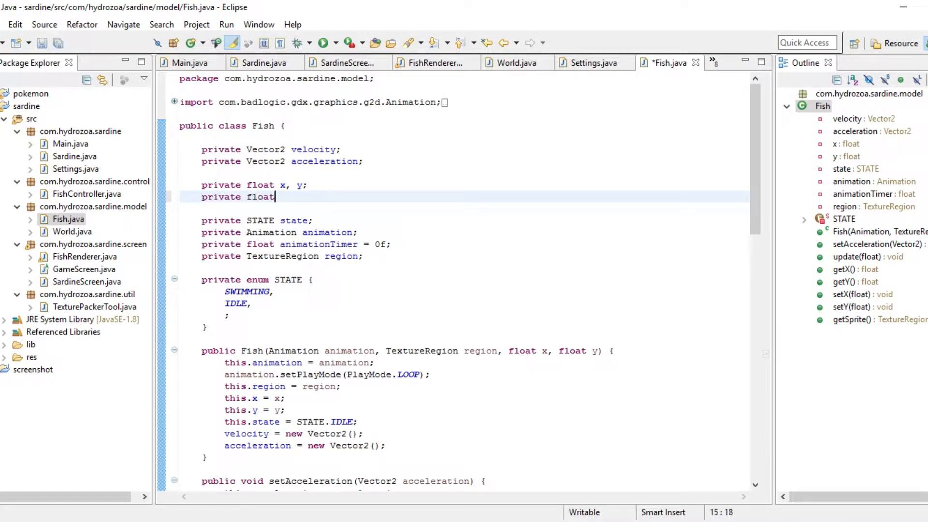
type("height,")
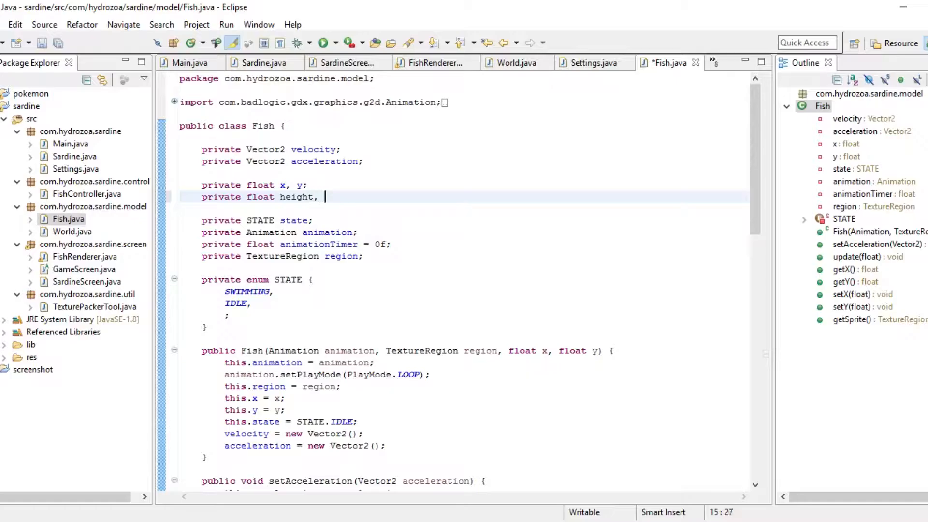
type("width;")
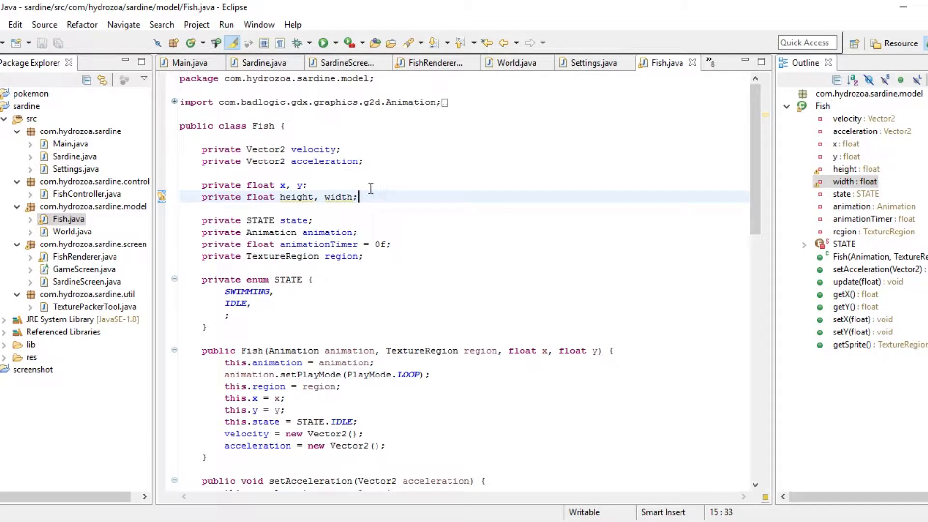
Set this.width and this.height to 0.5f in the Fish constructor.
left_click(286, 410)
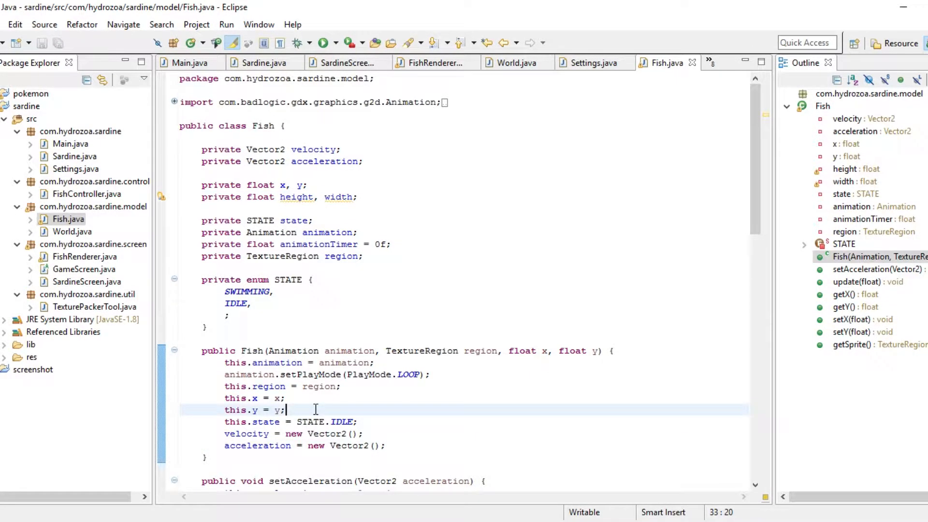
type("this.width")
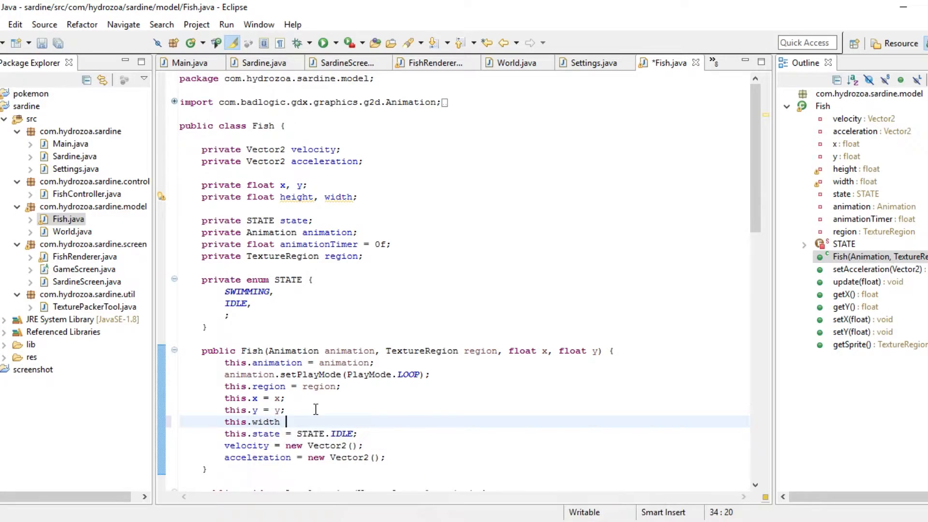
type("= 0.5f;")
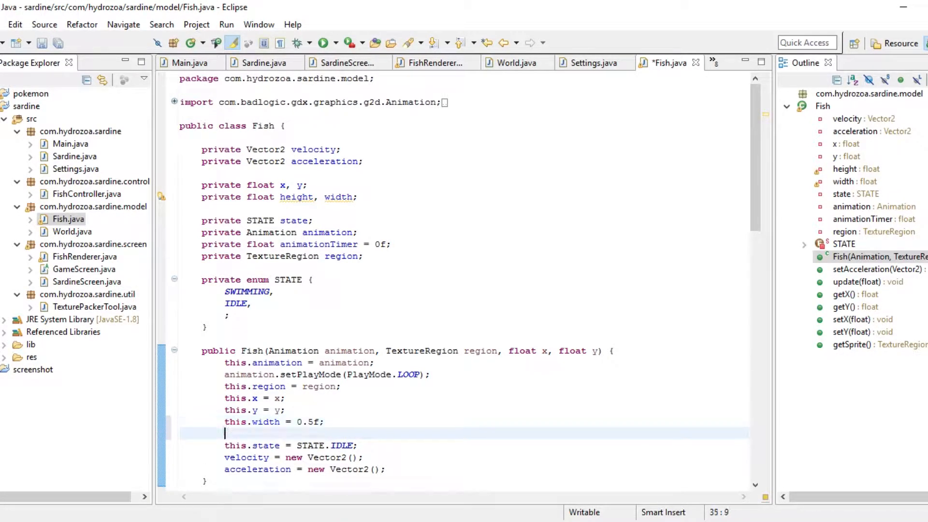
type("this.height")
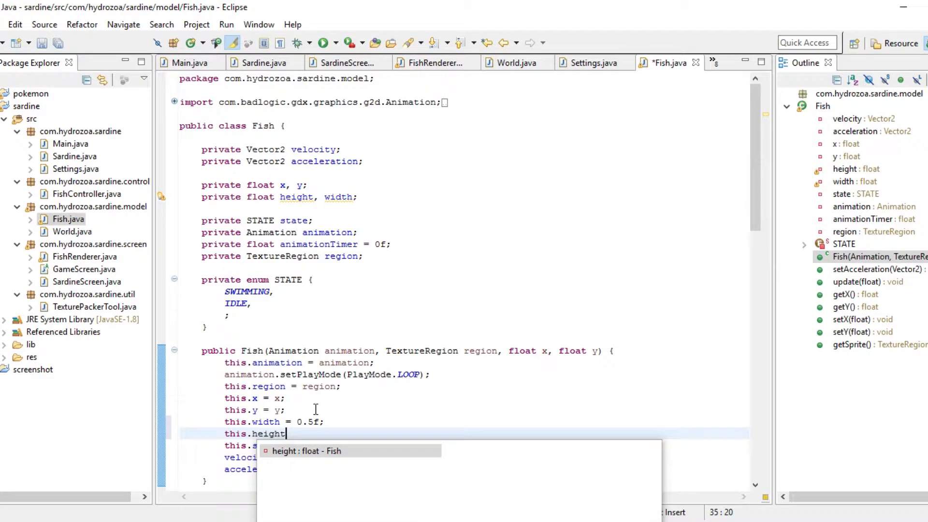
type("= 0.5")
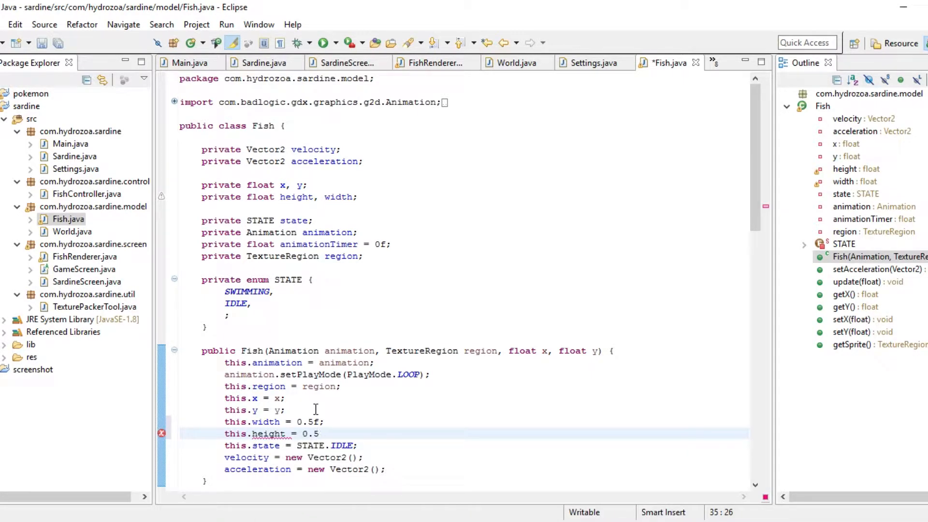
type("f;")
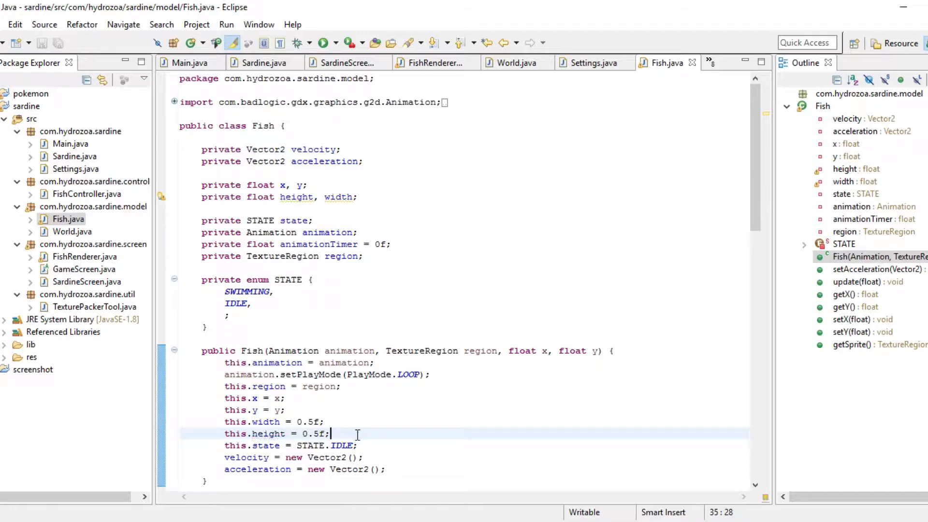
scroll("down", 3)
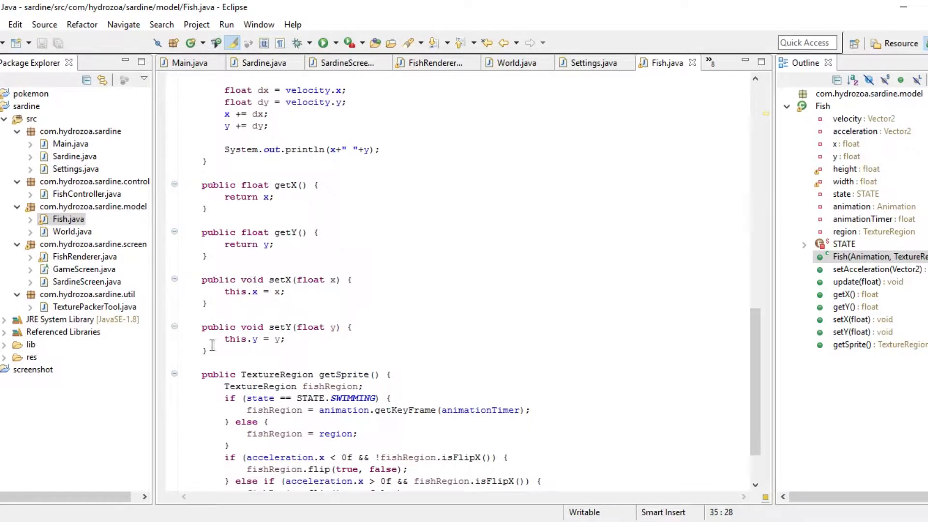
Generate getHeight() and getWidth() getters for Fish via Source > Generate Getters and Setters.
left_click(43, 24)
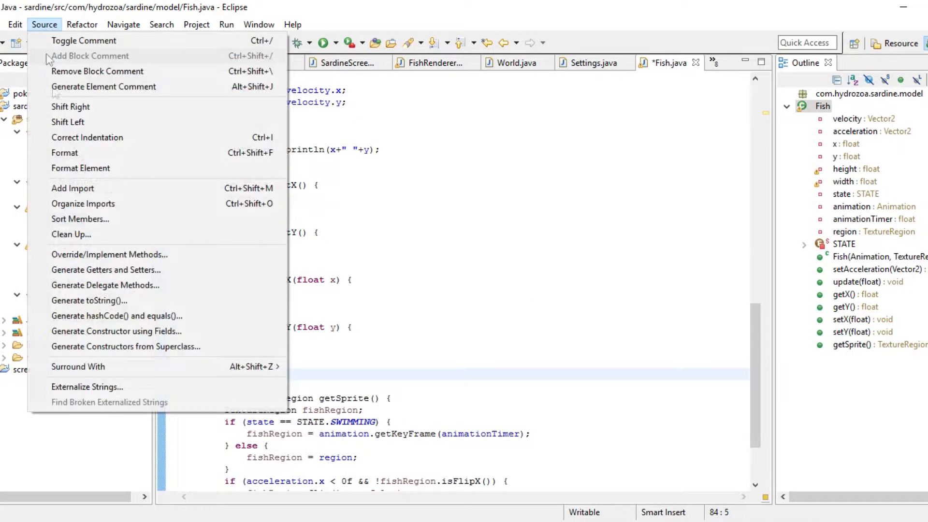
left_click(107, 270)
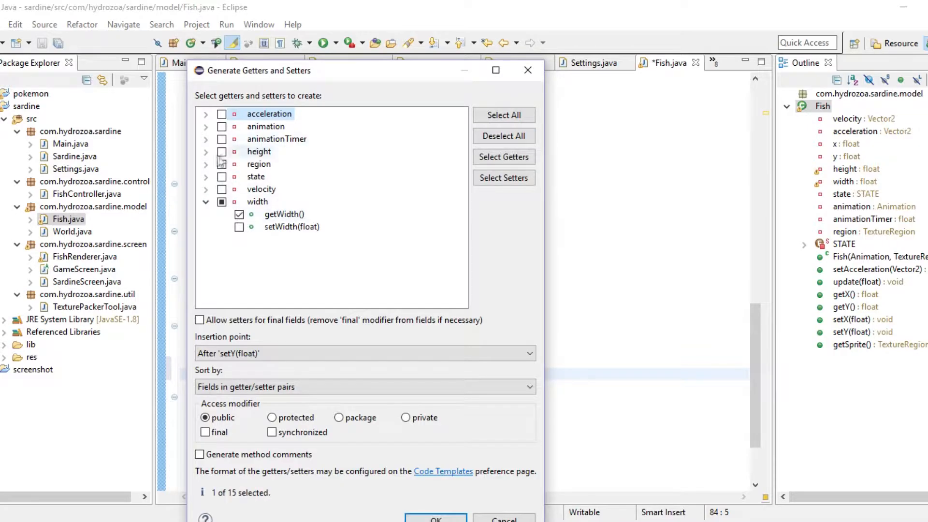
left_click(436, 518)
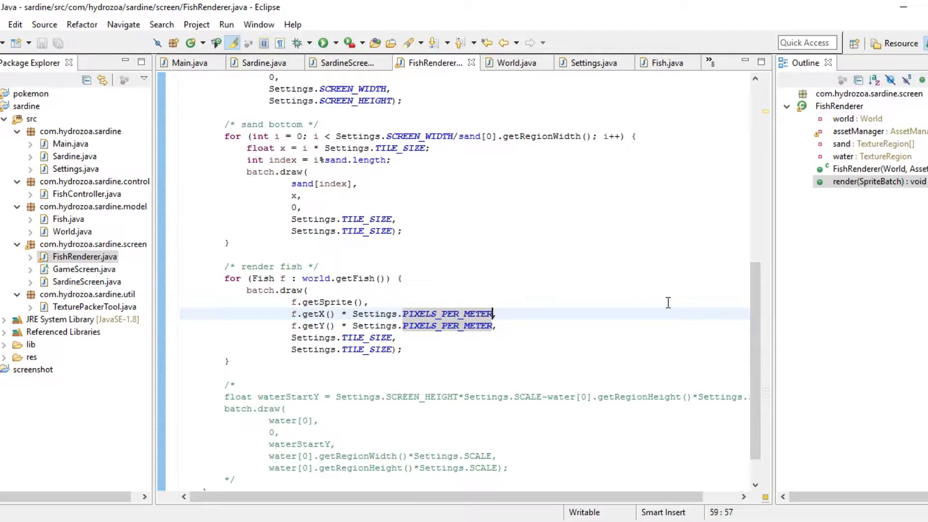
Parenthesise f.getX() and f.getY() in batch.draw and begin subtracting an f.ge… offset.
type("+")
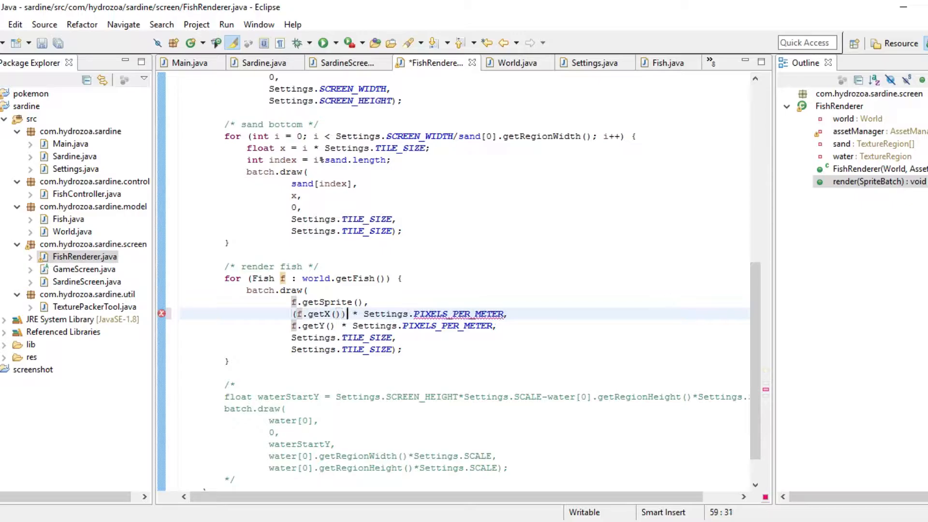
left_click(336, 326)
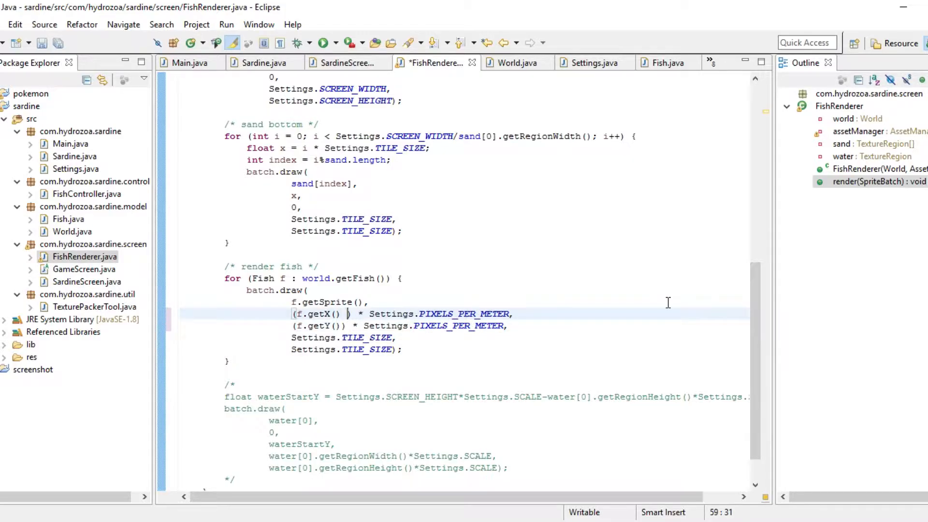
type("+")
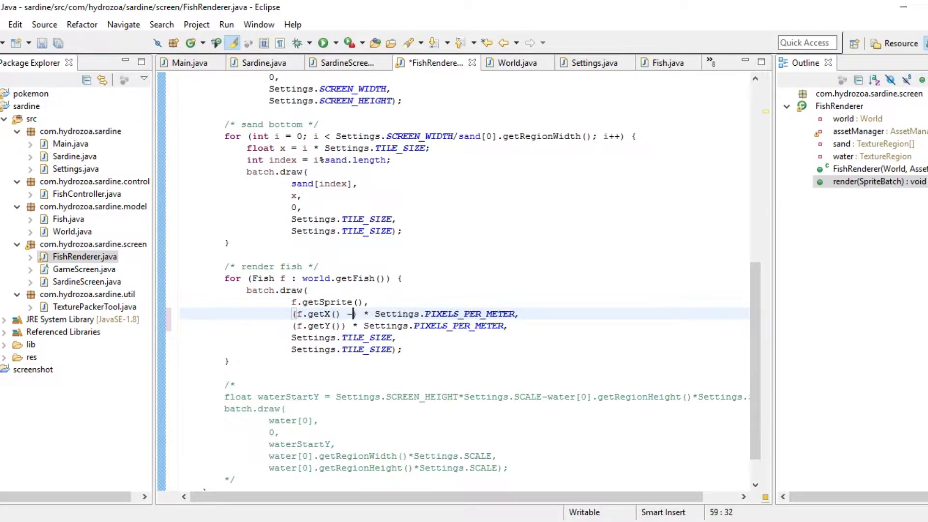
type("f.ge")
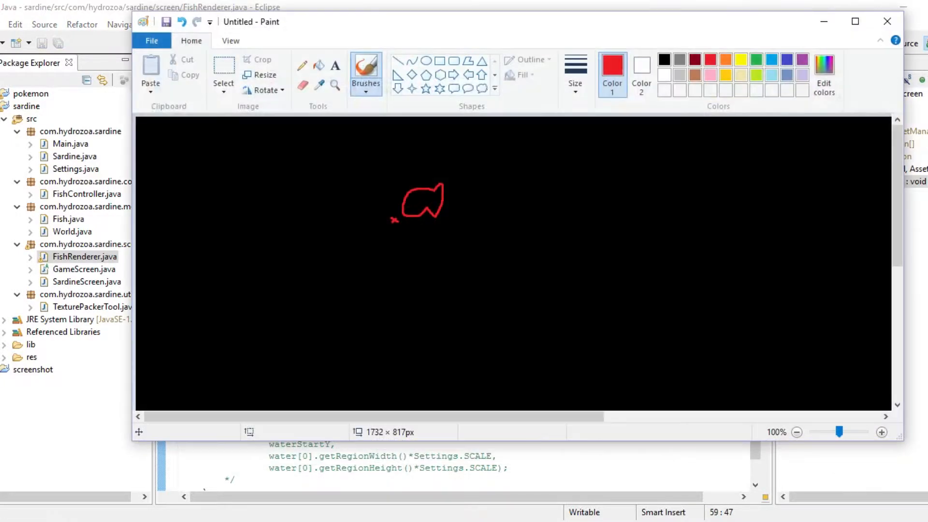
mouse_move(410, 238)
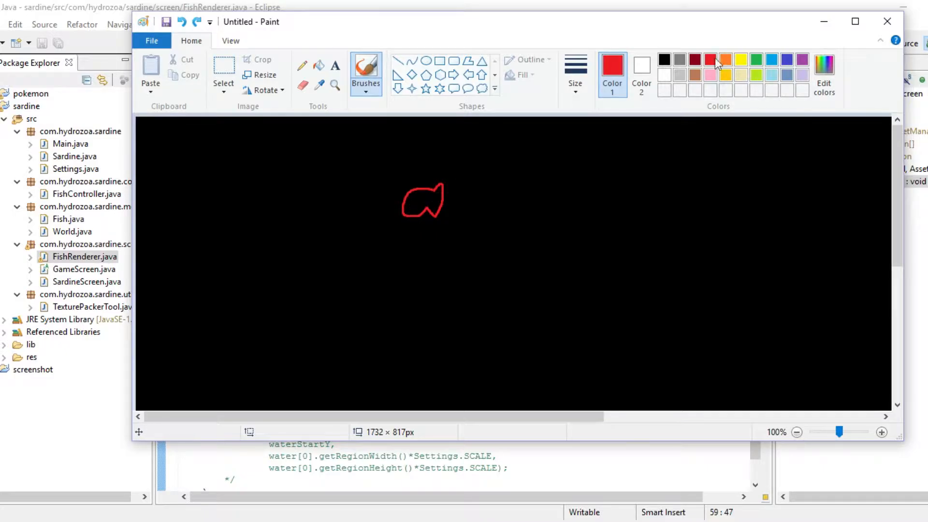
Mark the fish's centre in orange, then switch the brush colour to yellow.
left_click(727, 58)
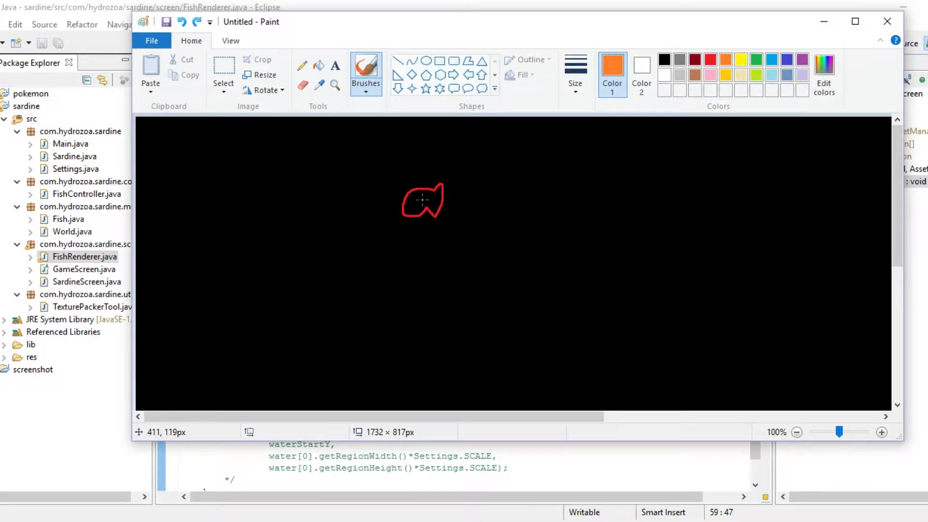
mouse_move(423, 203)
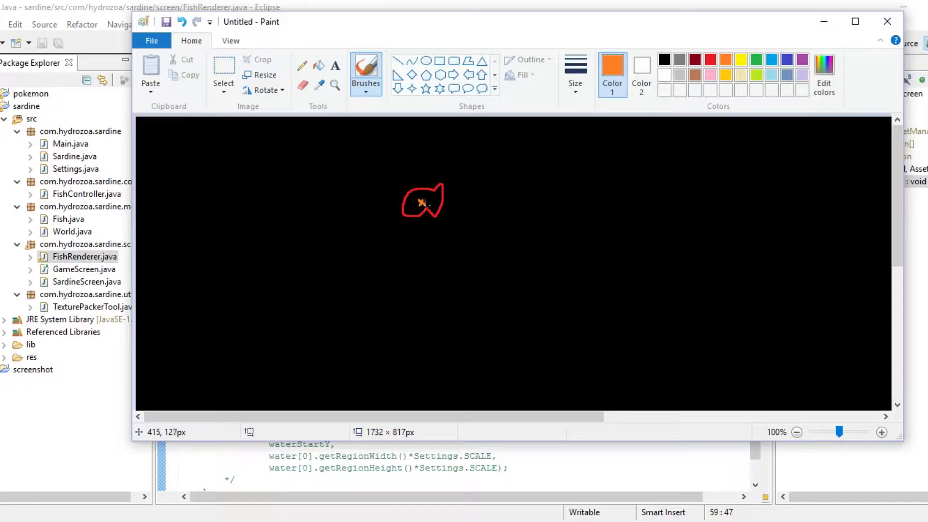
left_click(741, 59)
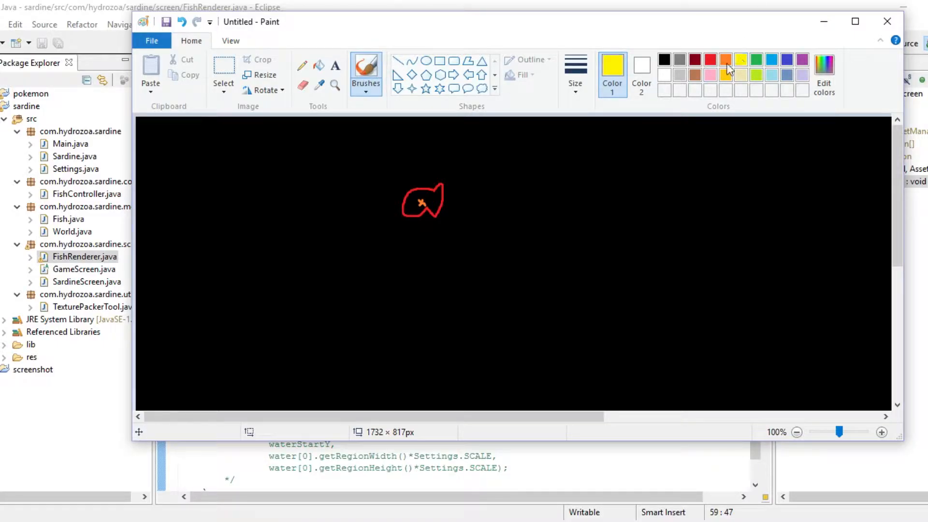
mouse_move(396, 224)
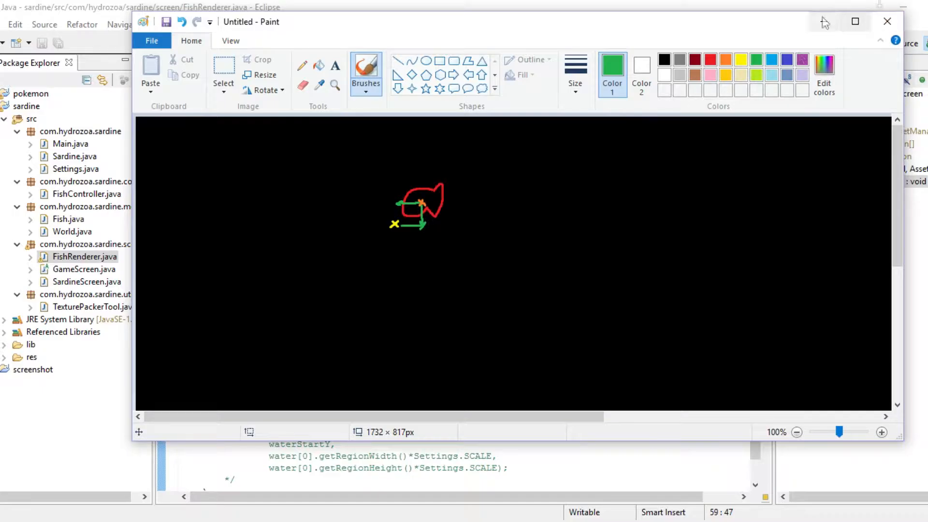
Draw the fish at getX() - getWidth()/2 and getY() - getHeight()/2, then run Main.
left_click(887, 21)
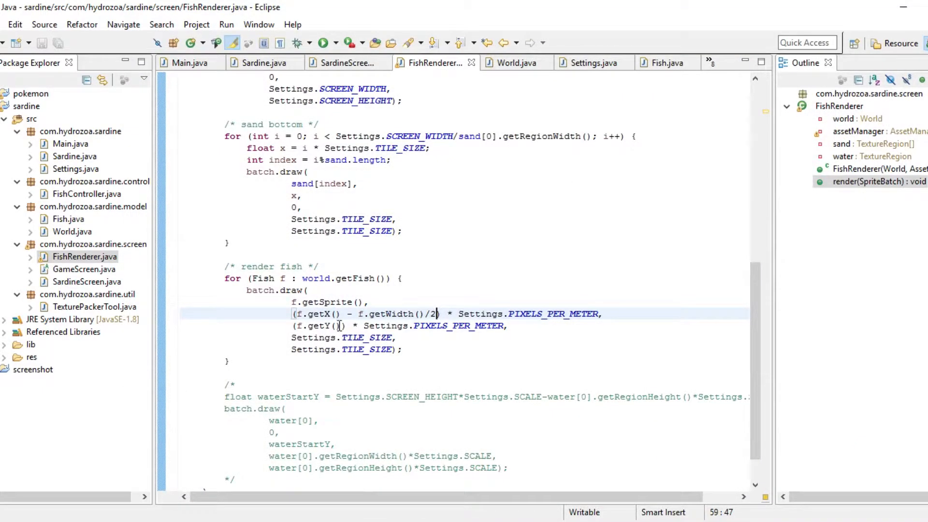
type("- f.getHeight()/2")
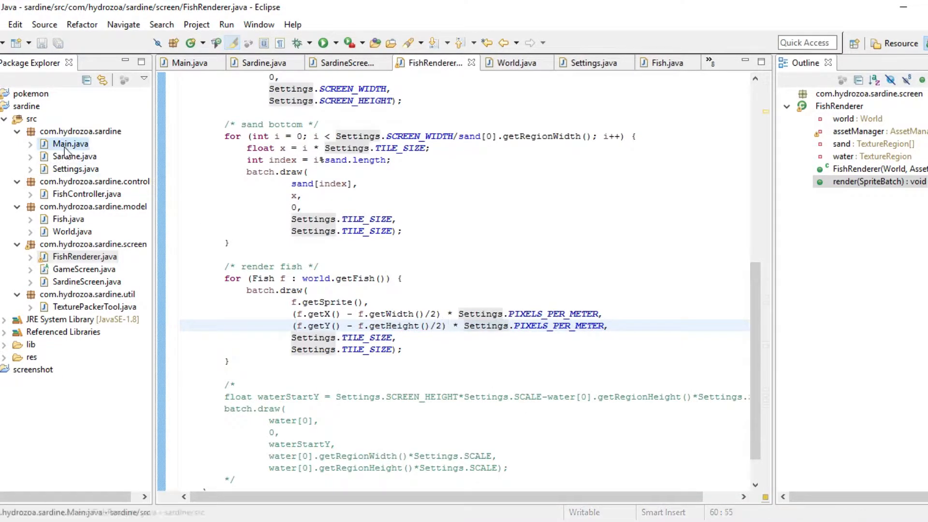
left_click(324, 42)
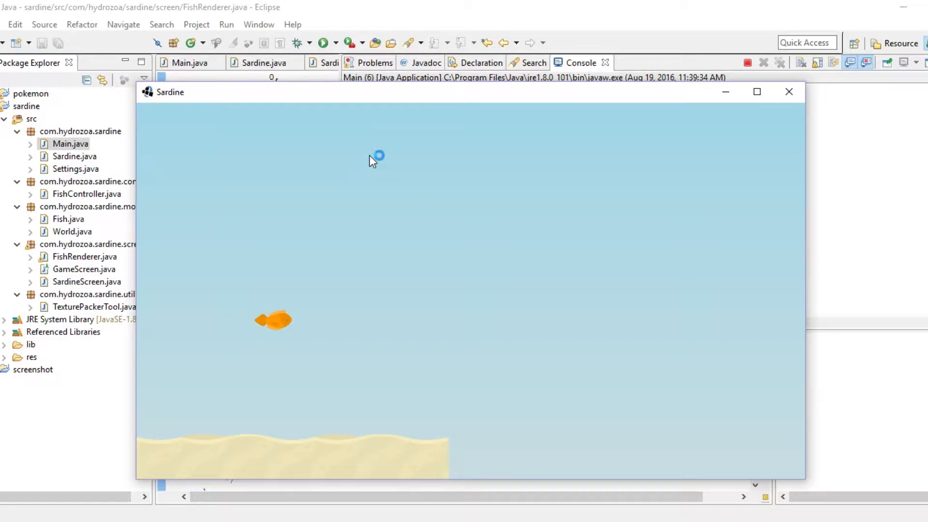
left_click(790, 92)
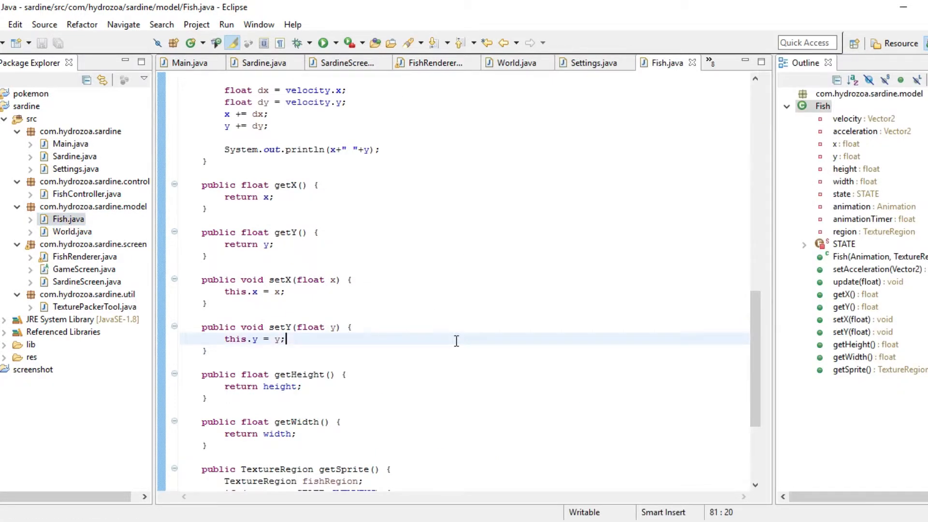
scroll("down", 3)
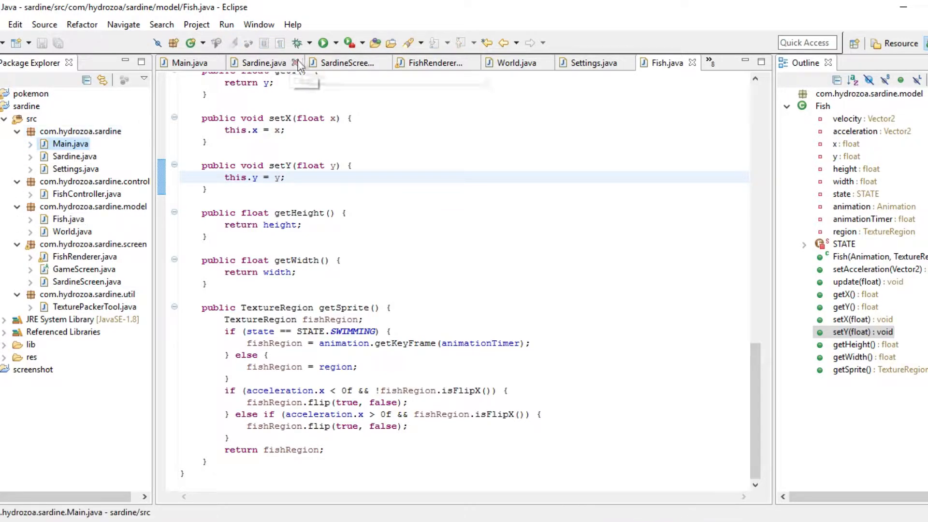
mouse_move(320, 63)
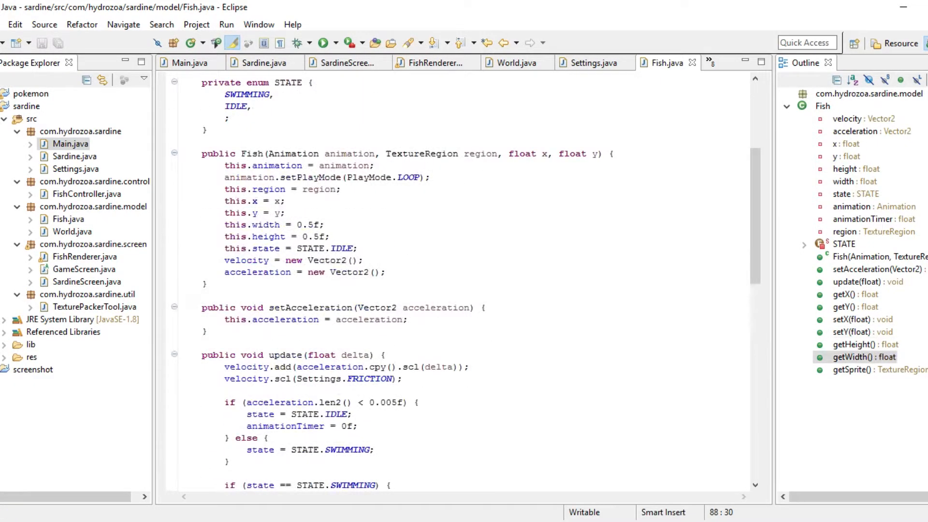
scroll("up", 3)
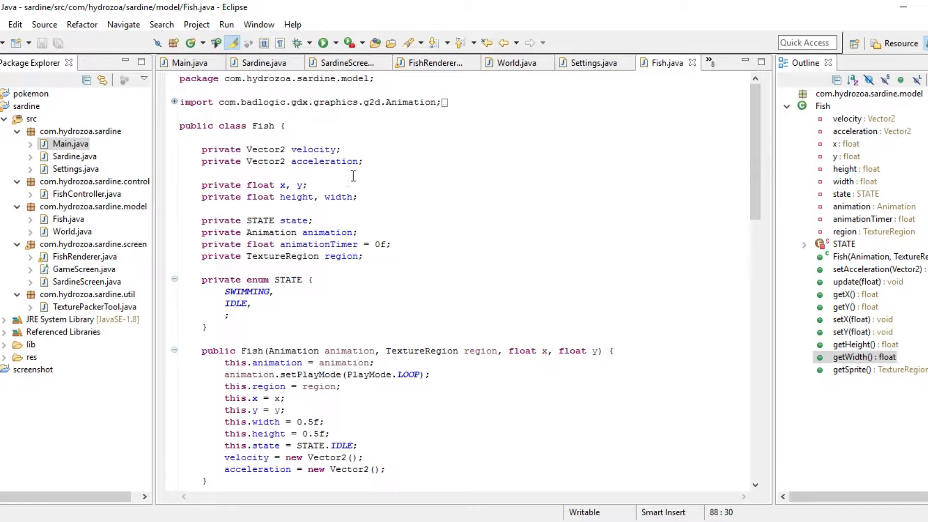
left_click(365, 162)
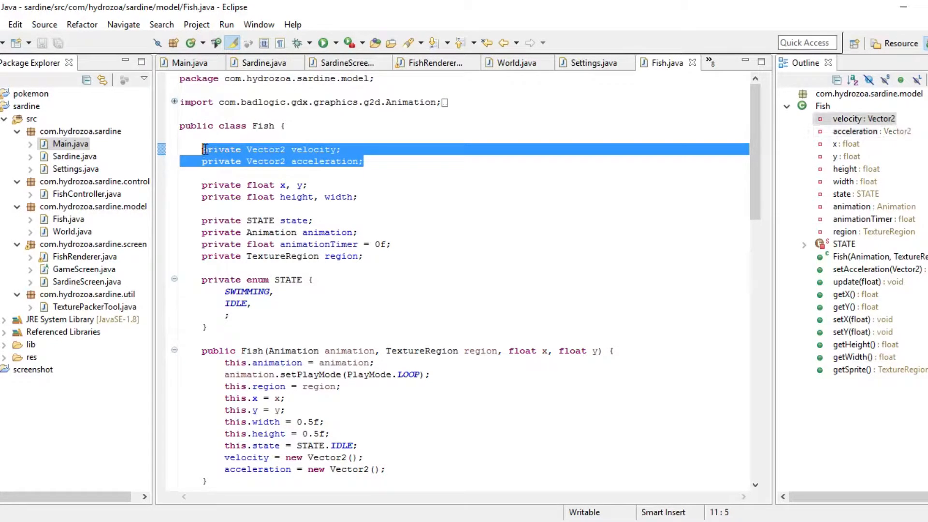
left_click(368, 162)
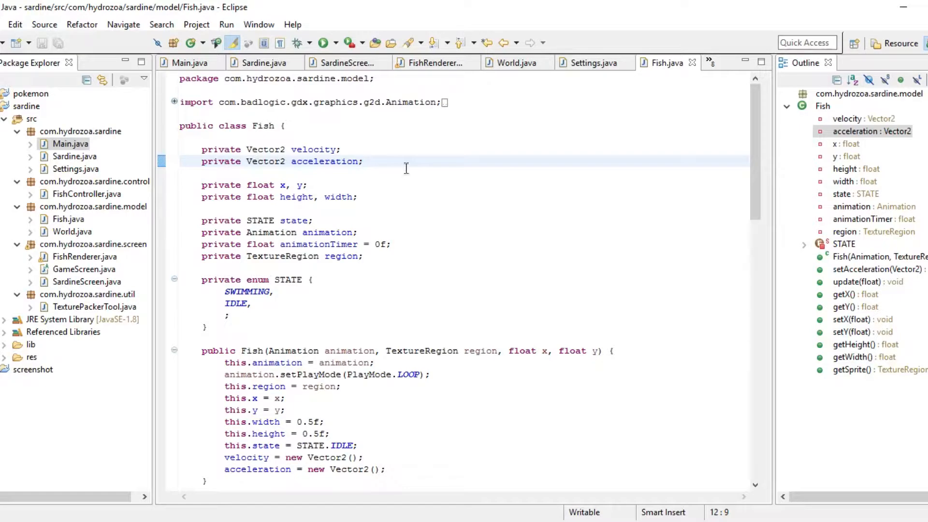
mouse_move(635, 178)
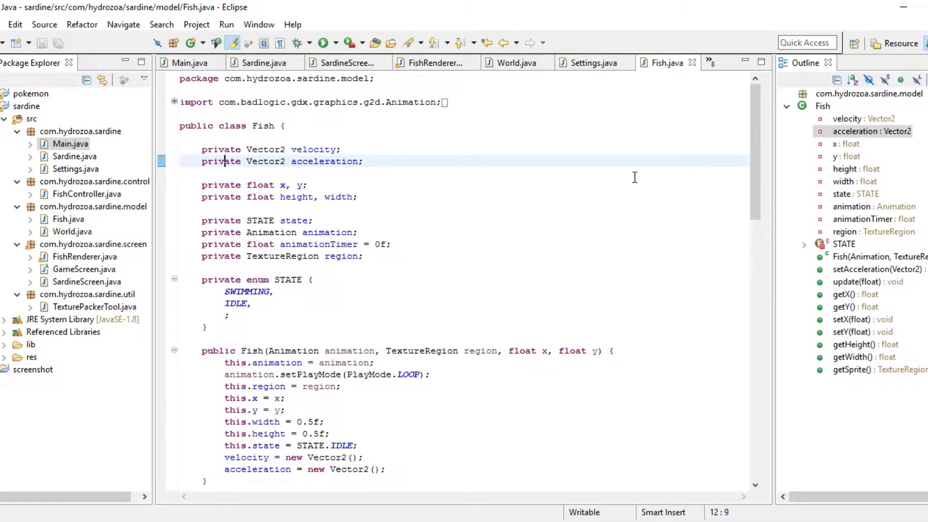
scroll("down", 3)
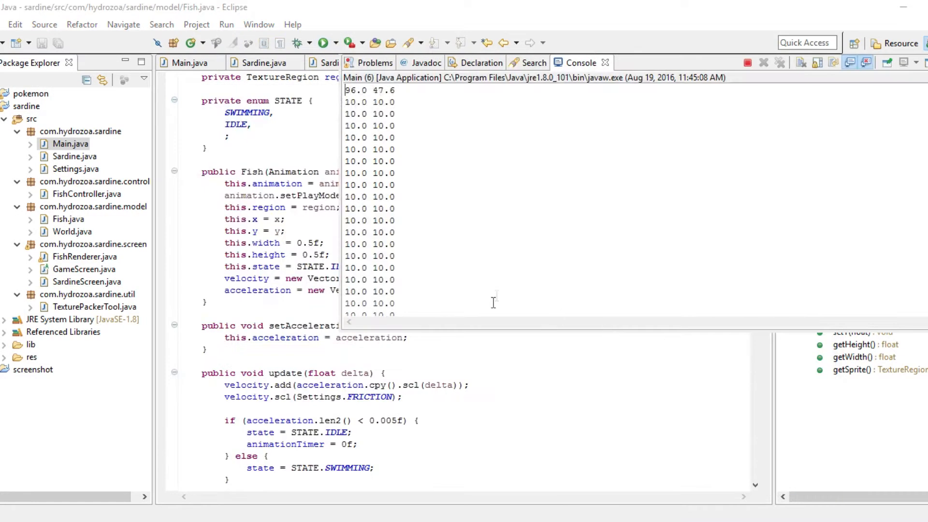
Run Main to watch the fish, close the game, then bring up FishRenderer.java.
left_click(324, 42)
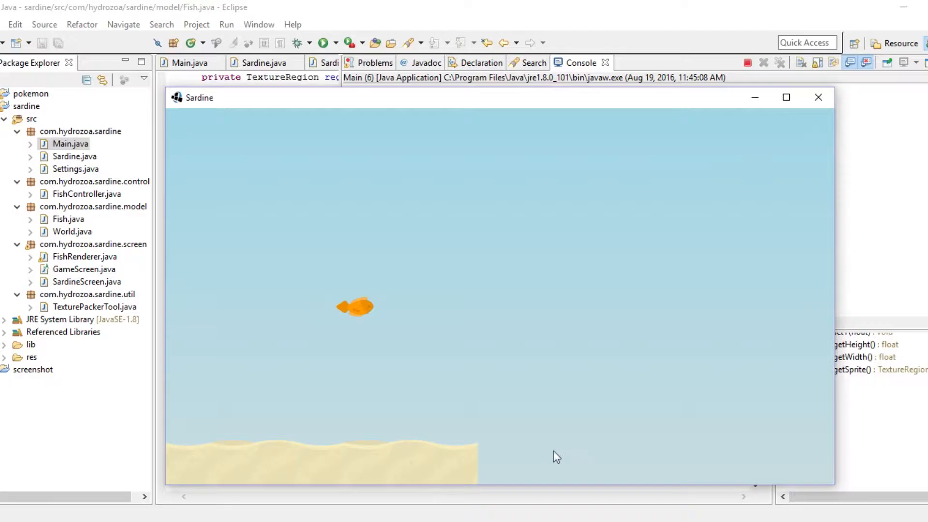
mouse_move(819, 97)
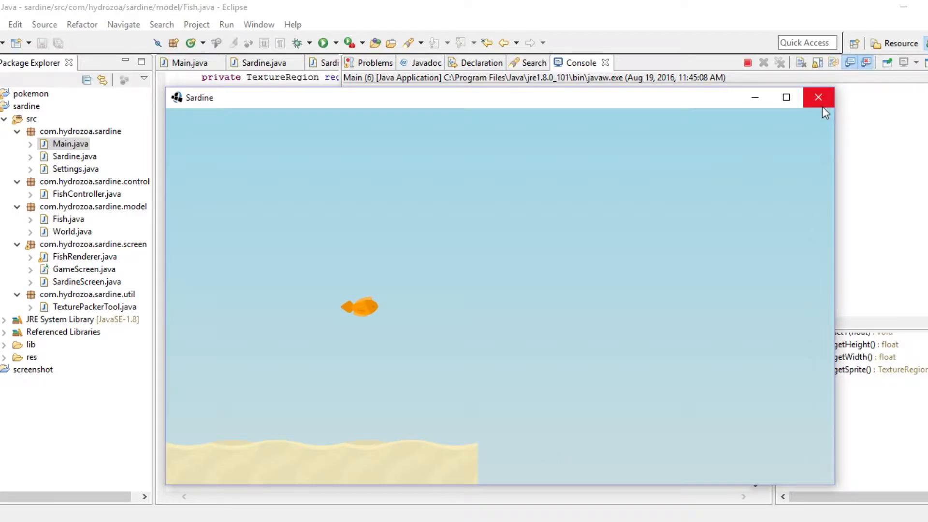
left_click(818, 96)
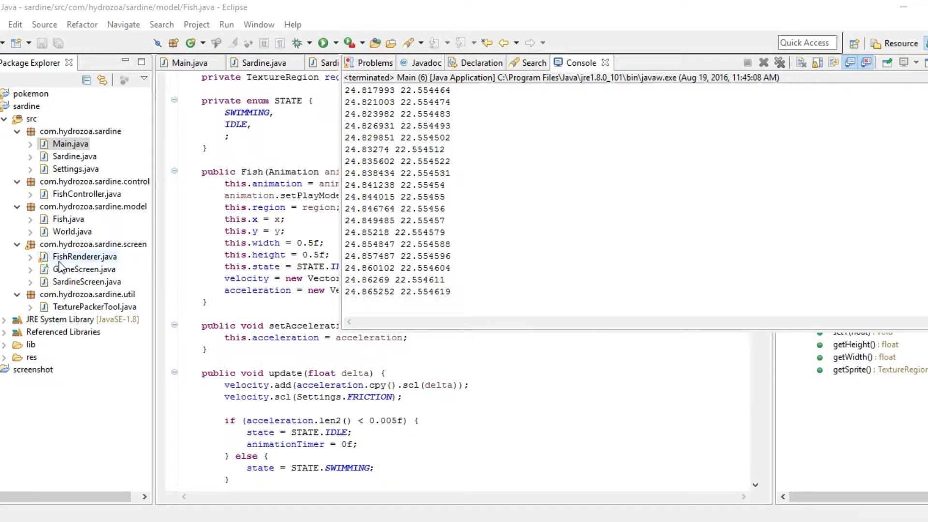
double_click(85, 256)
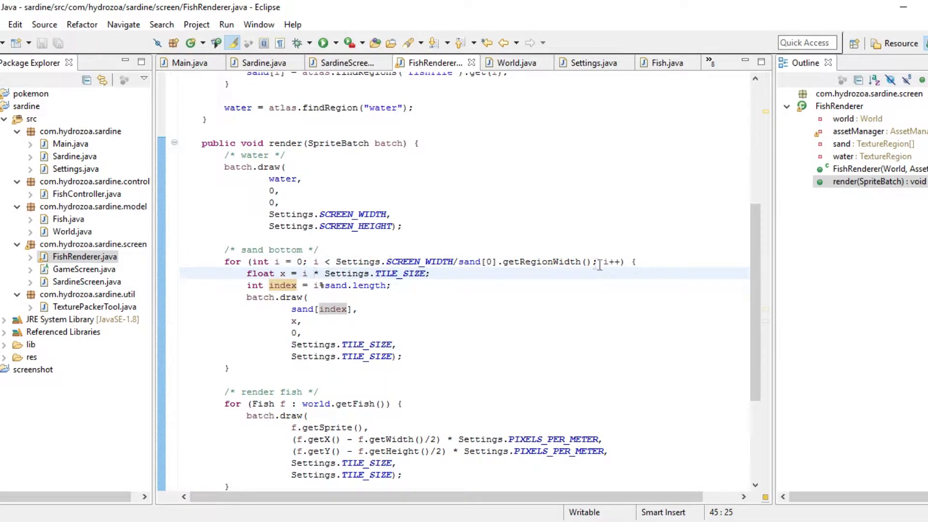
Divide SCREEN_WIDTH by Settings.TILE_SIZE in the sand loop and test-run the game.
double_click(462, 262)
type("Settings.TILE_SIZE")
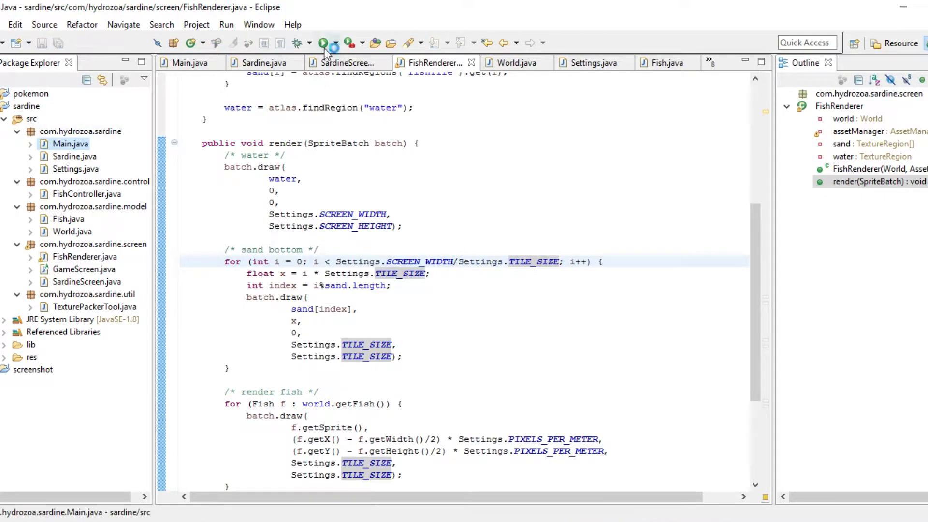
left_click(323, 42)
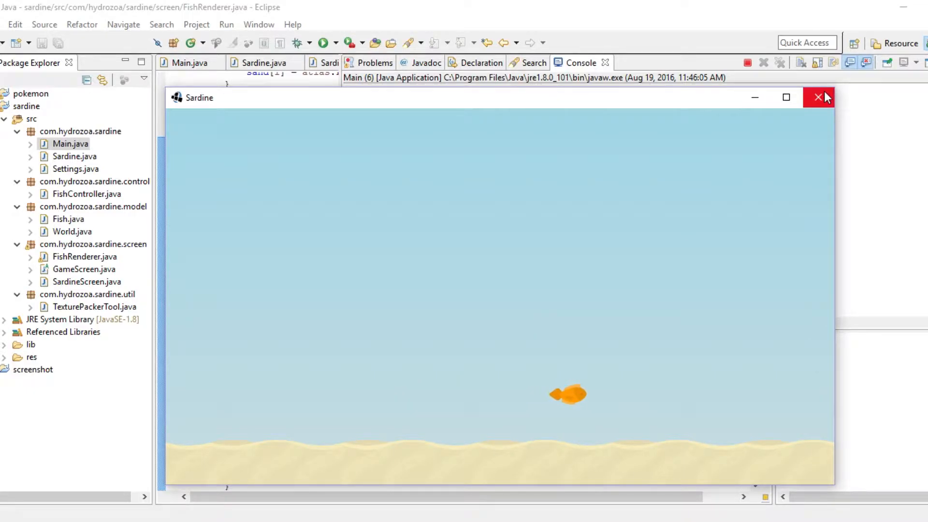
left_click(820, 96)
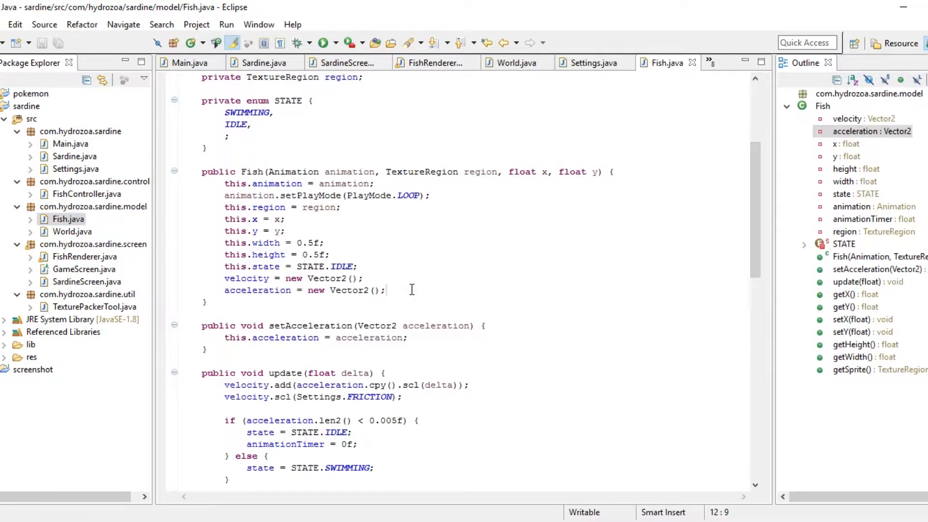
Scroll through Fish.update(), then look at Sardine.java, Settings.java and SardineScreen.java.
scroll("down", 3)
type("System.out.println(x+\" \"+y);")
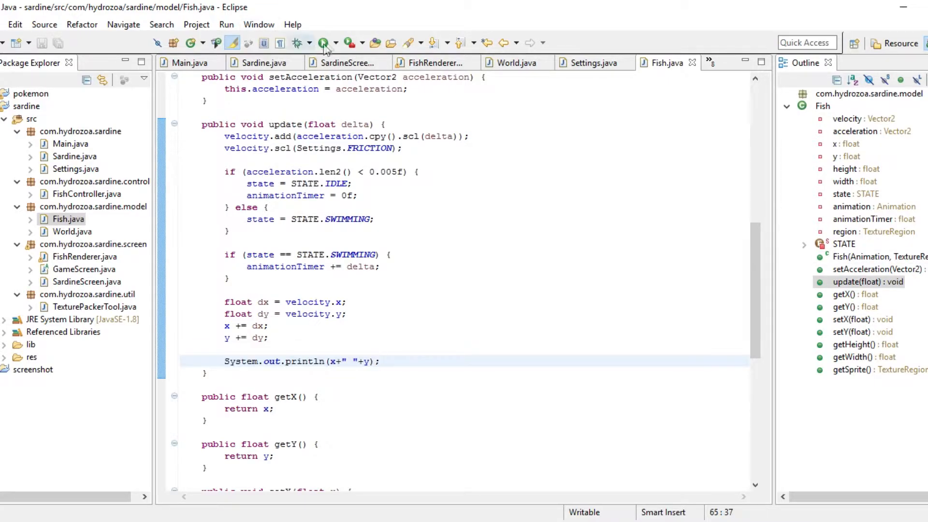
left_click(323, 42)
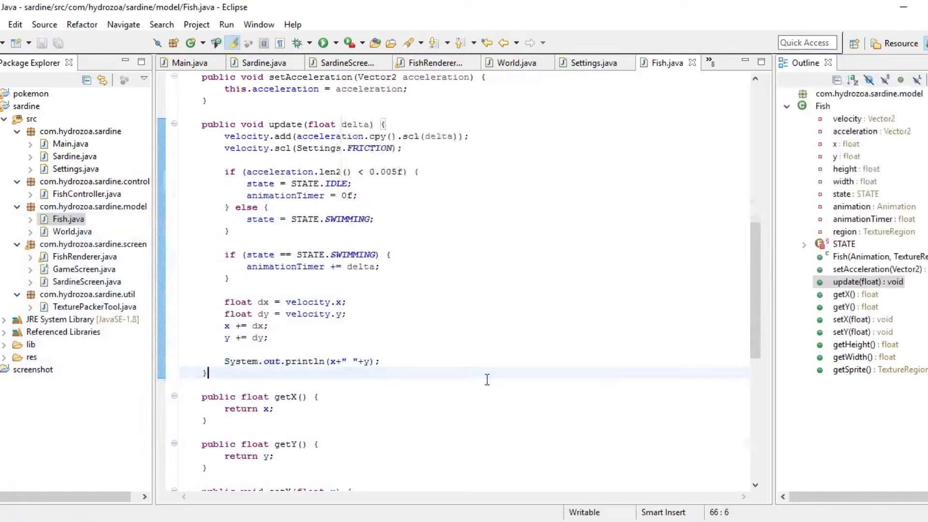
scroll("up", 3)
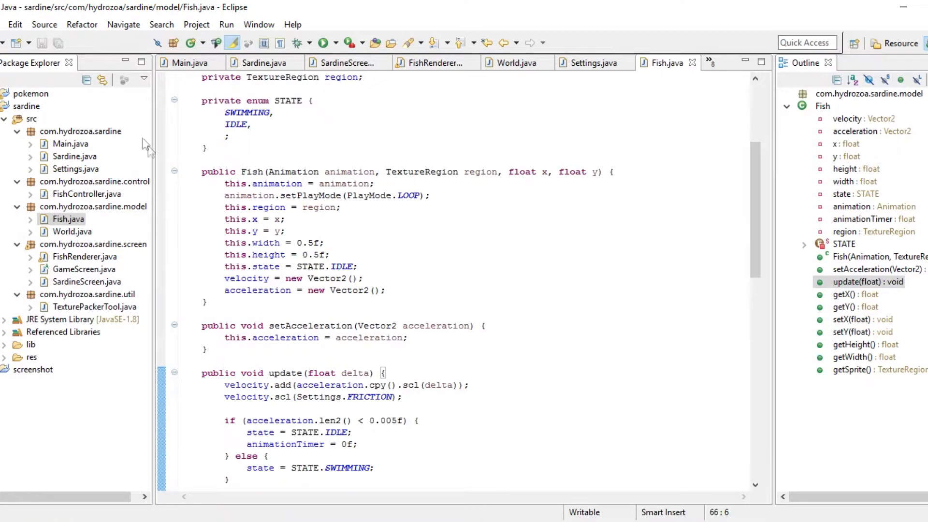
mouse_move(166, 231)
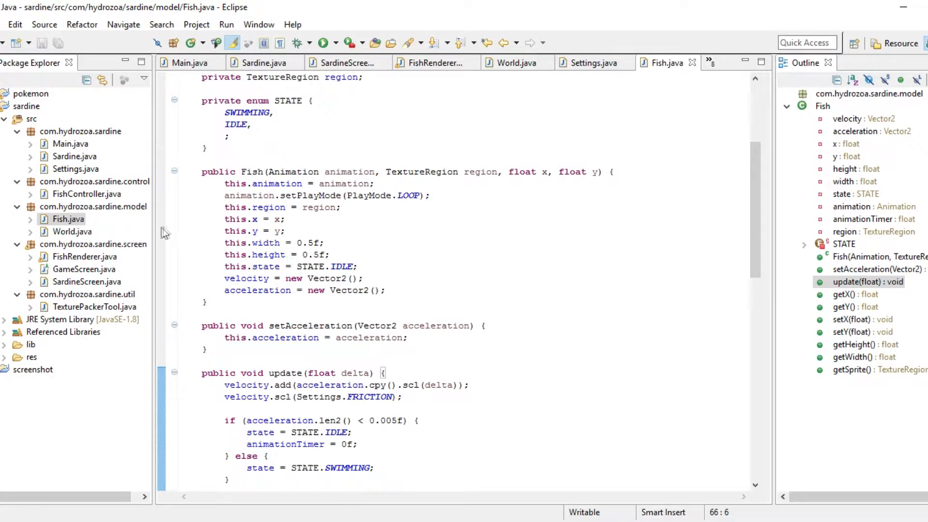
mouse_move(80, 153)
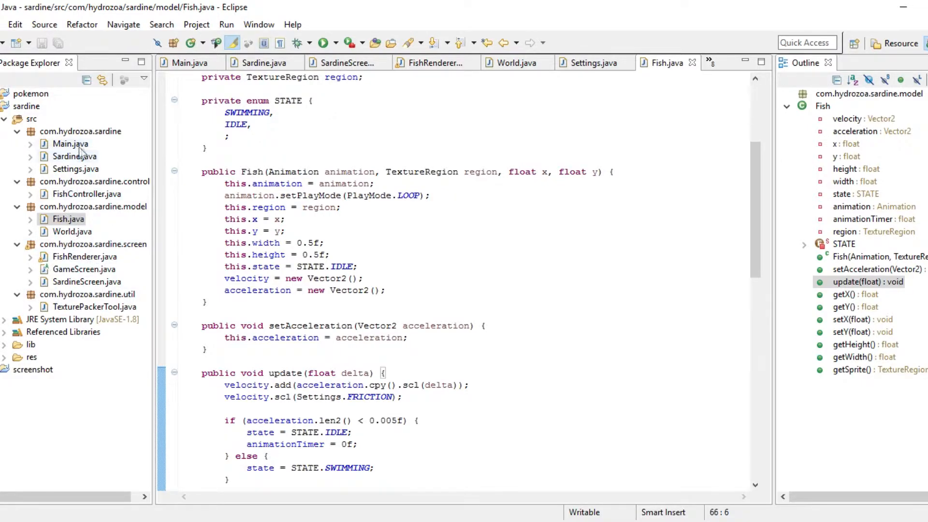
left_click(262, 63)
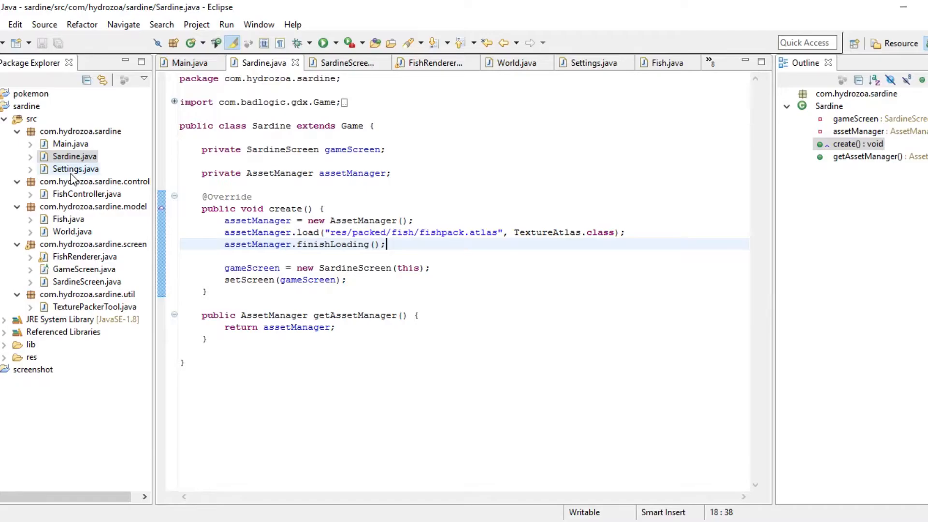
left_click(592, 63)
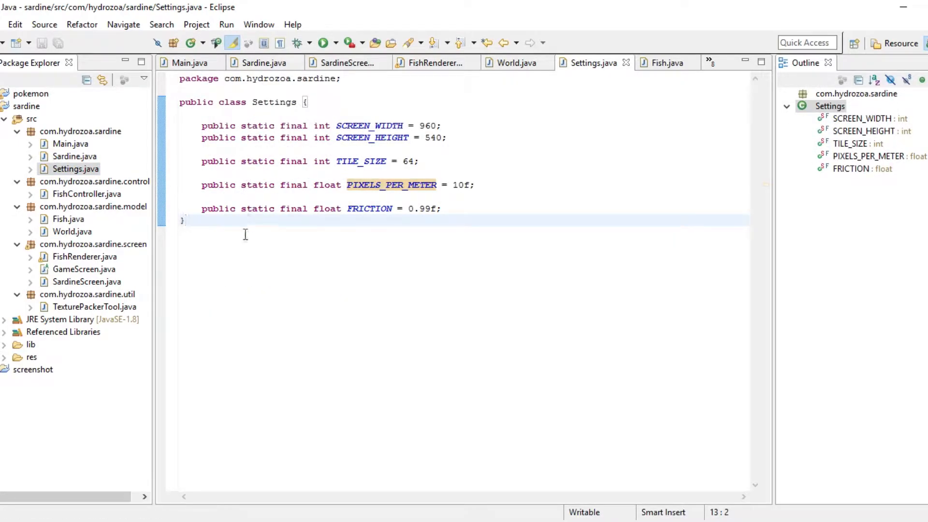
mouse_move(69, 220)
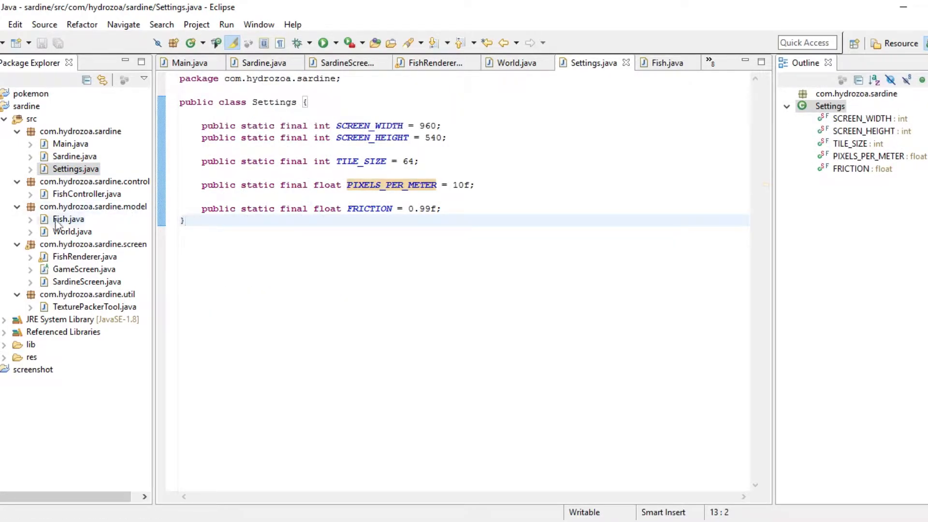
left_click(94, 181)
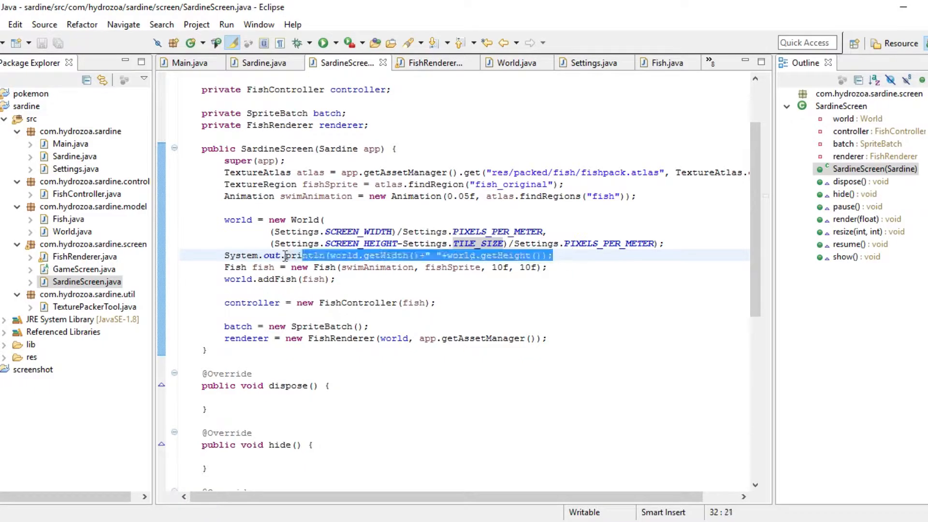
Delete the world-size println, spawn the fish at 0f, 0f, test-run, then go to FishRenderer.java.
key("Delete")
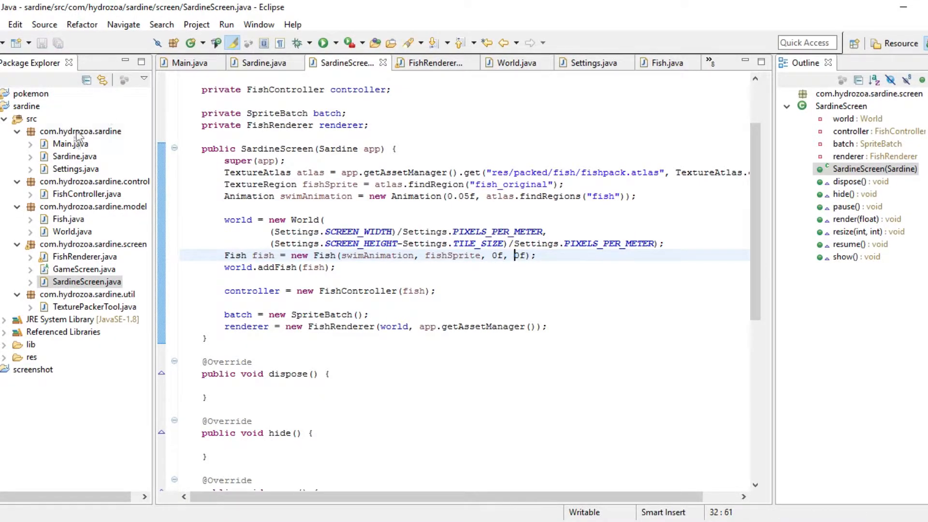
left_click(323, 42)
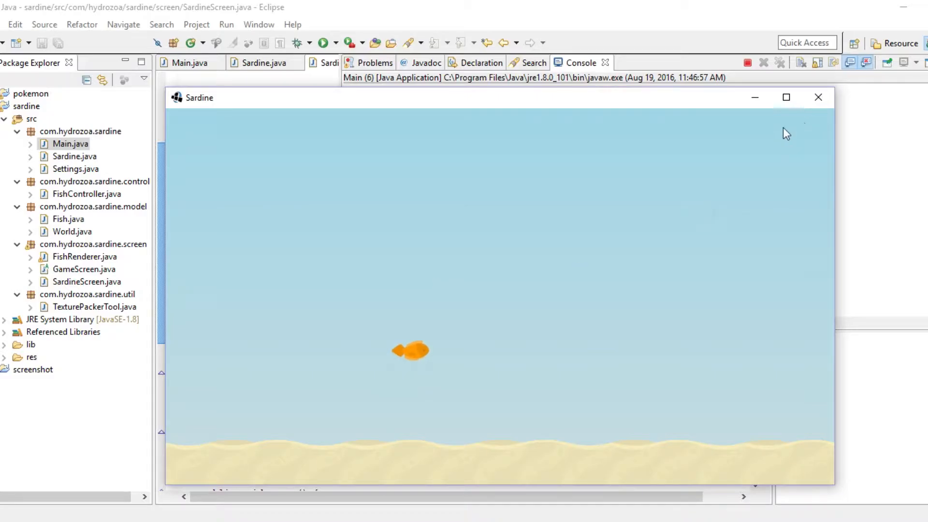
left_click(819, 97)
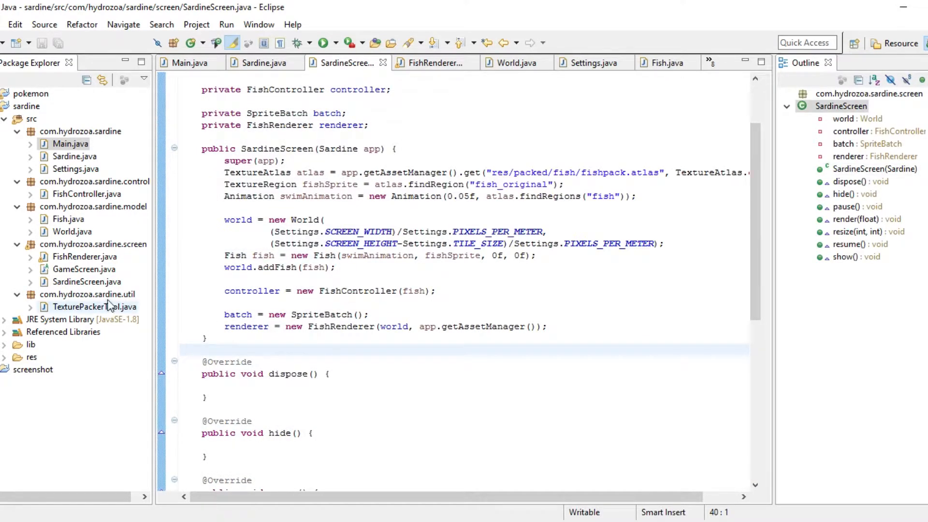
left_click(436, 63)
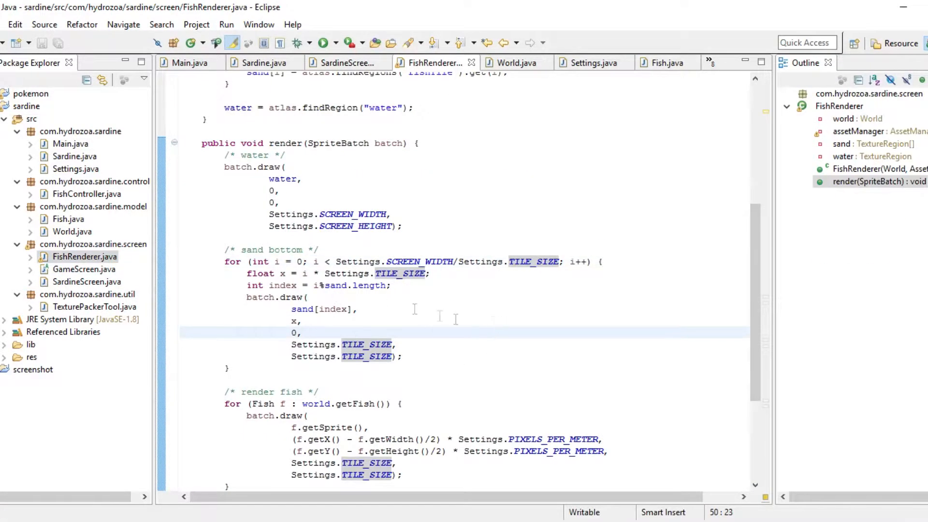
left_click(302, 331)
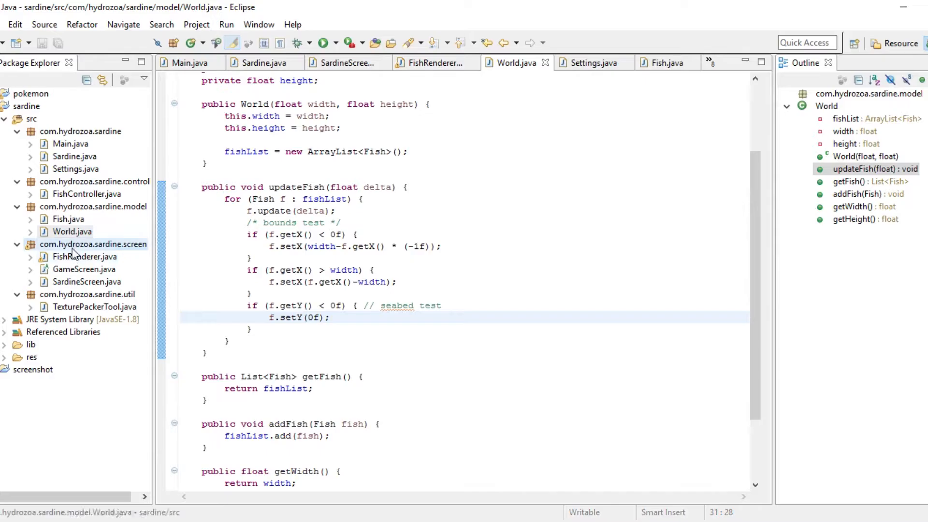
Prepend Settings.TILE_SIZE + to the fish's y draw coordinate and run the game.
left_click(436, 63)
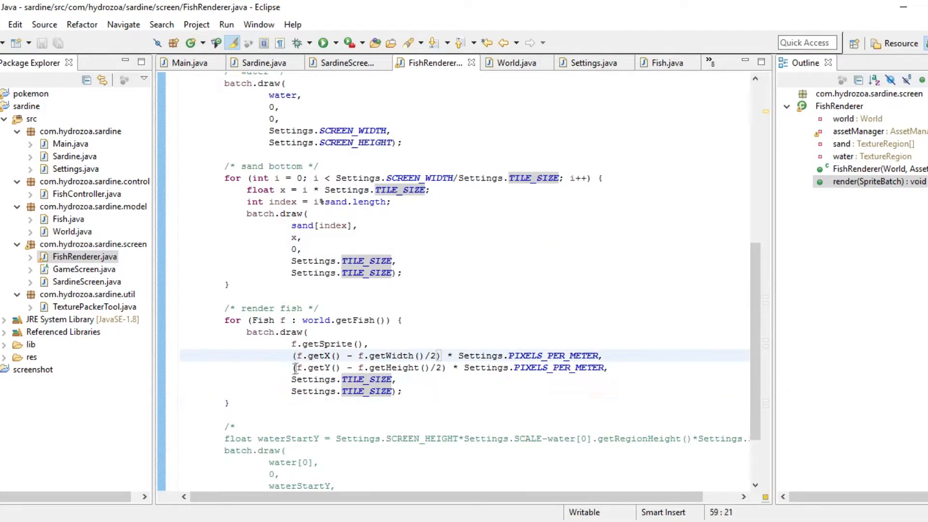
type("s")
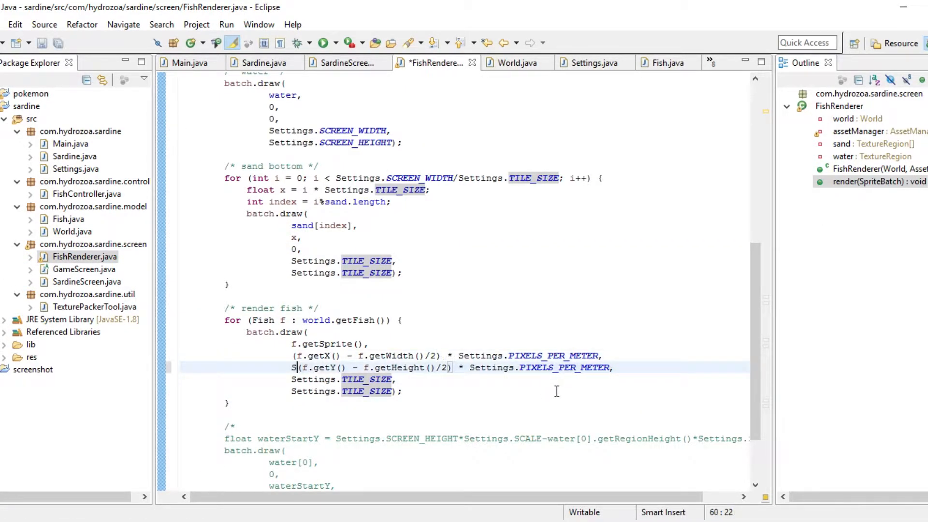
key("Backspace")
type("ettings.TILE_SIZE")
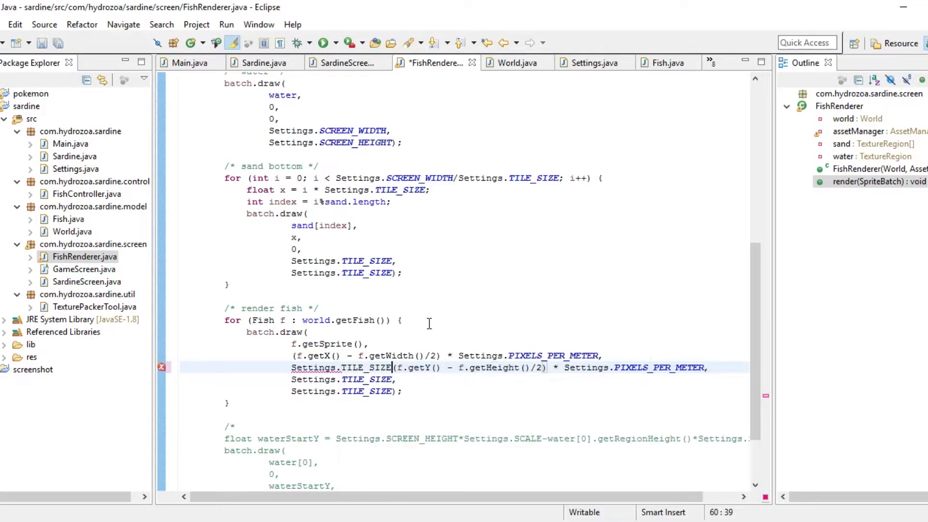
type("+")
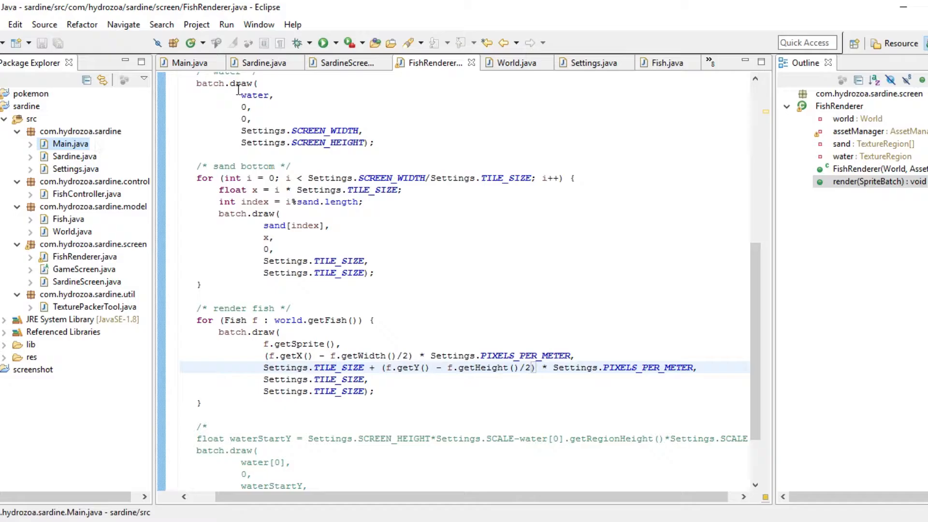
left_click(323, 43)
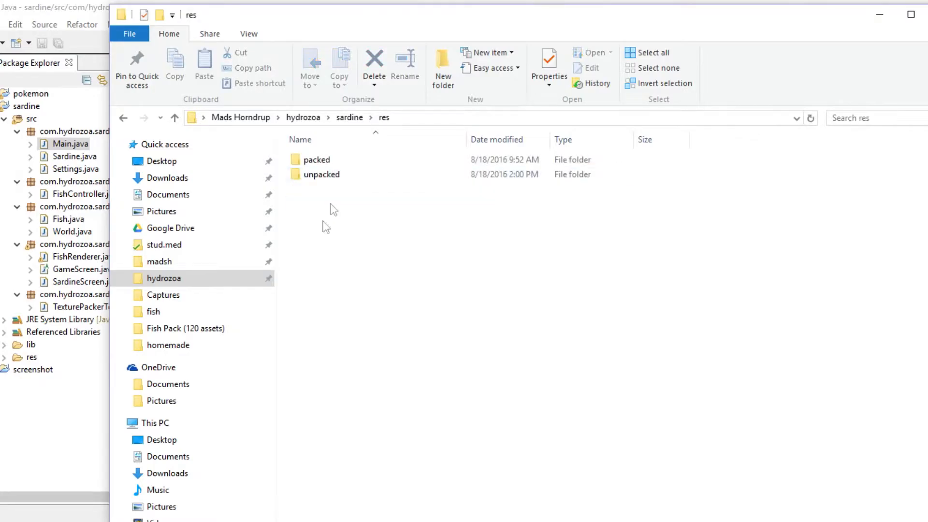
Browse into res/unpacked/fish to view the fishpack atlas files.
double_click(322, 174)
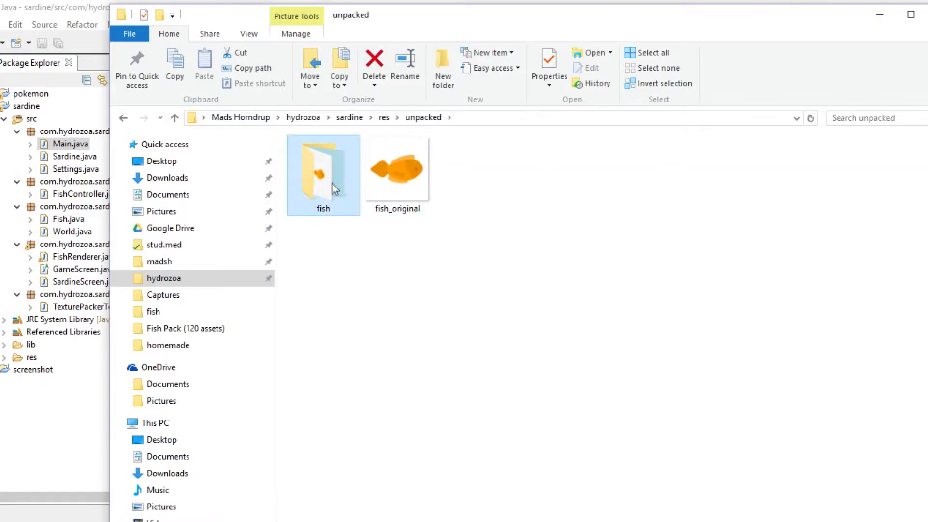
double_click(323, 172)
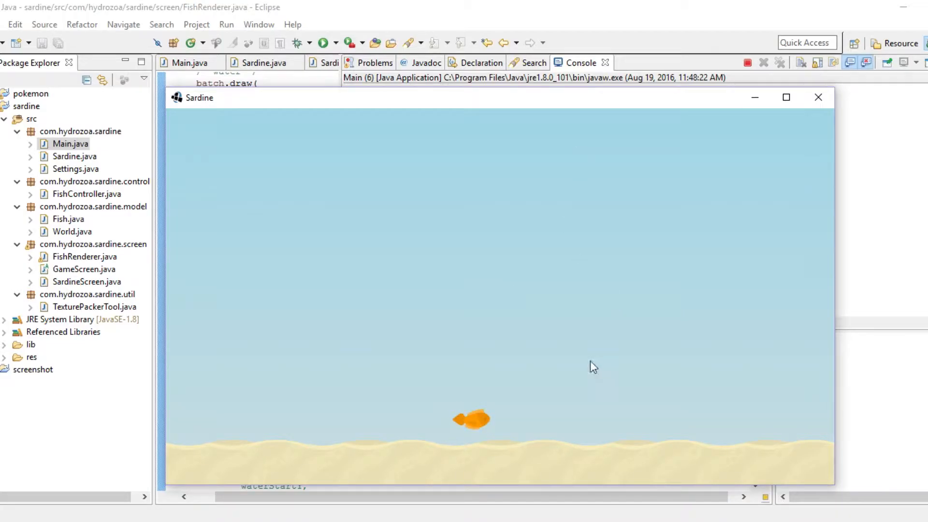
left_click(818, 97)
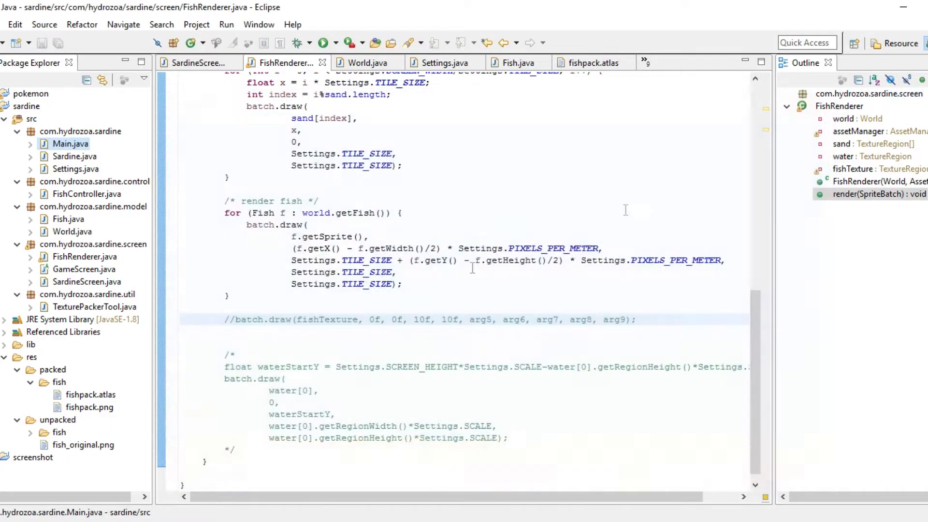
Draw each fish at f.getWidth() and f.getHeight() times Settings.PIXELS_PER_METER and test-run the game.
left_click(385, 272)
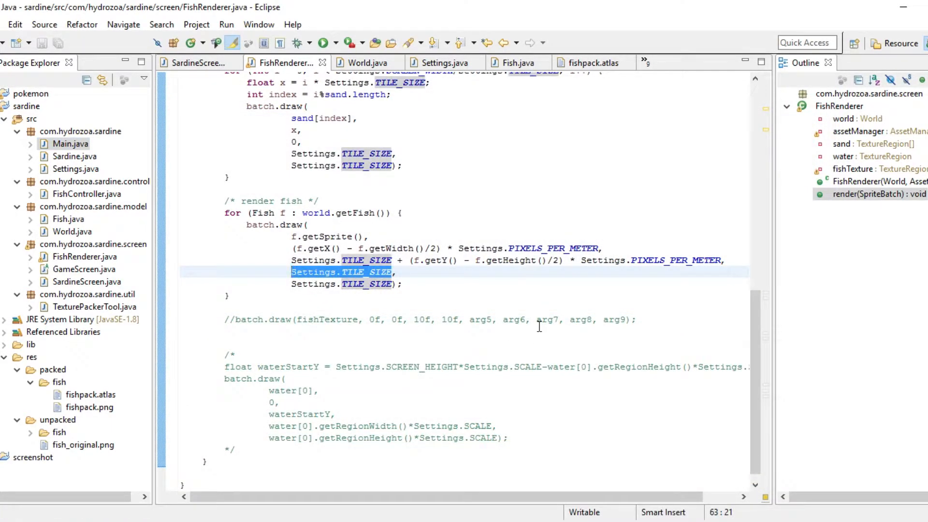
type("f.getWidth()*,")
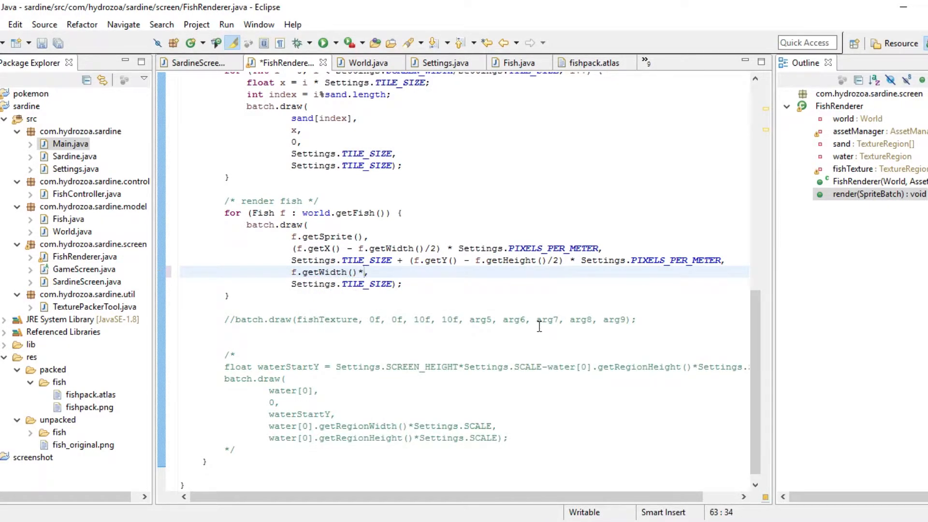
type("Settings.PIXELS_PER_METER")
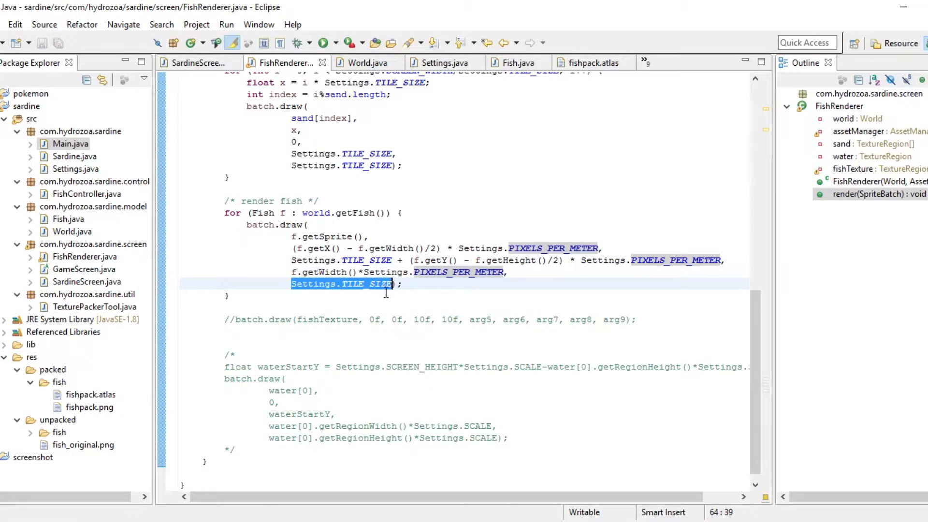
type("f.getHeight());")
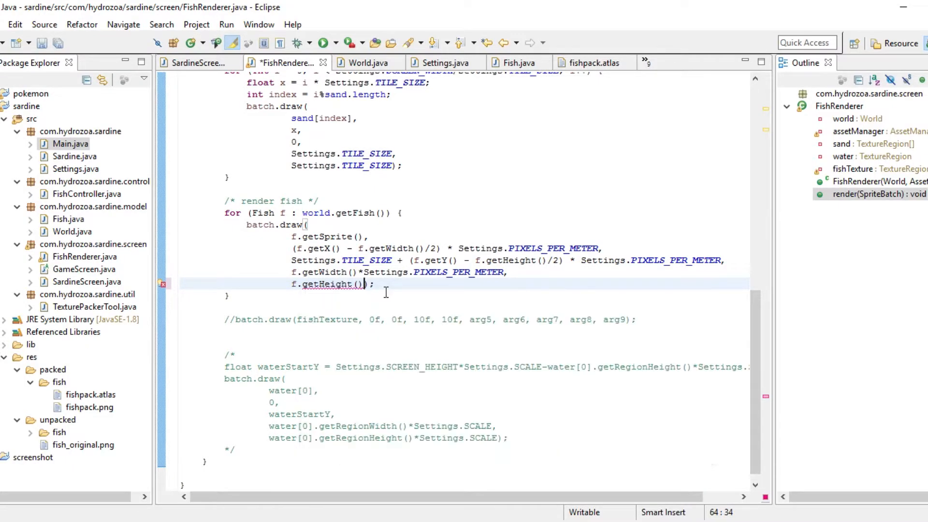
type("Settings.PIXELS_PER_METER)")
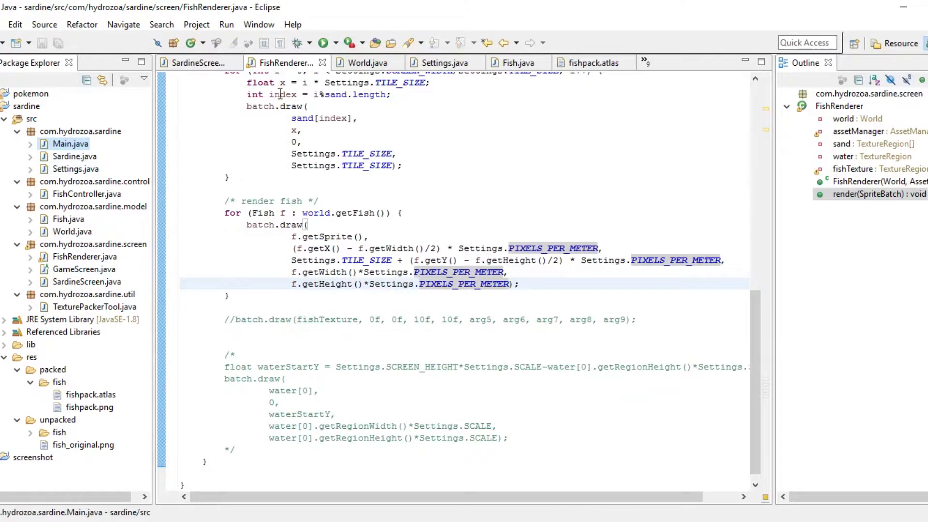
left_click(324, 43)
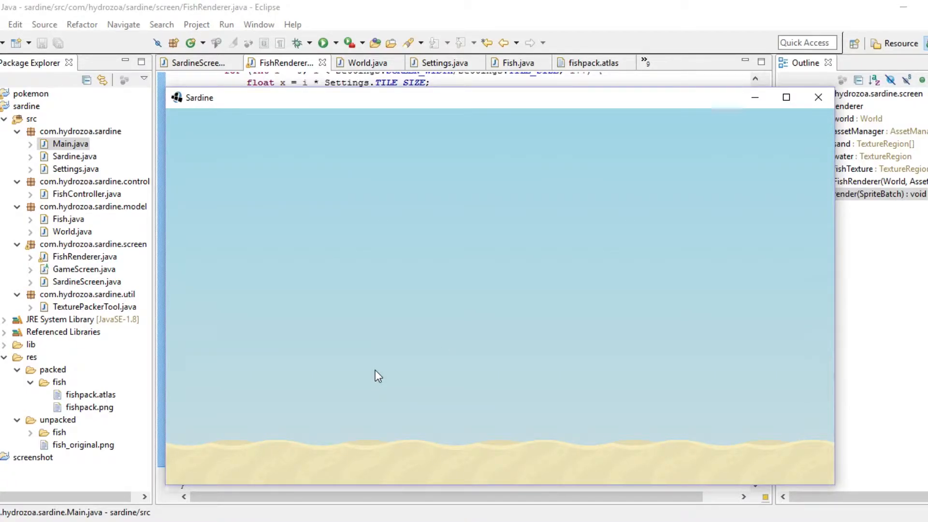
mouse_move(819, 96)
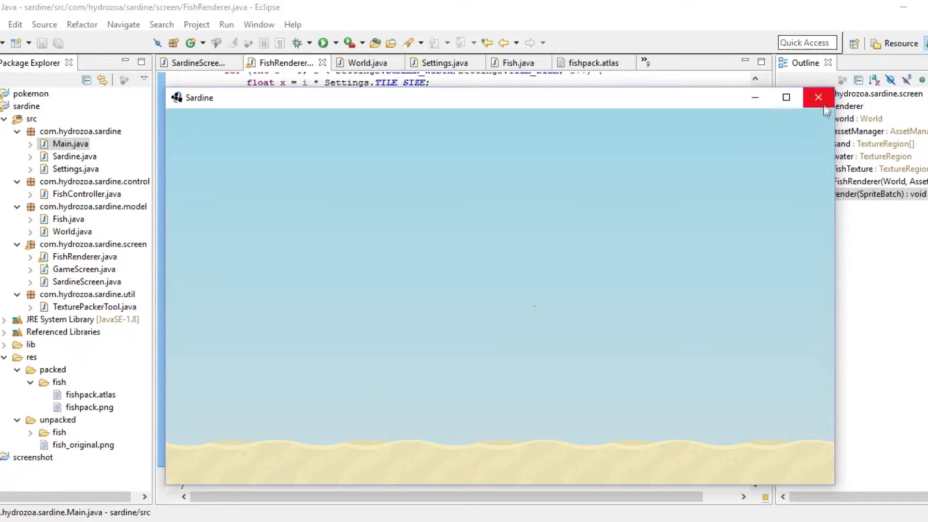
left_click(818, 97)
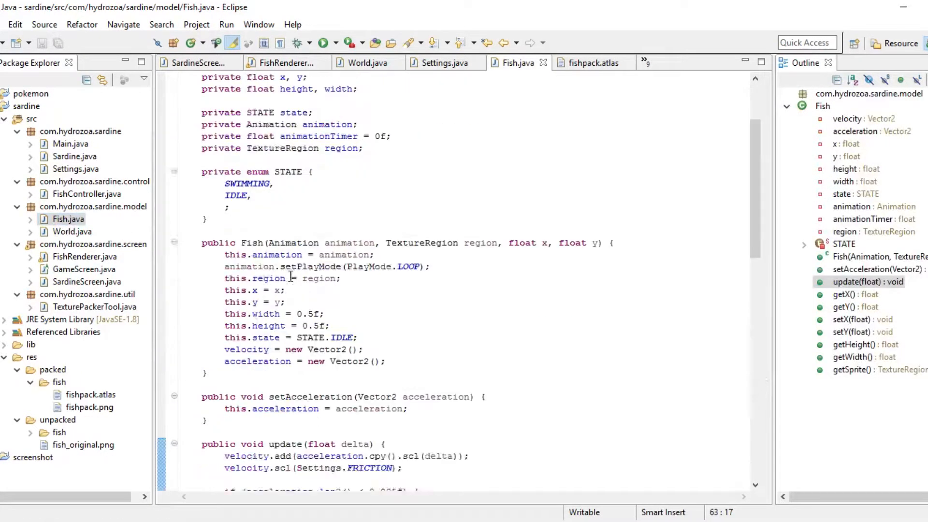
Enlarge the fish's width and height to 5f and verify the bigger fish in two test runs.
double_click(304, 349)
type("1")
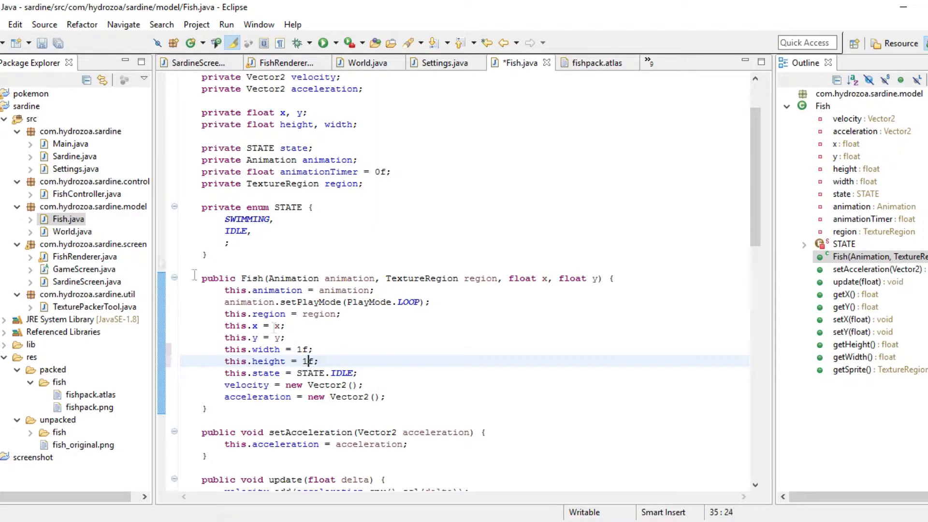
left_click(324, 42)
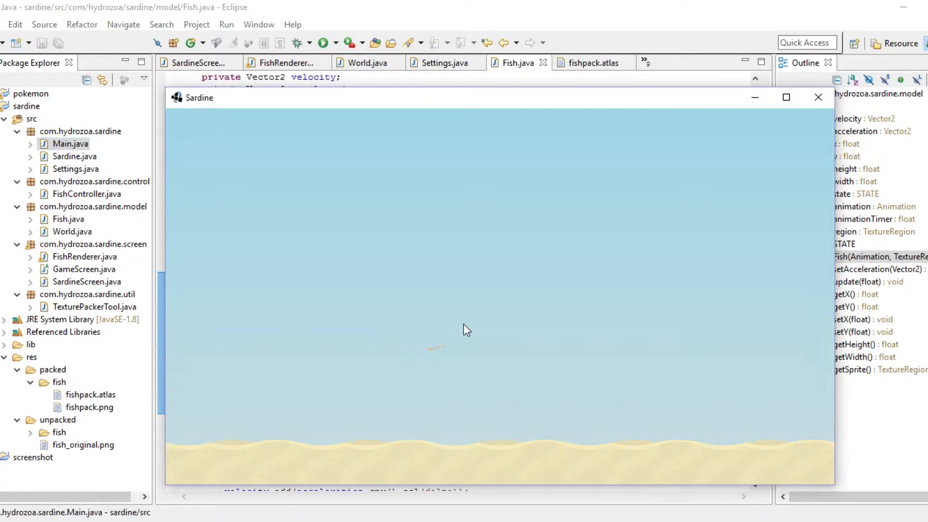
left_click(819, 97)
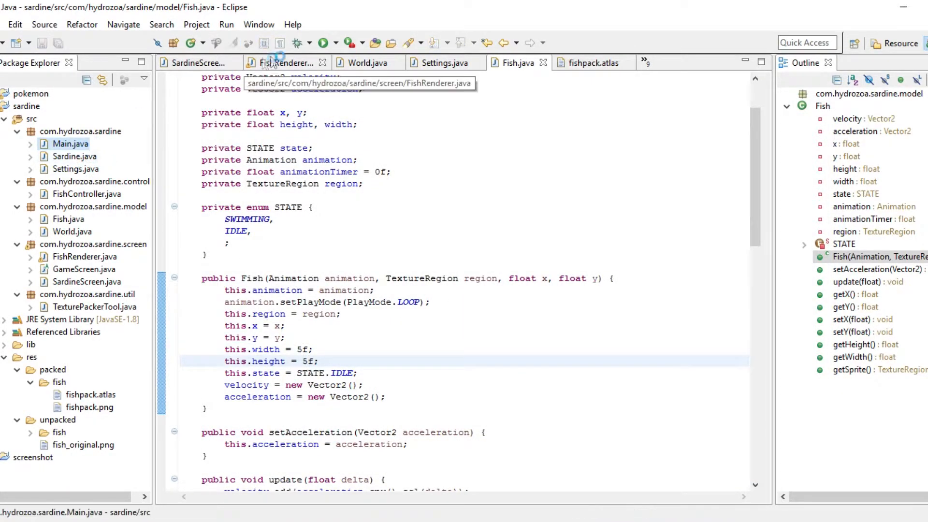
left_click(322, 43)
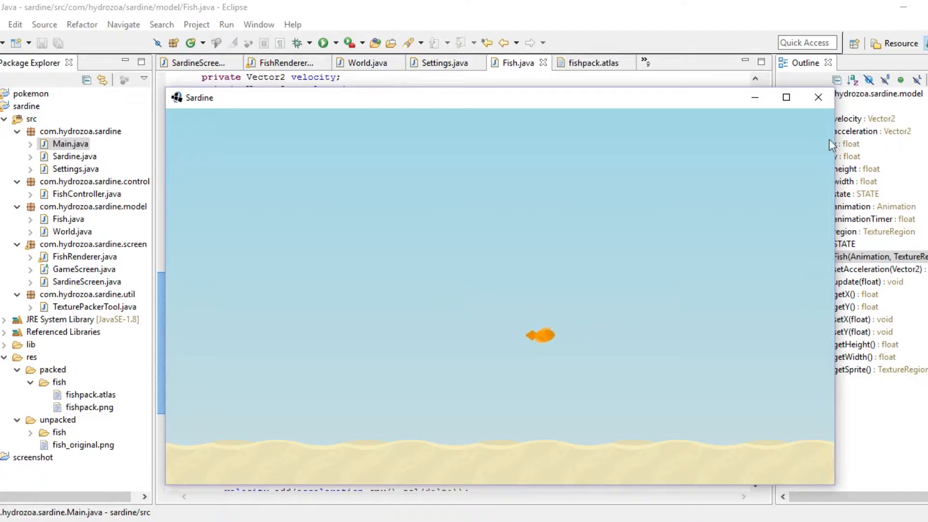
mouse_move(819, 97)
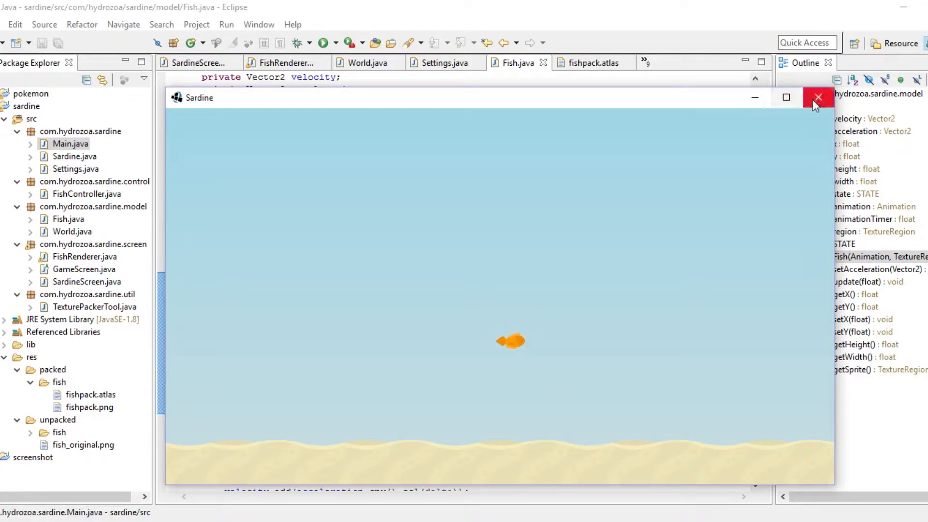
left_click(818, 97)
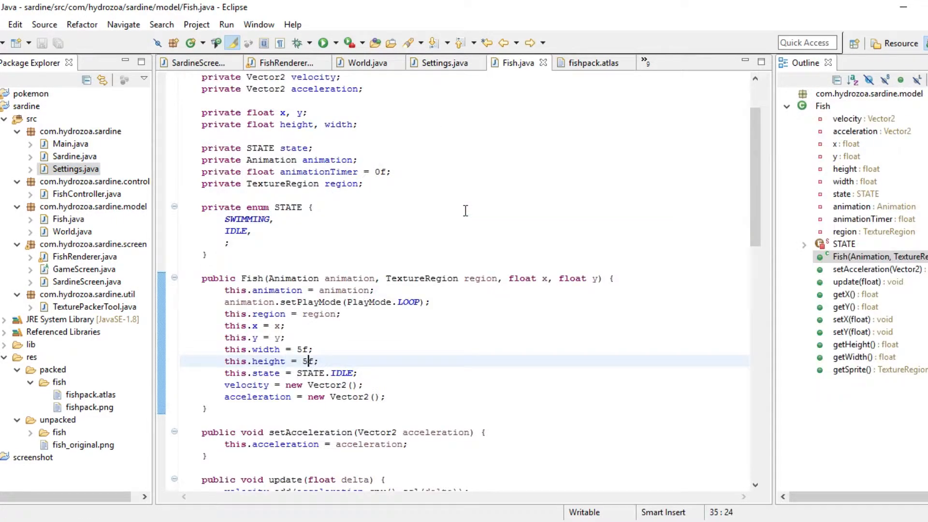
scroll("down", 3)
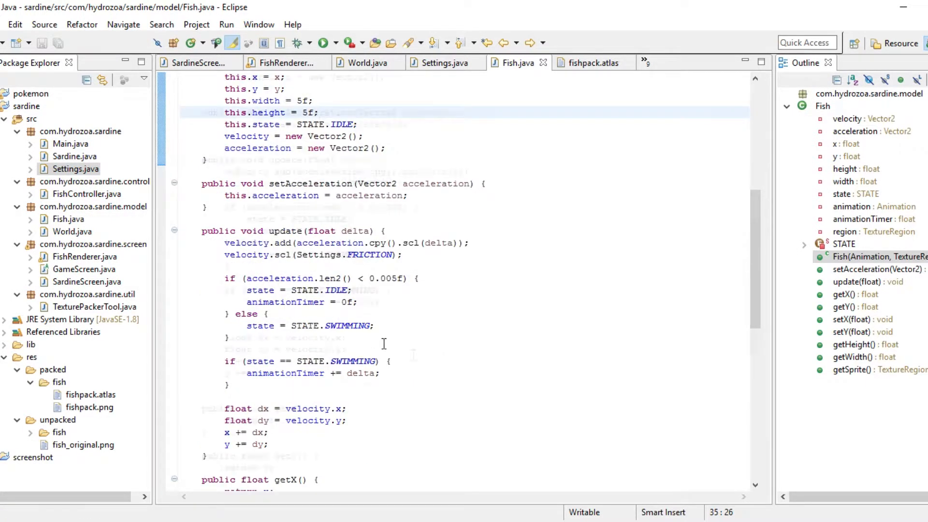
scroll("down", 3)
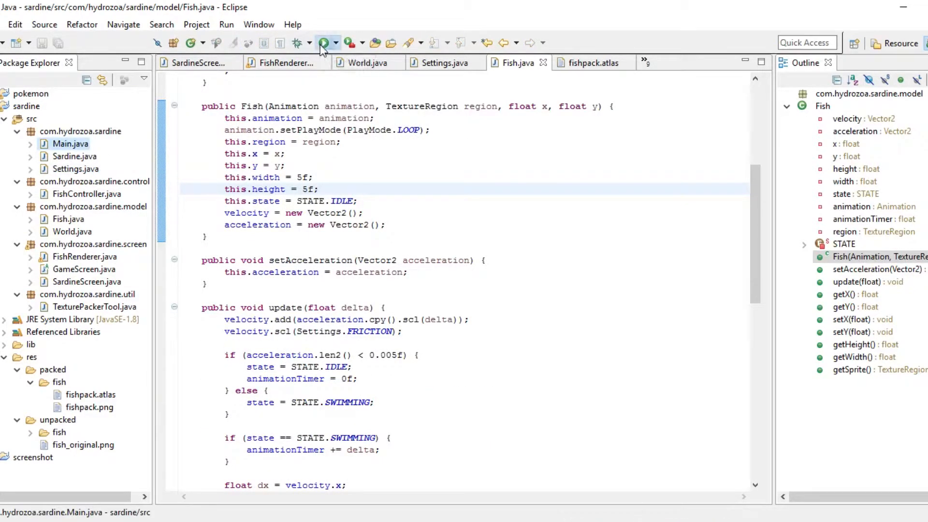
left_click(323, 42)
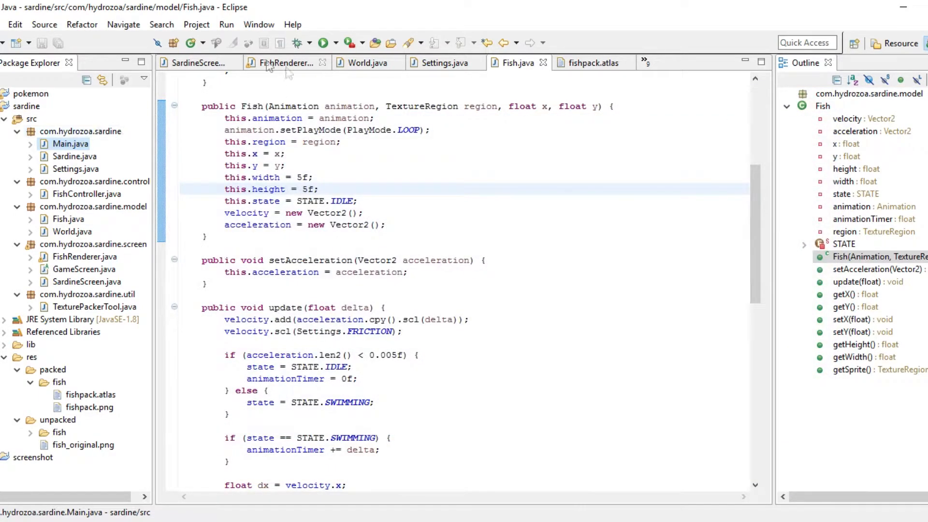
left_click(323, 43)
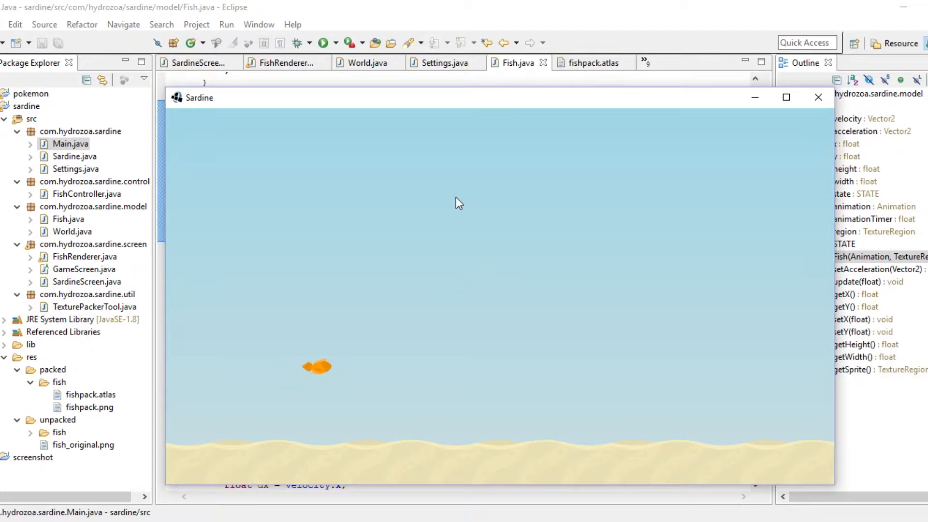
left_click(818, 97)
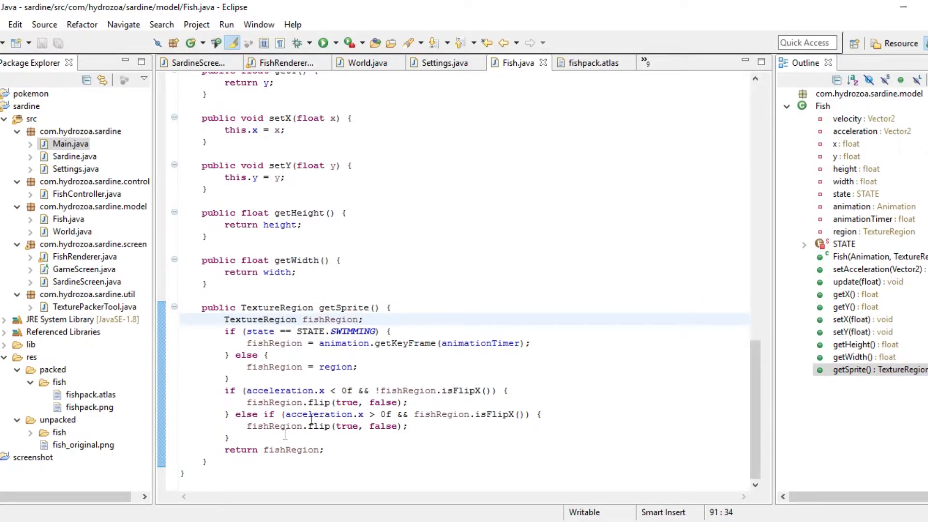
Negate fishRegion.isFlipX() in the left-movement condition and start a new line after the flip.
left_click(229, 437)
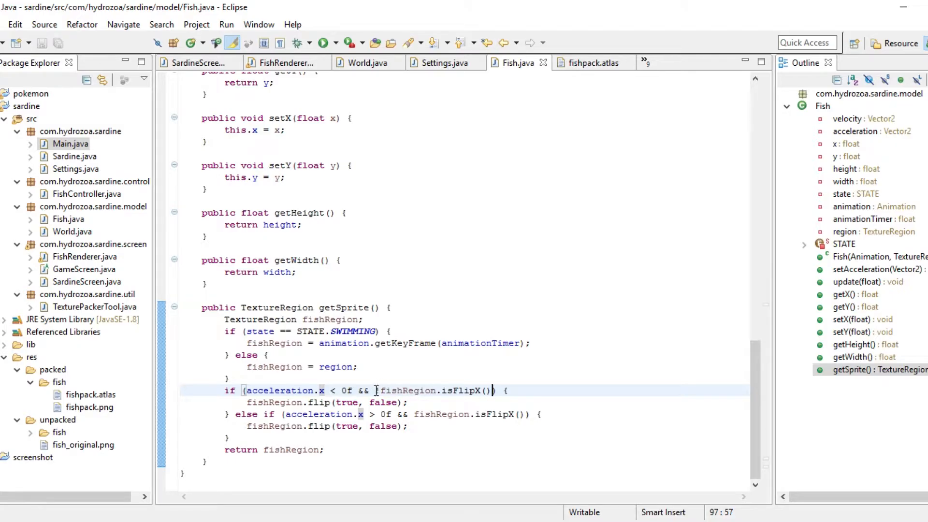
type("!")
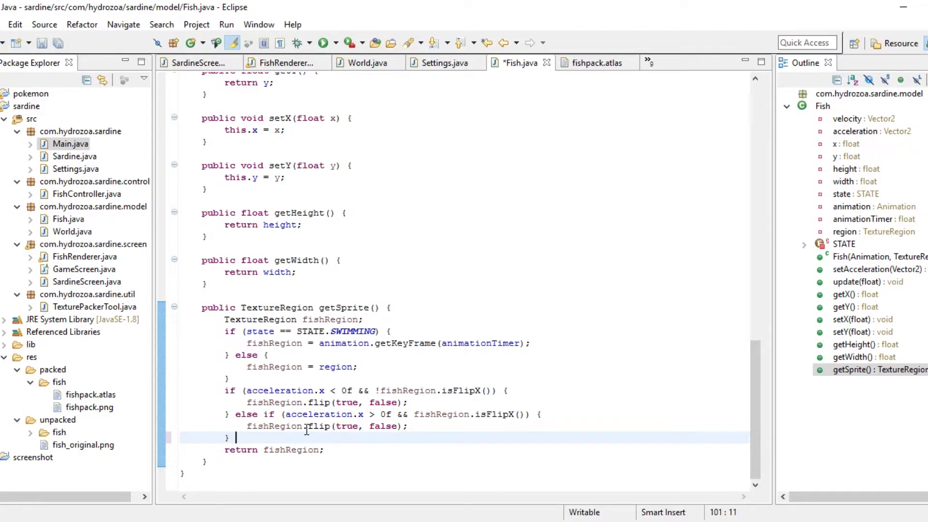
key("ctrl+s")
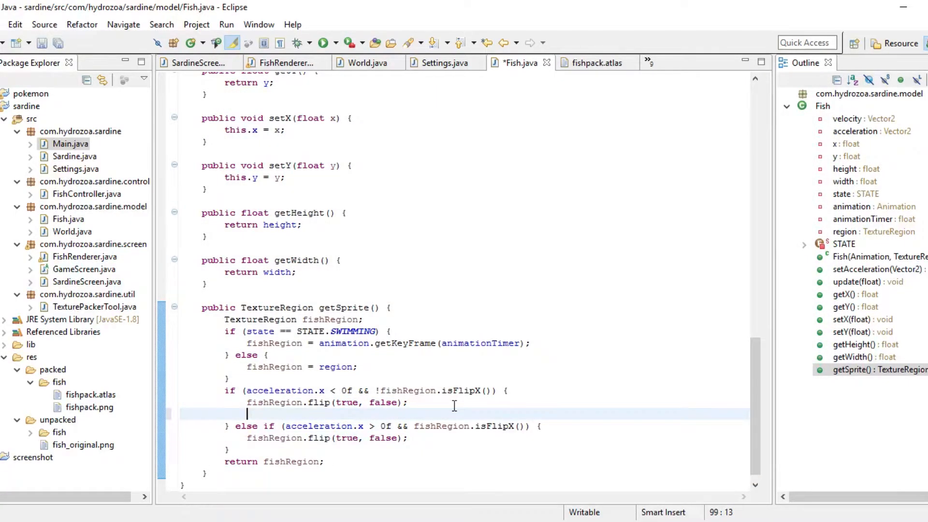
Add System.out.println lines "fish flipped left" and "fish flipped right" to the flip branches and run the game.
type("System.out")
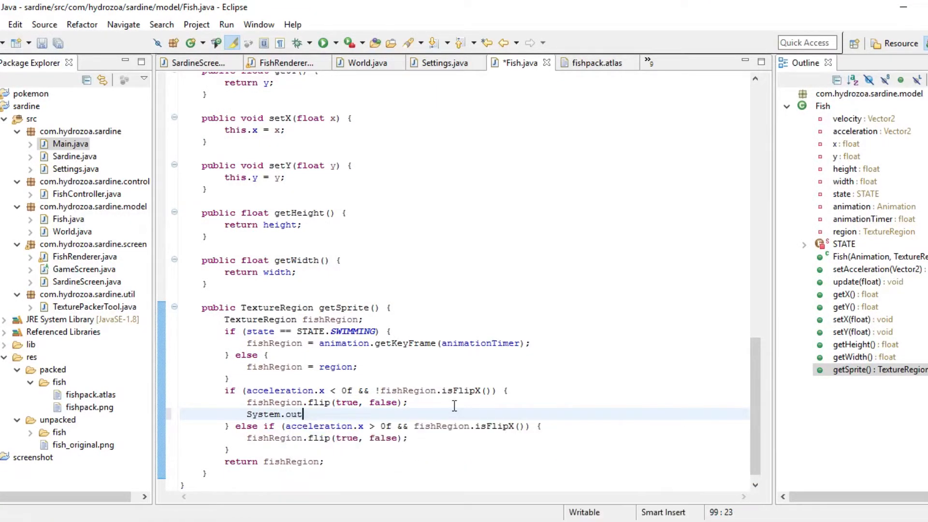
type(".println(x);")
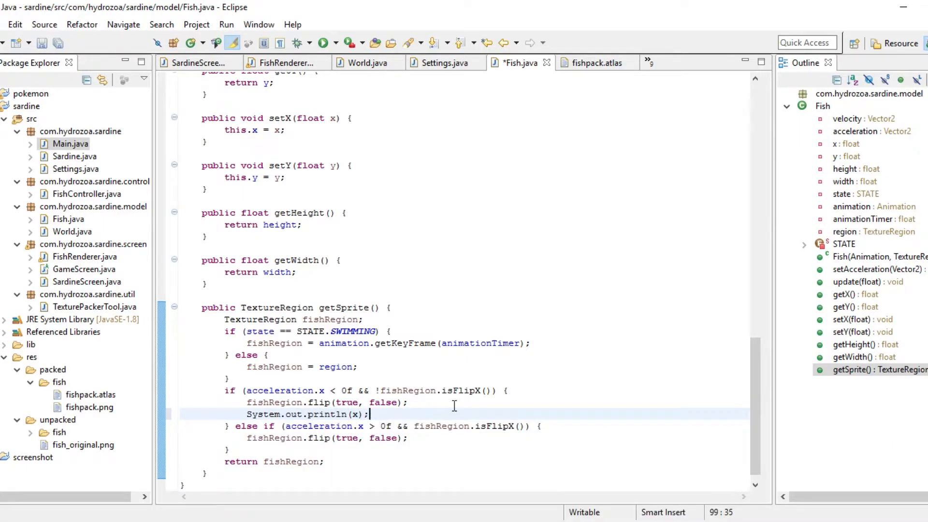
type("\"\"")
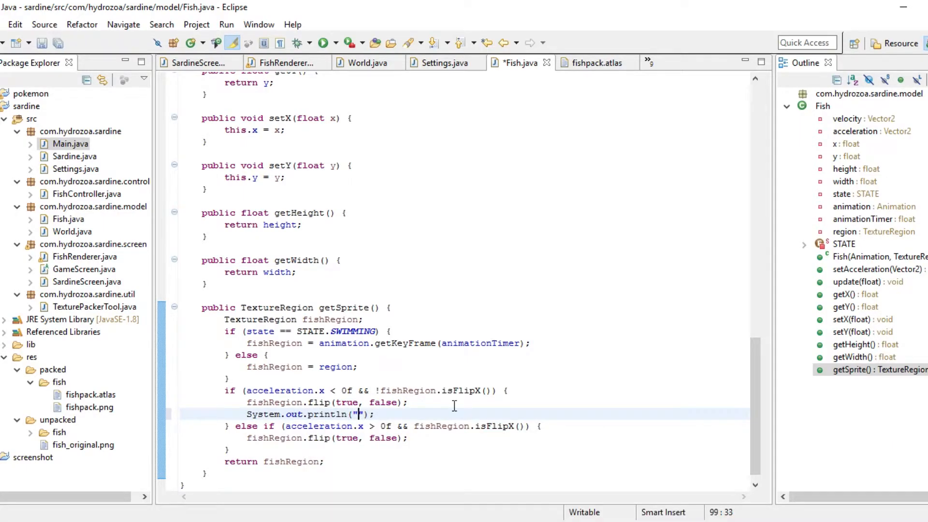
type("fish flipped")
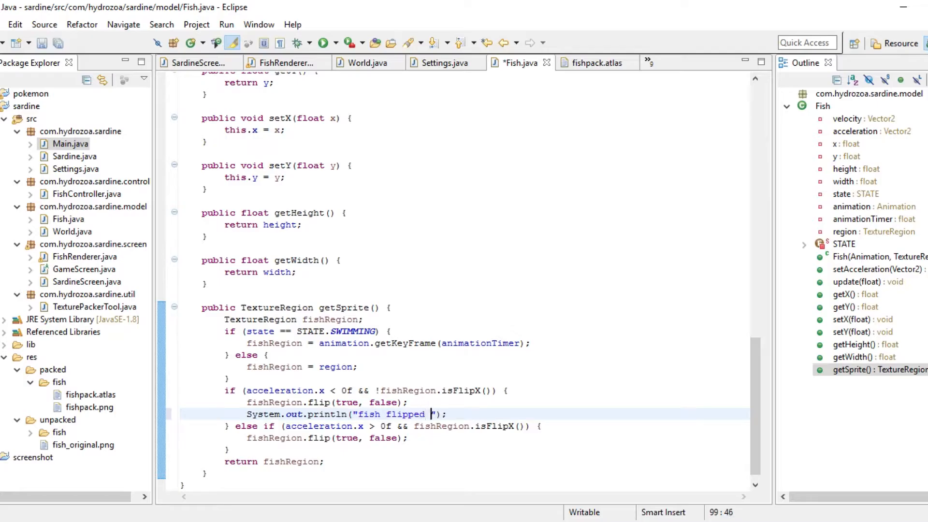
type("left")
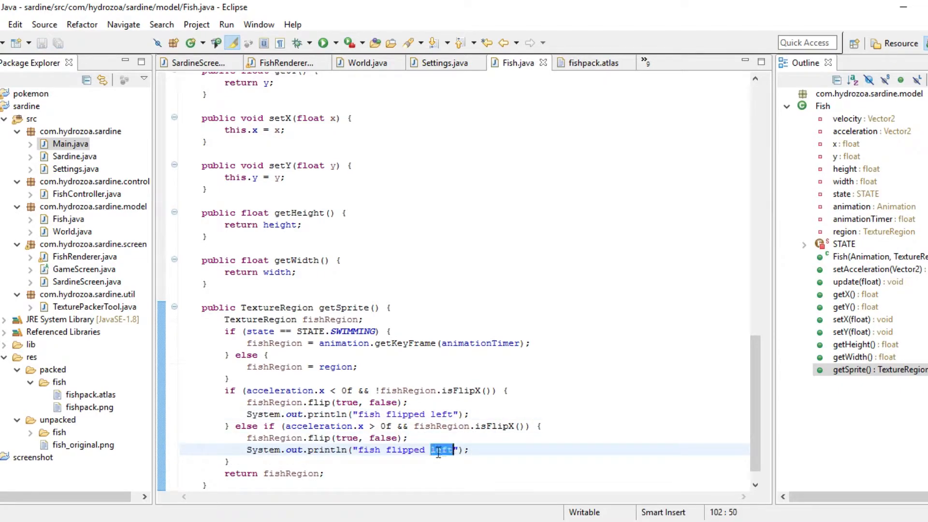
type("right")
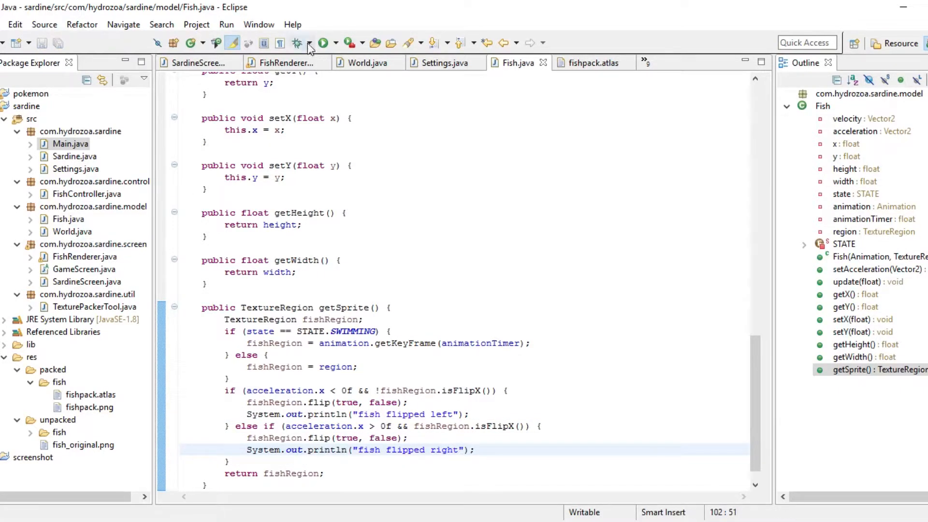
left_click(323, 42)
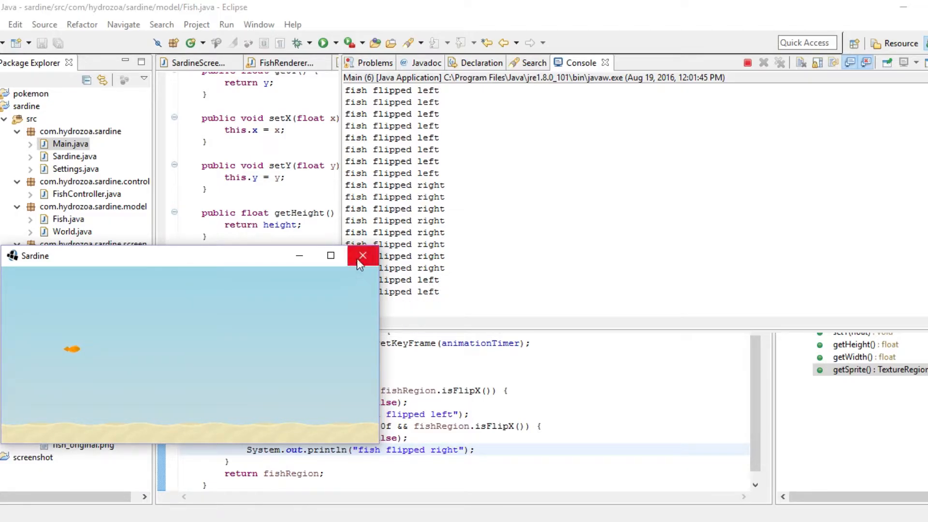
mouse_move(362, 255)
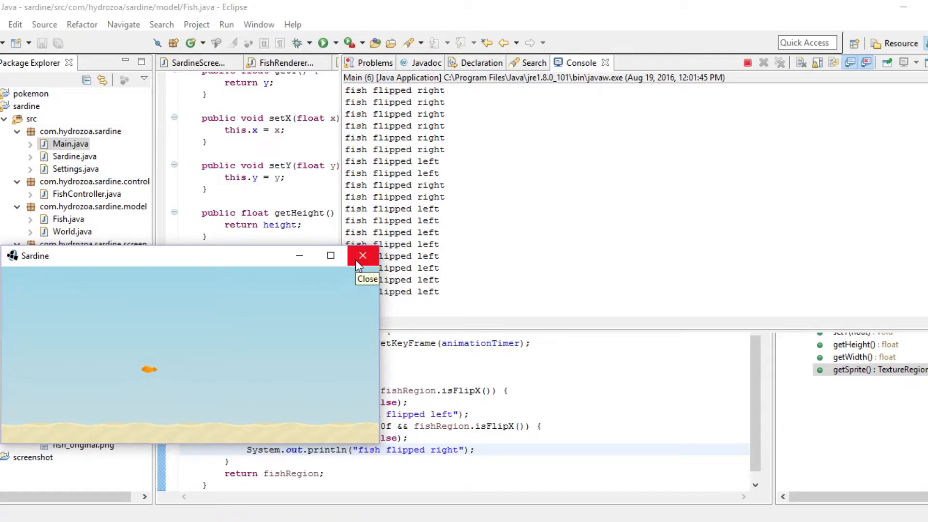
left_click(362, 255)
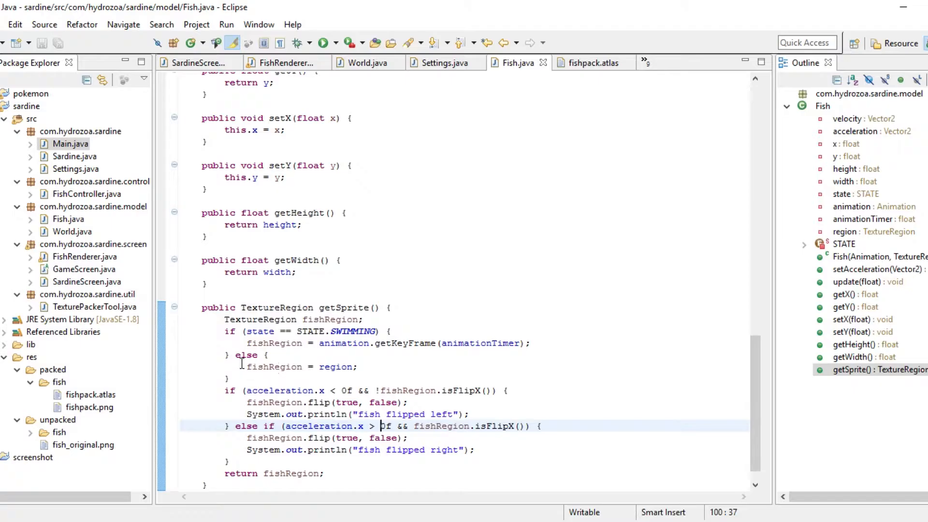
left_click(291, 366)
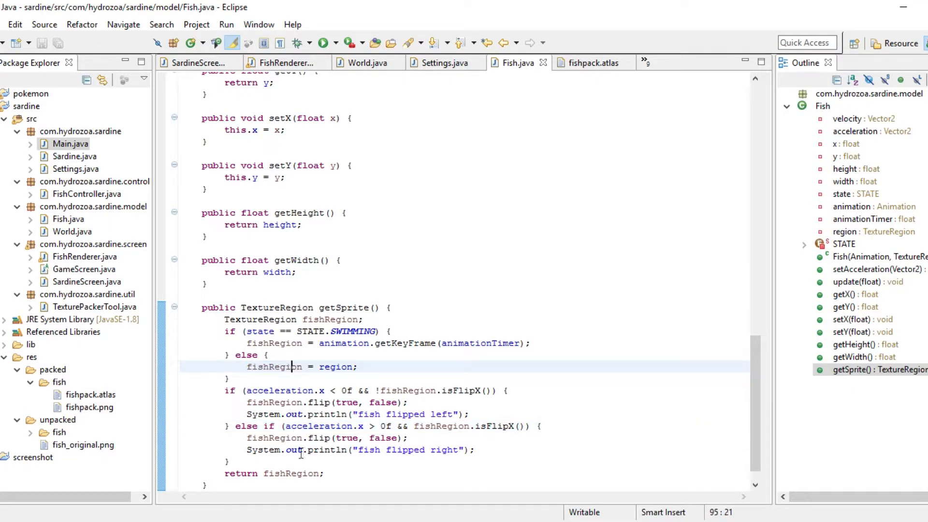
double_click(274, 367)
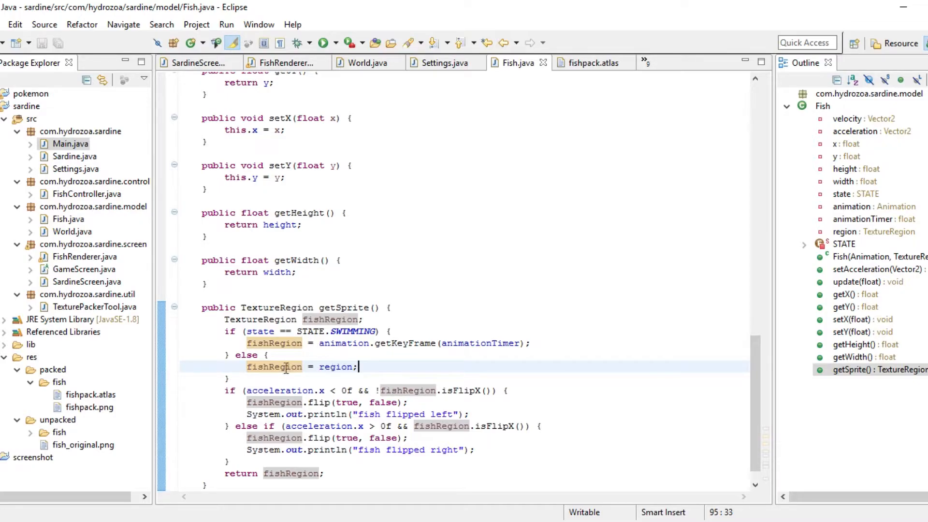
scroll("up", 3)
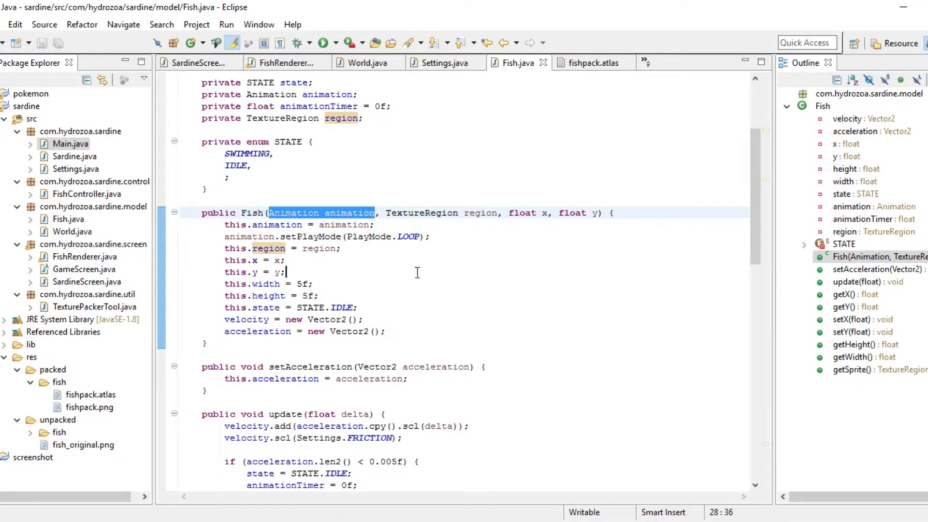
left_click(284, 272)
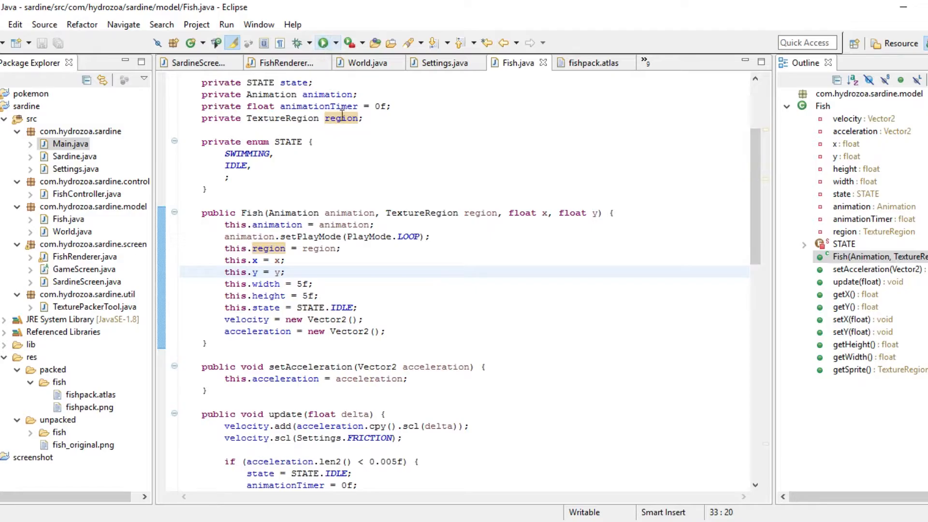
left_click(323, 42)
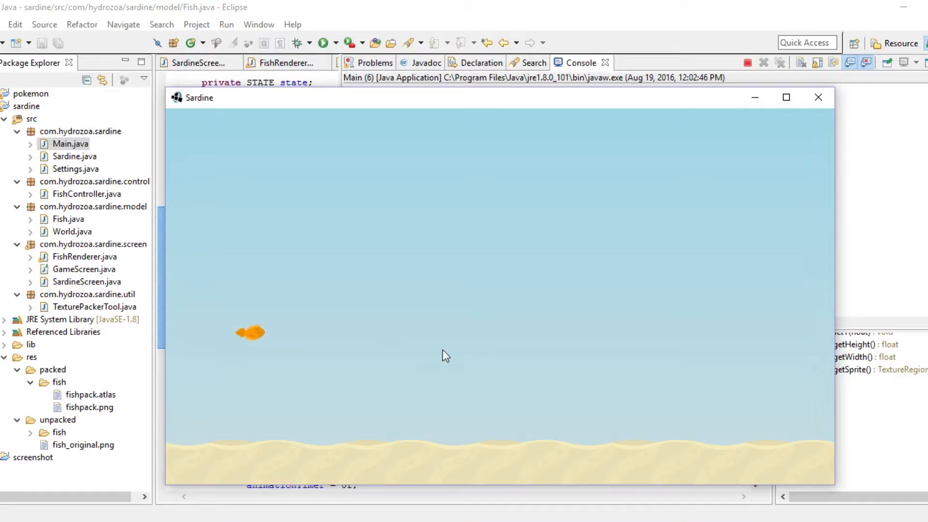
left_click(818, 97)
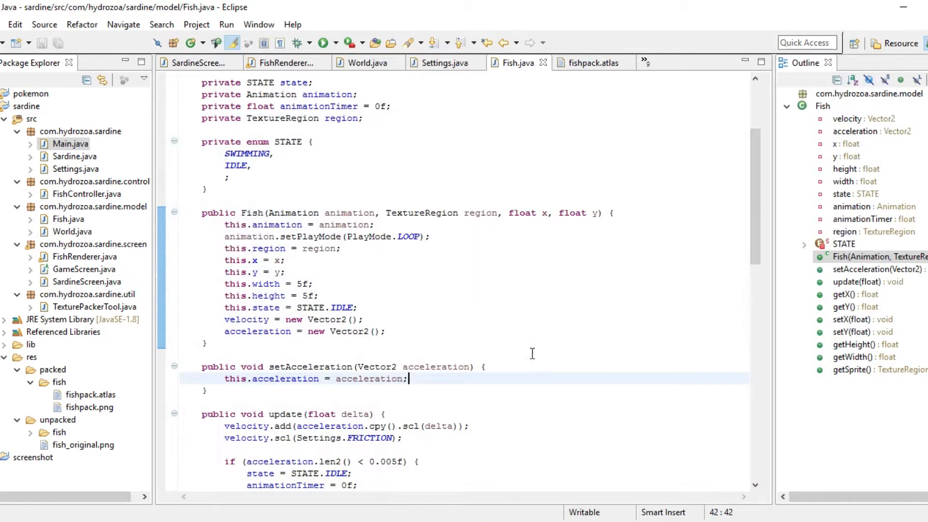
scroll("down", 3)
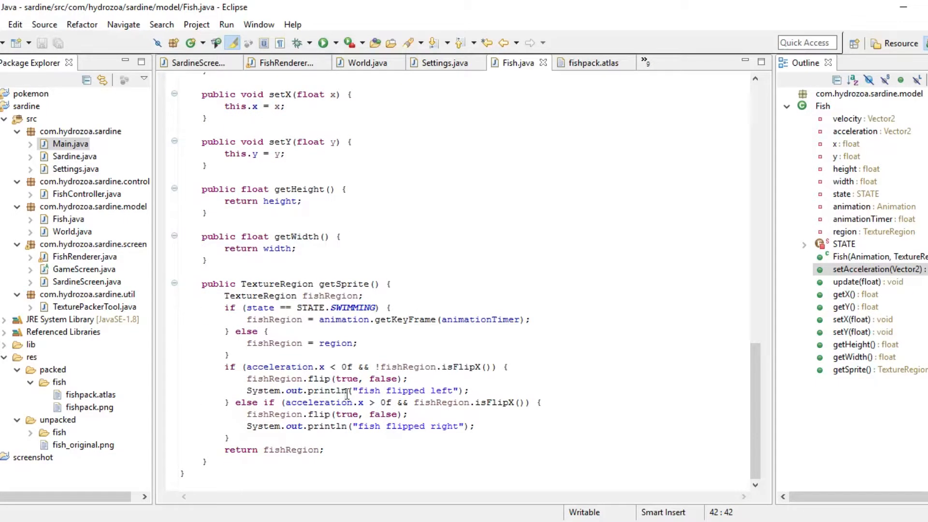
mouse_move(274, 343)
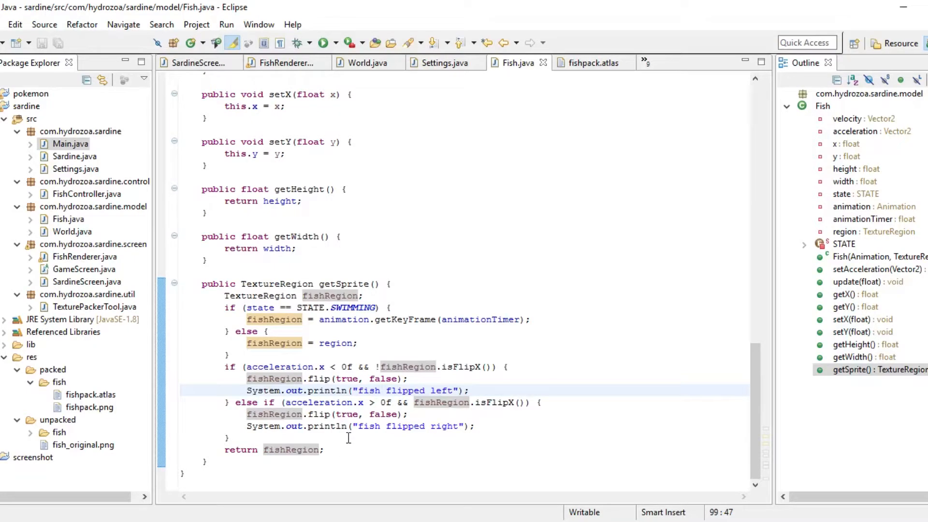
left_click(94, 181)
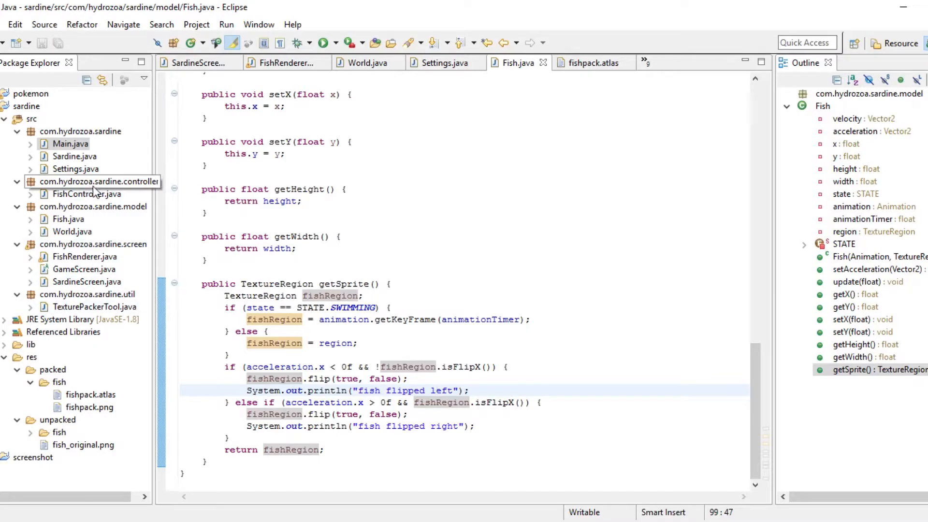
Review FishController's keyUp and resetAcceleration's new Vector2, then return to Fish.java.
double_click(86, 193)
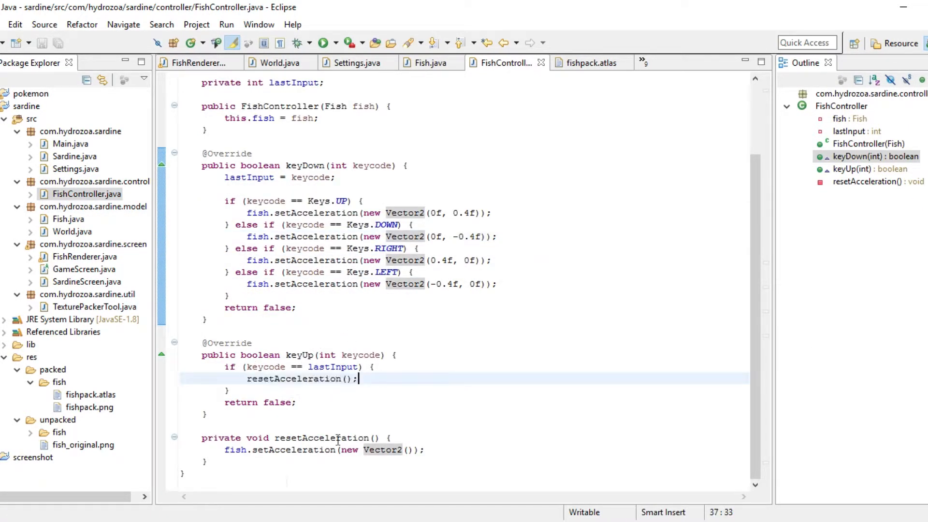
double_click(368, 450)
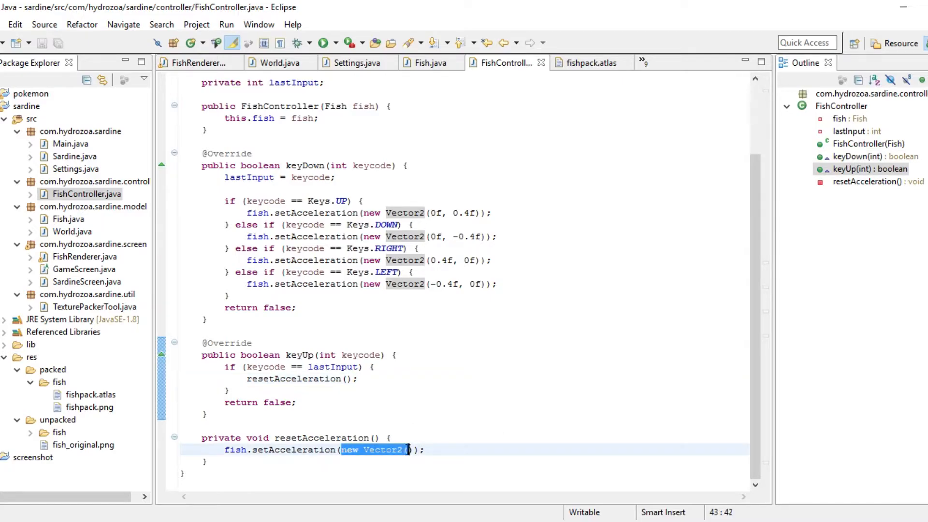
left_click(429, 62)
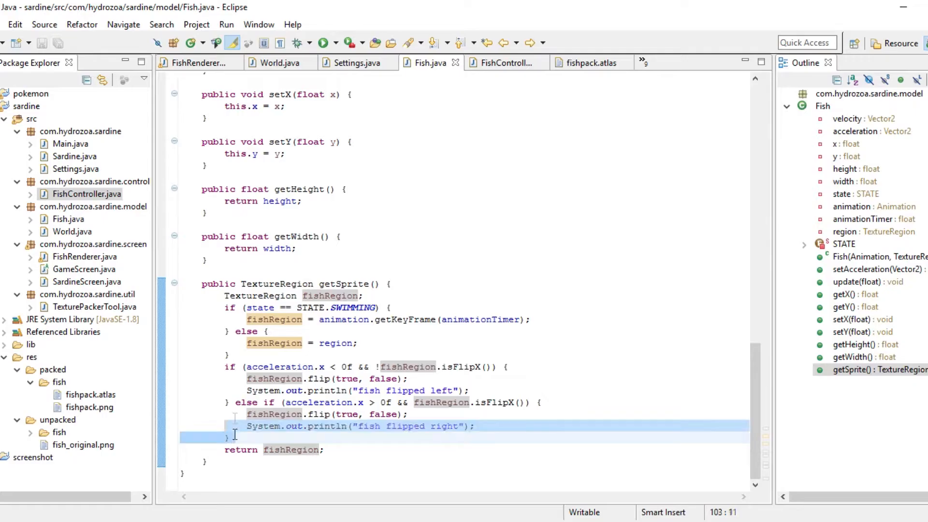
Position the caret after Fish's STATE enum to make room for a new declaration.
left_click(236, 437)
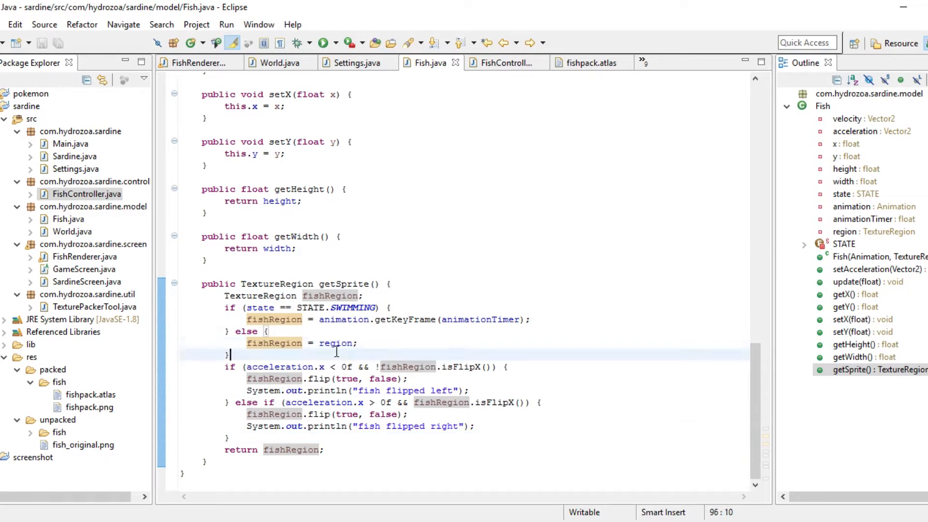
left_click(361, 344)
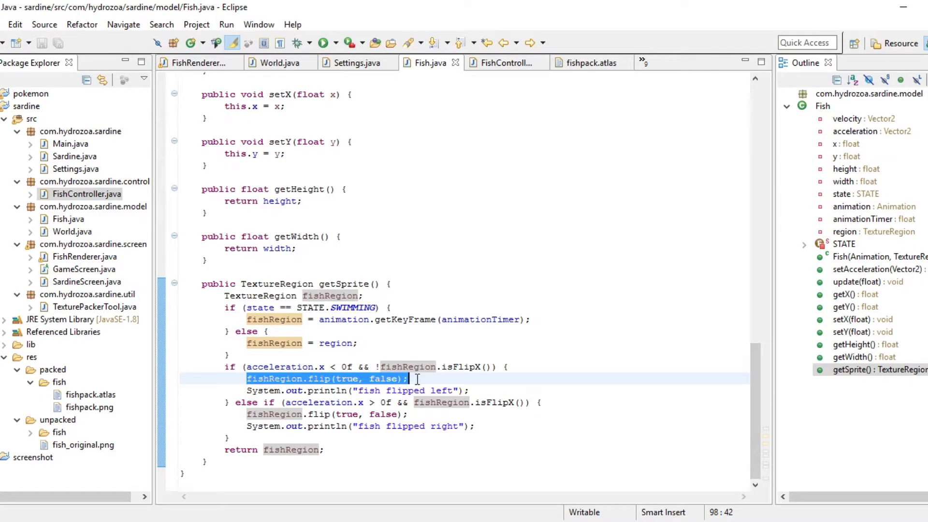
left_click(446, 402)
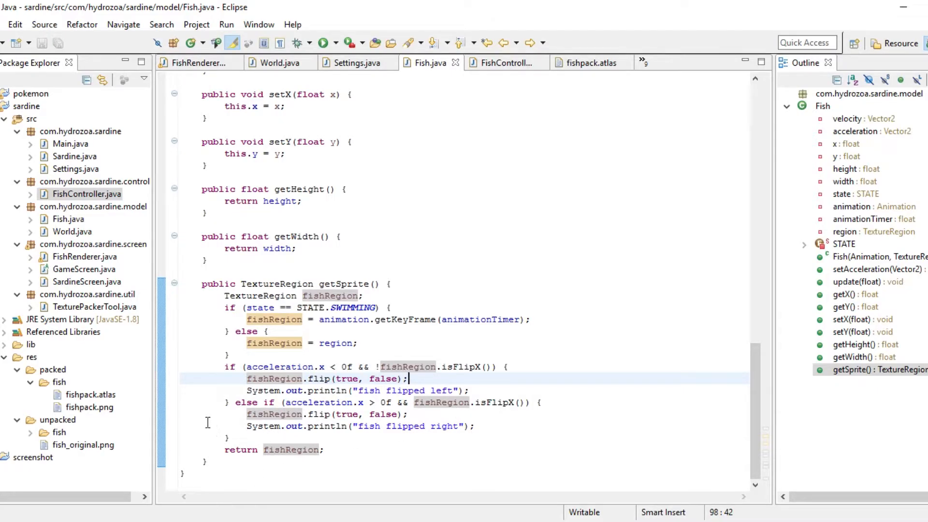
scroll("up", 3)
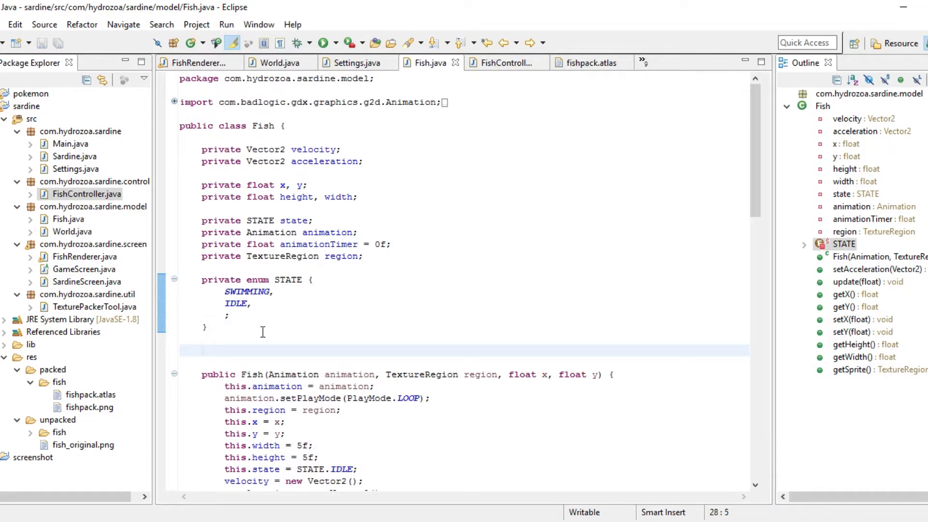
Declare private enum FACING with LEFT and RIGHT after the STATE enum.
type("priv")
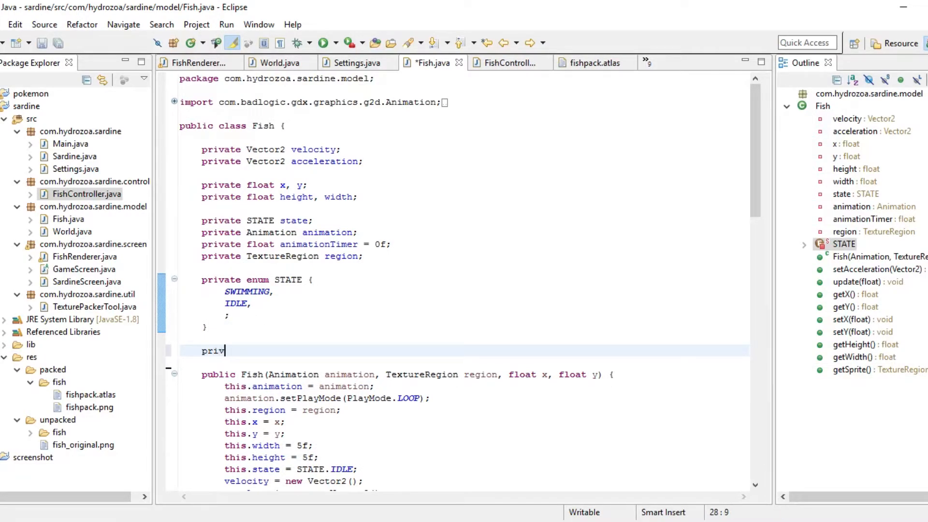
type("ate enum FA")
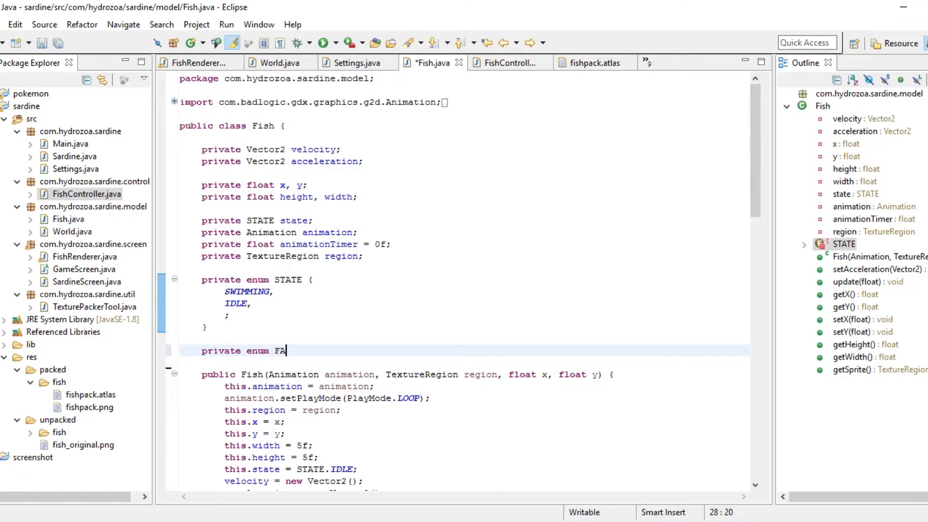
type("CING {")
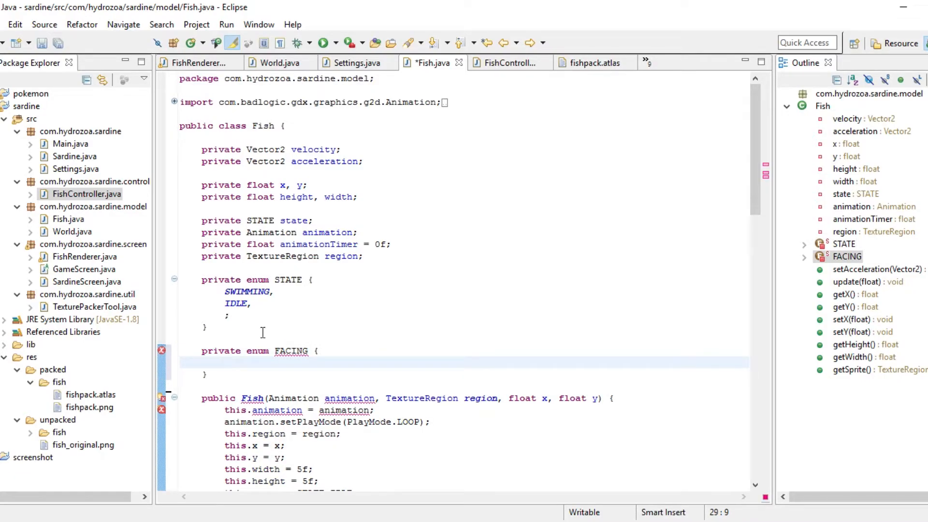
type("LEFT,")
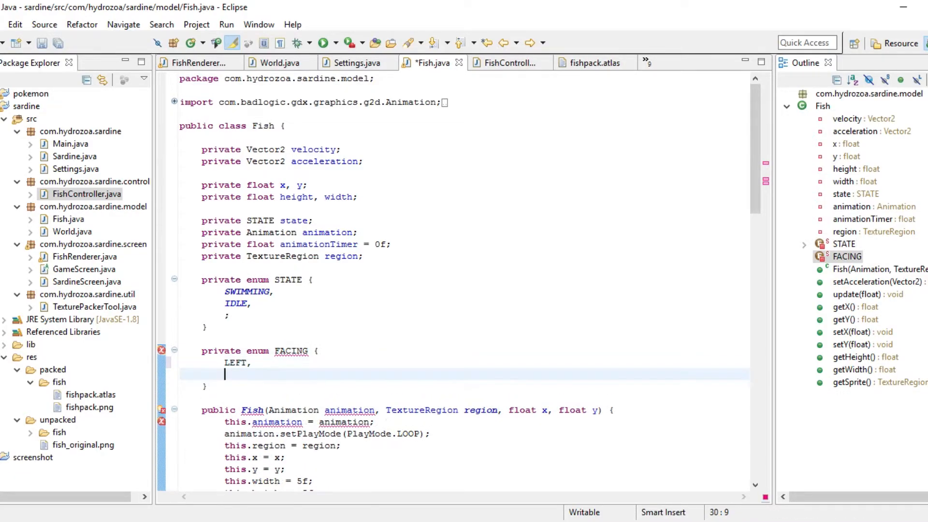
type("RIGHT,")
type(";")
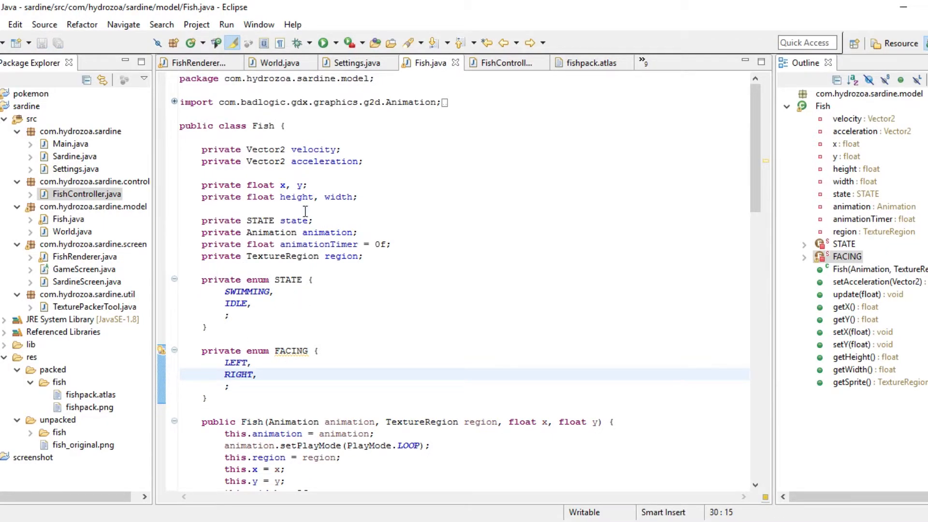
Add a private FACING face field and assign FACING.RIGHT to it in the constructor.
type("private FACING")
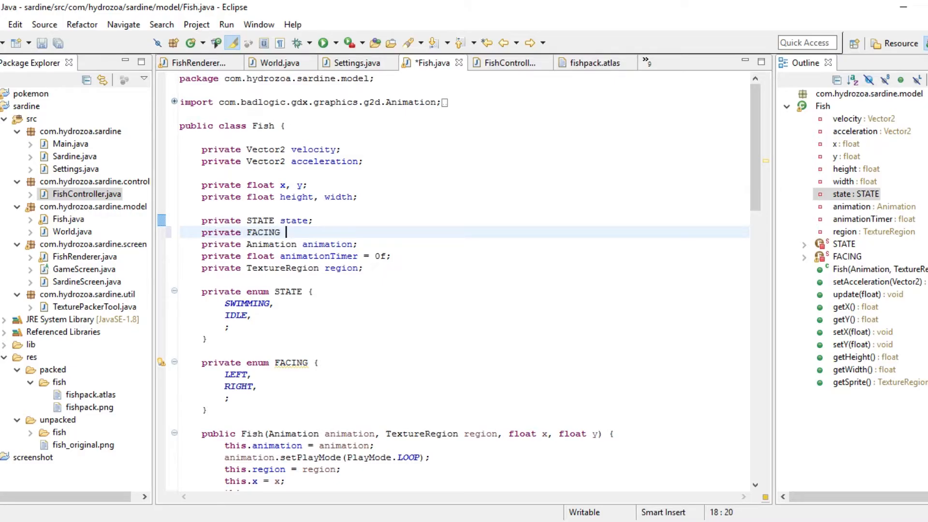
type("face;")
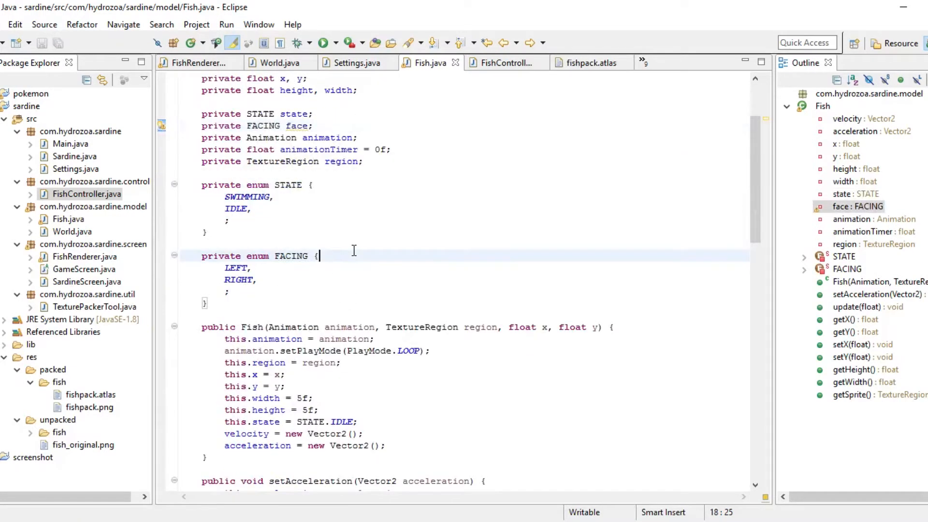
scroll("down", 3)
type("this.face = FACING")
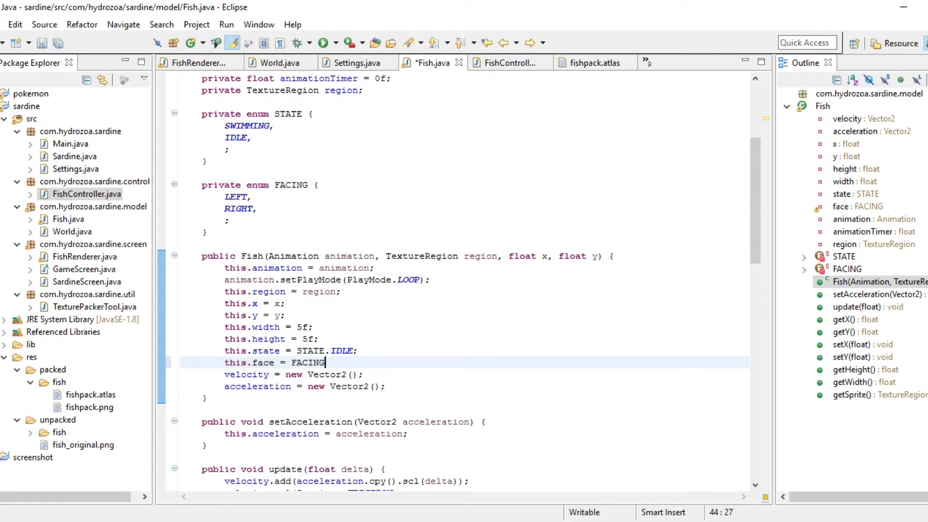
type(".RIGHT")
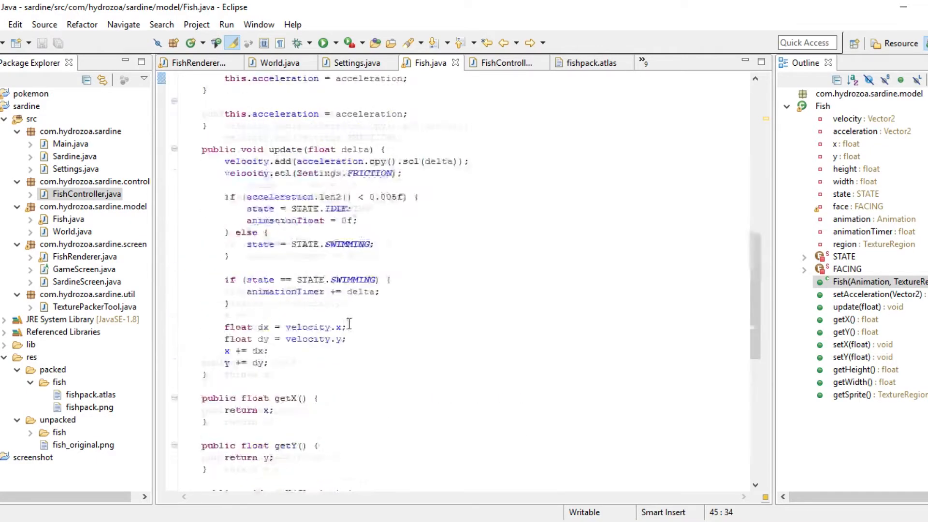
Locate the acceleration checks in update() and remove the isFlipX test from the left condition.
scroll("down", 3)
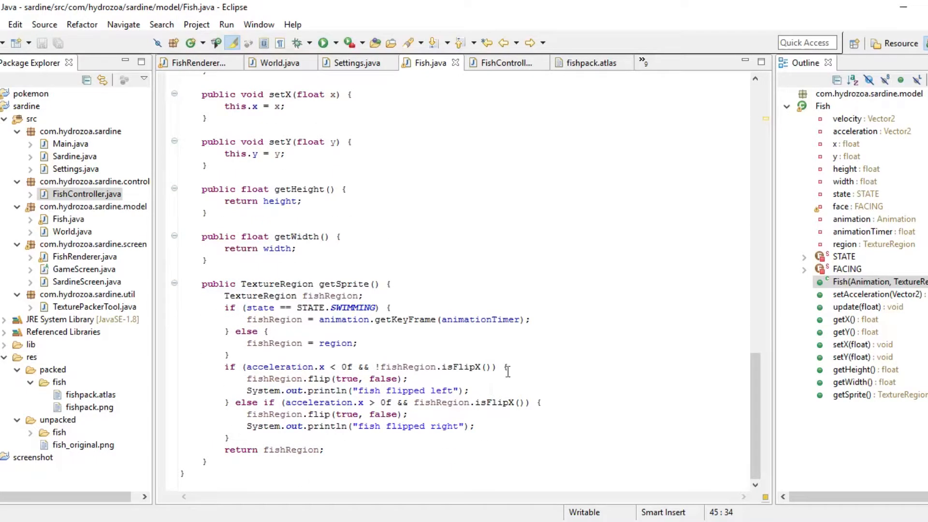
left_click(465, 389)
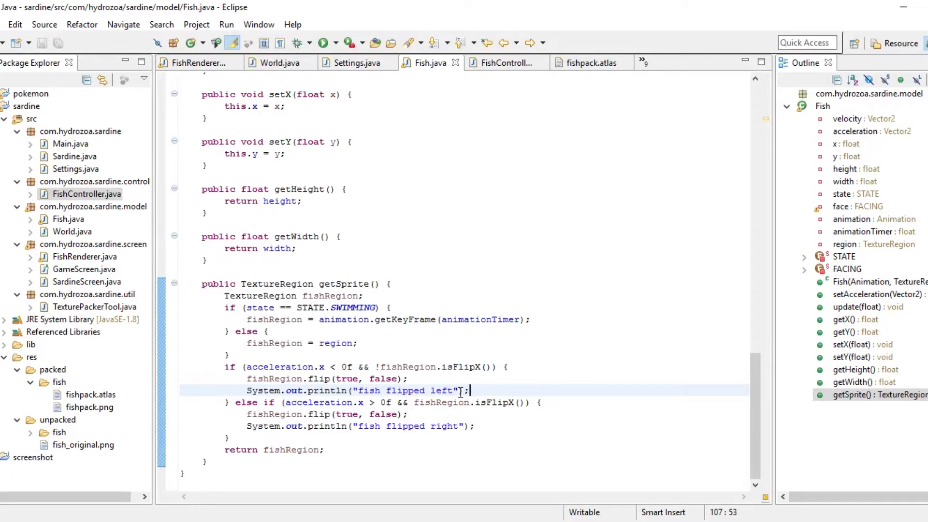
scroll("up", 3)
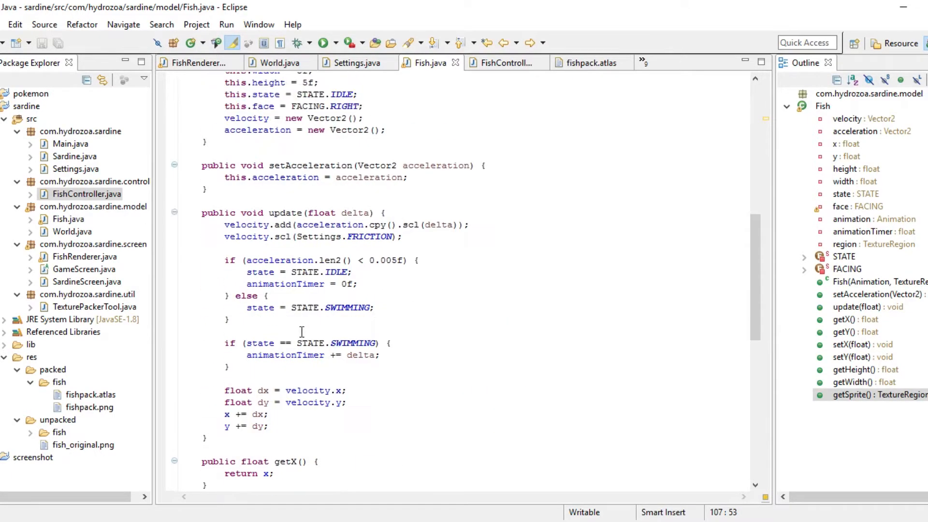
left_click(296, 249)
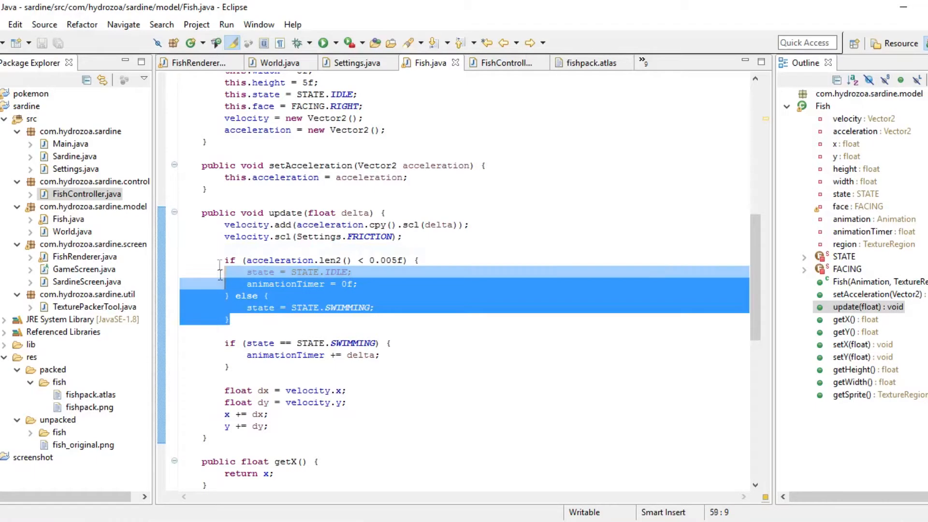
left_click(231, 320)
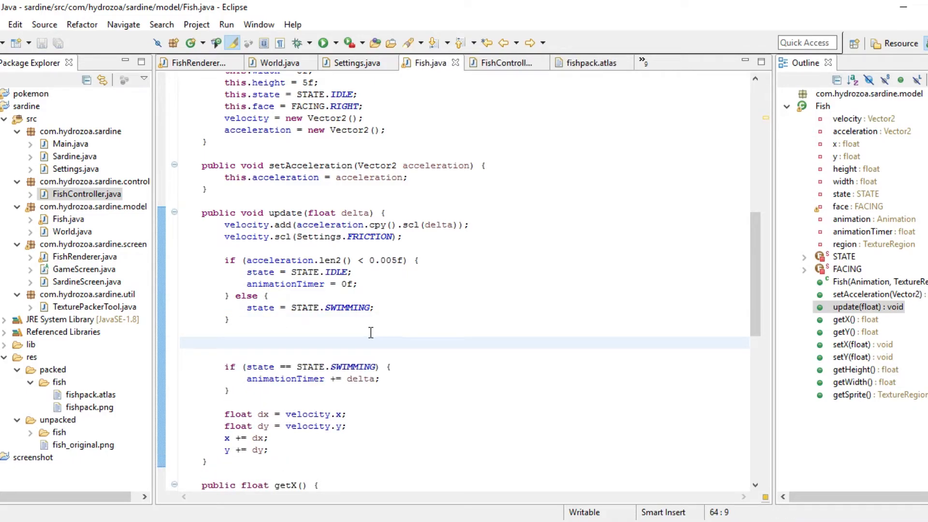
scroll("down", 3)
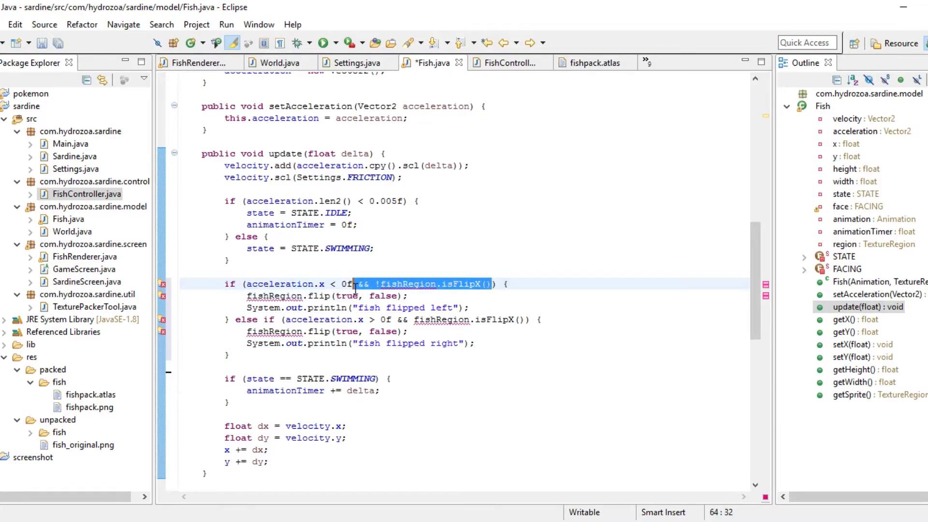
key("Delete")
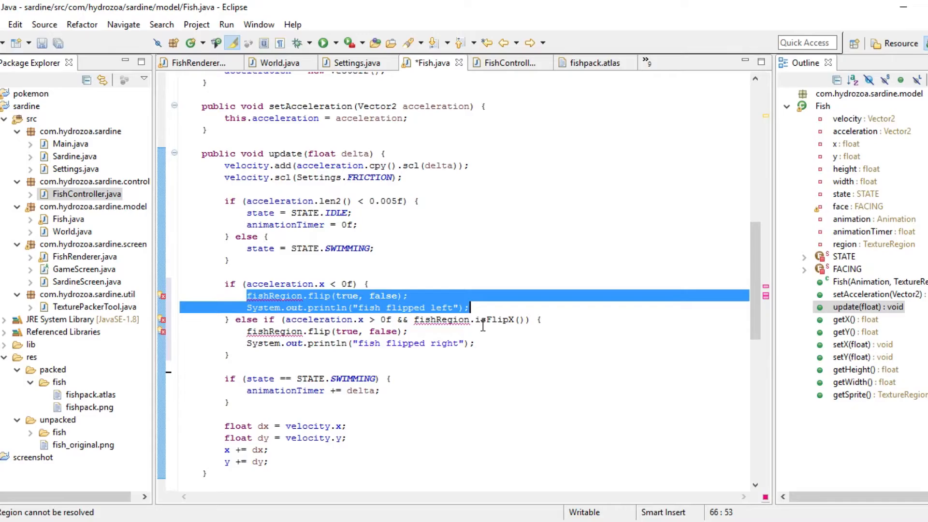
Assign face = FACING.LEFT and face = FACING.RIGHT in the branches, fixing the FACNIG typo.
type("face")
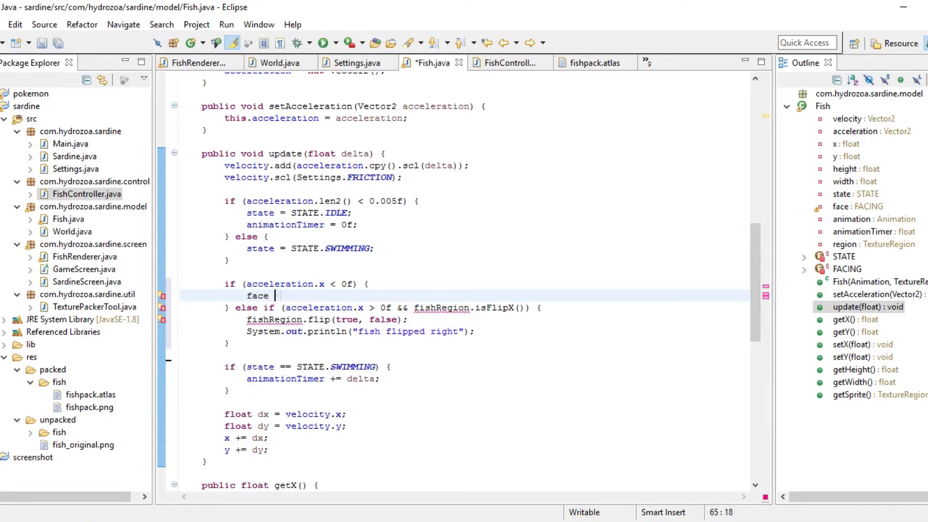
type("= FACING.LEFT;")
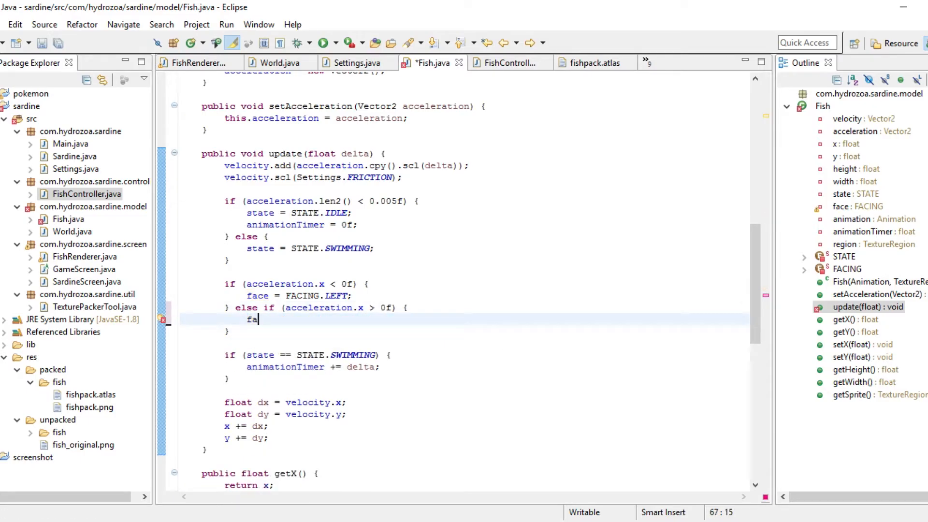
type("ce =")
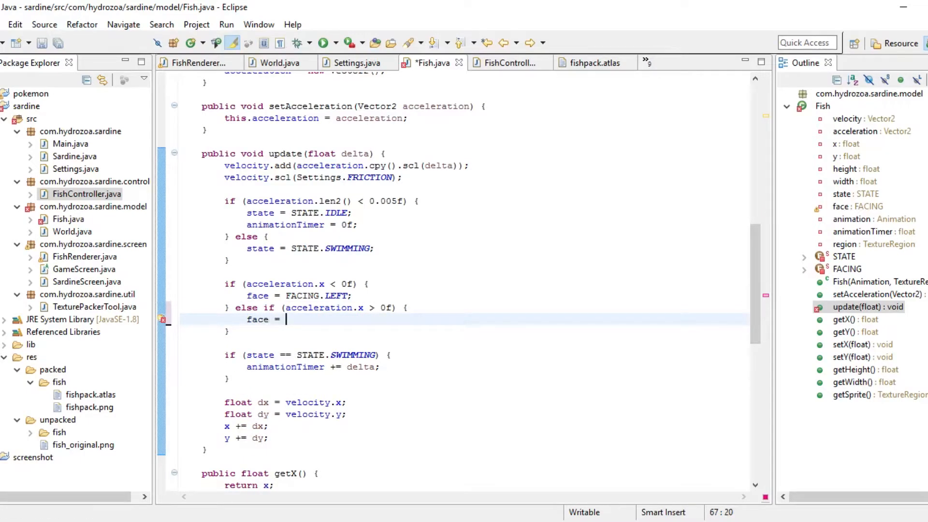
type("FACNIG.RIGHT;")
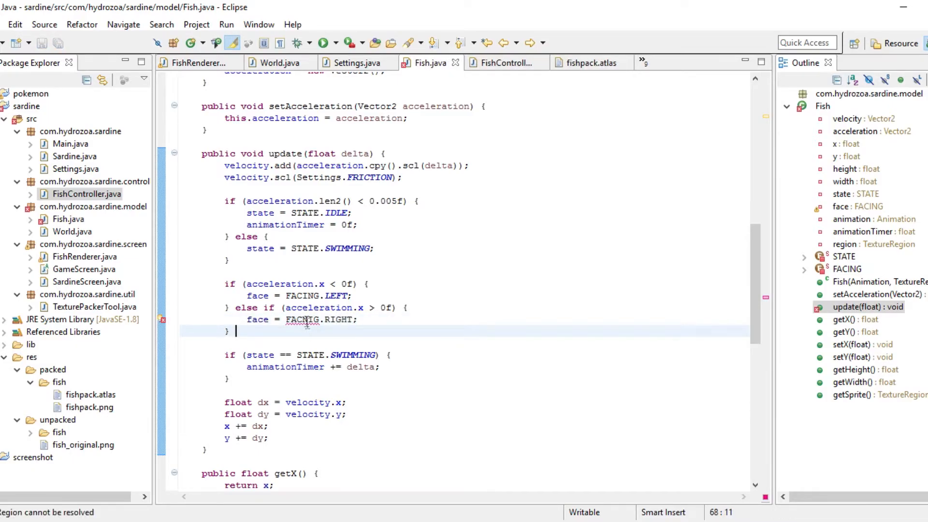
double_click(302, 319)
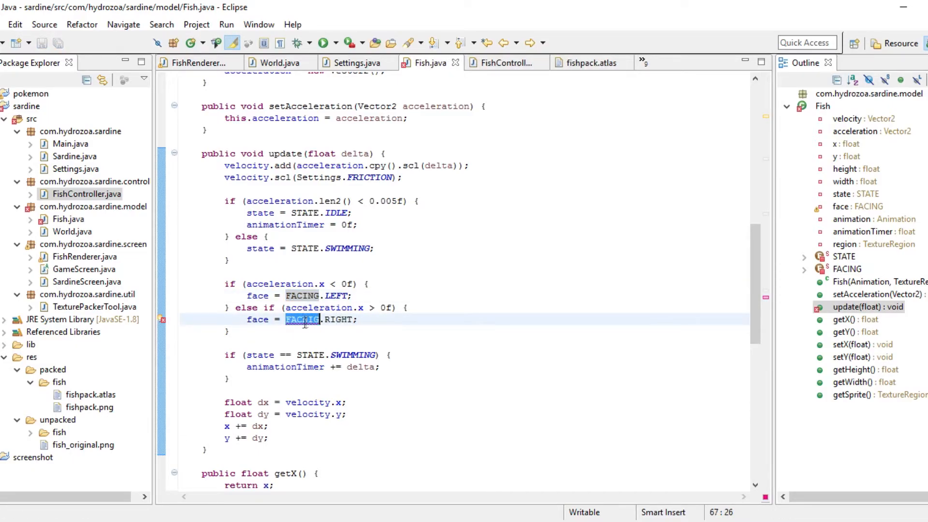
left_click(368, 320)
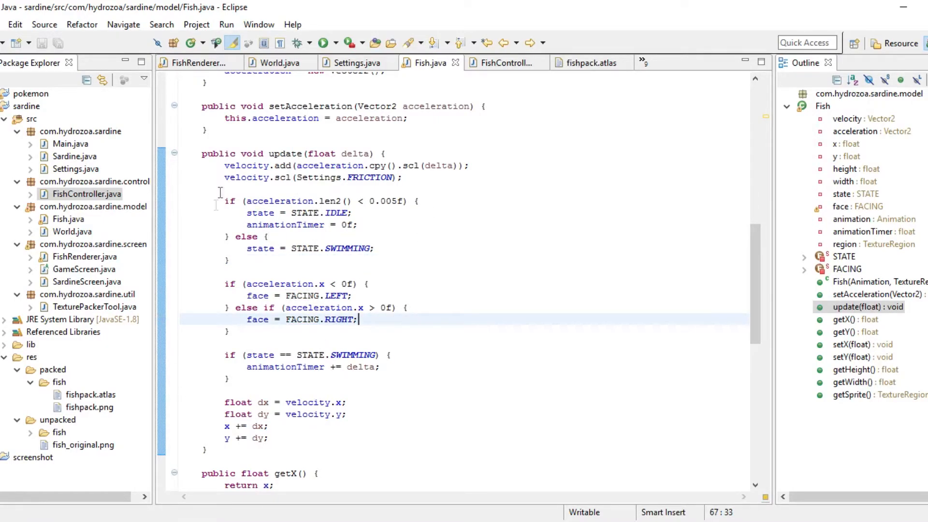
left_click(270, 426)
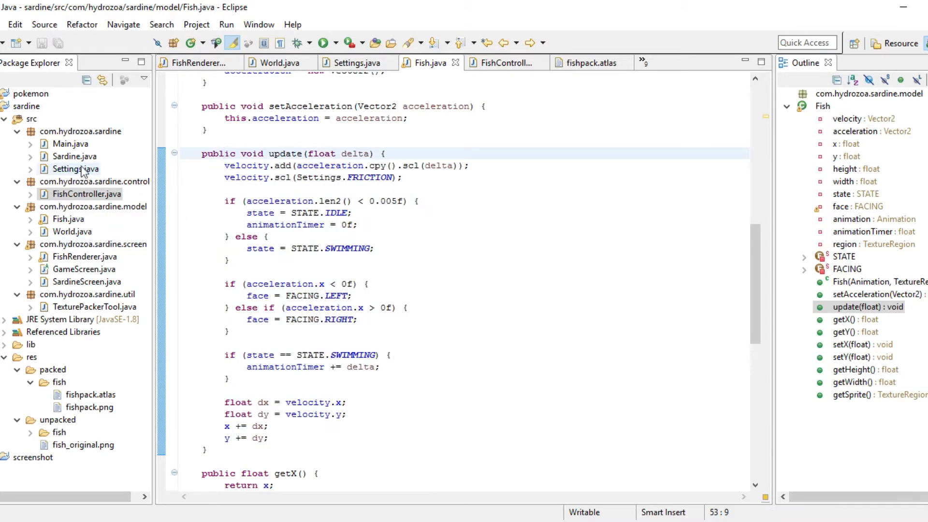
Refactor-rename the FRICTION constant in Settings.java to DRAG.
left_click(351, 62)
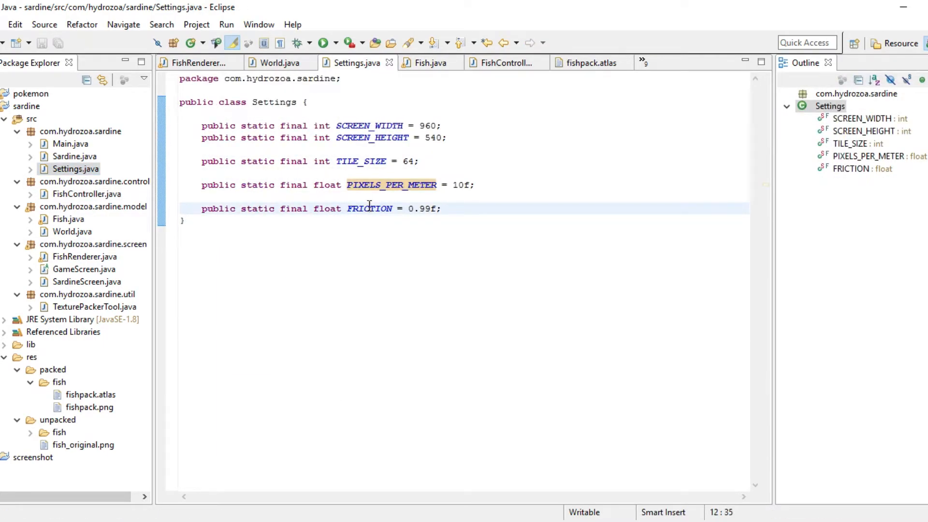
right_click(368, 208)
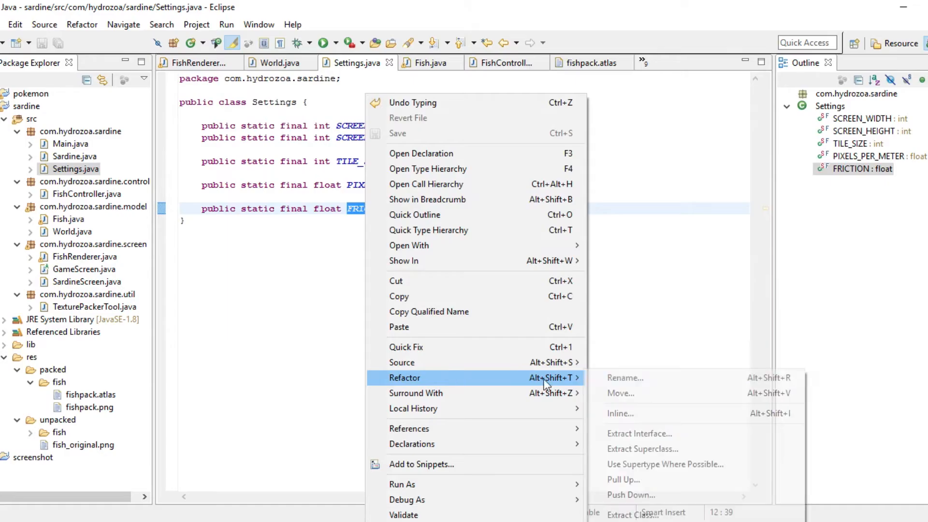
left_click(623, 378)
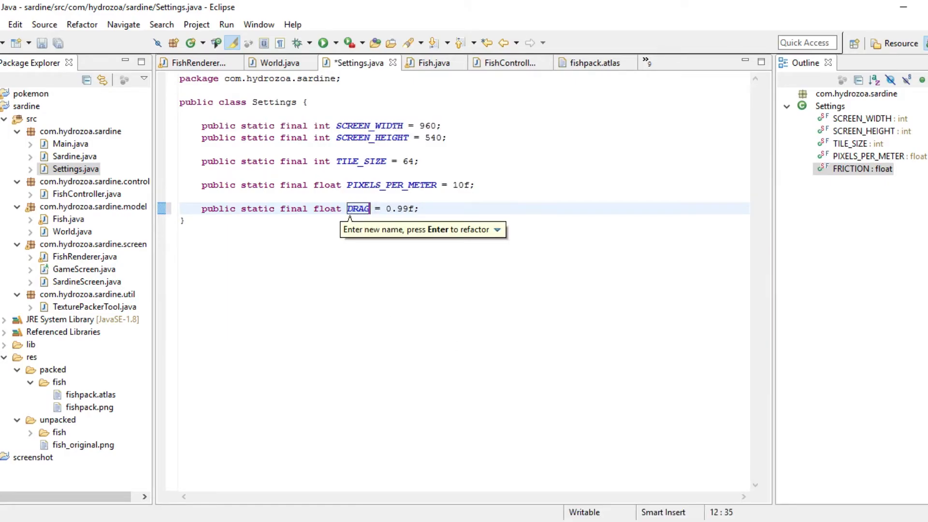
key("Return")
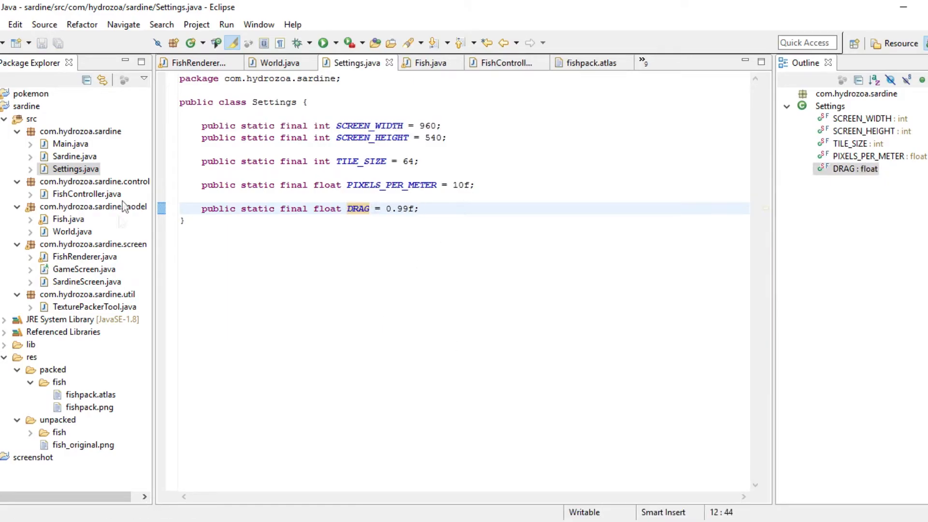
Confirm in Fish.java that update() now scales velocity by Settings.DRAG.
left_click(428, 62)
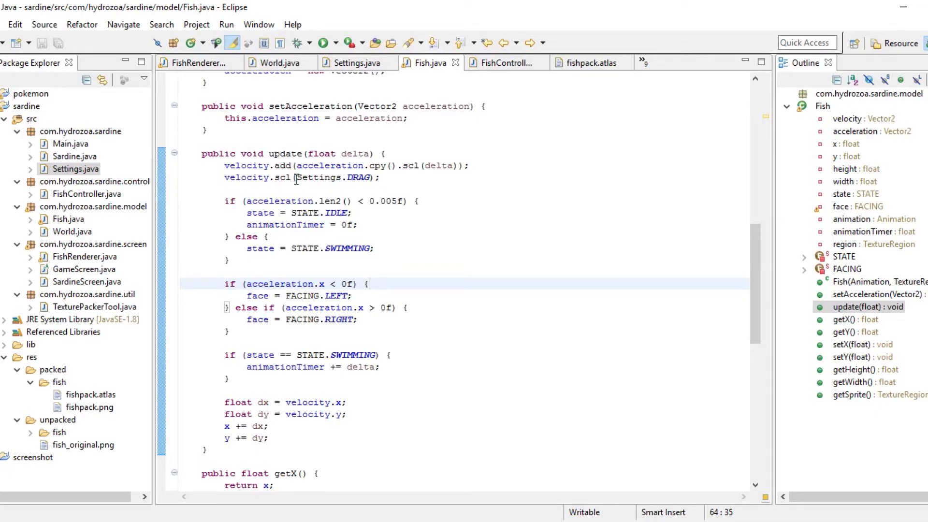
double_click(334, 178)
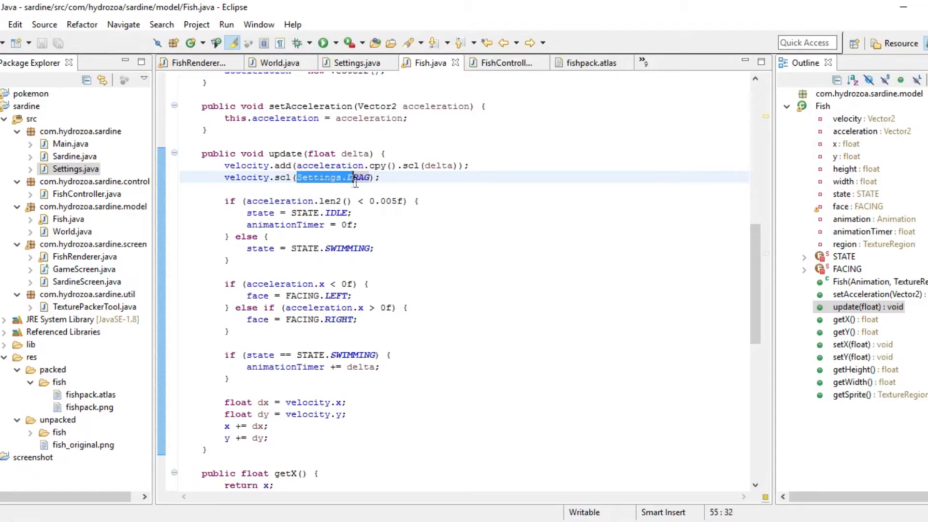
left_click(397, 178)
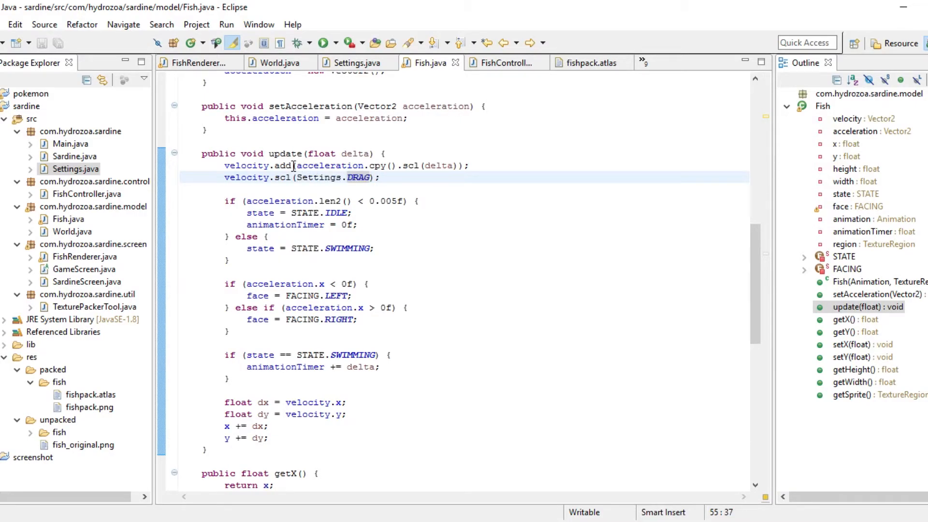
mouse_move(316, 196)
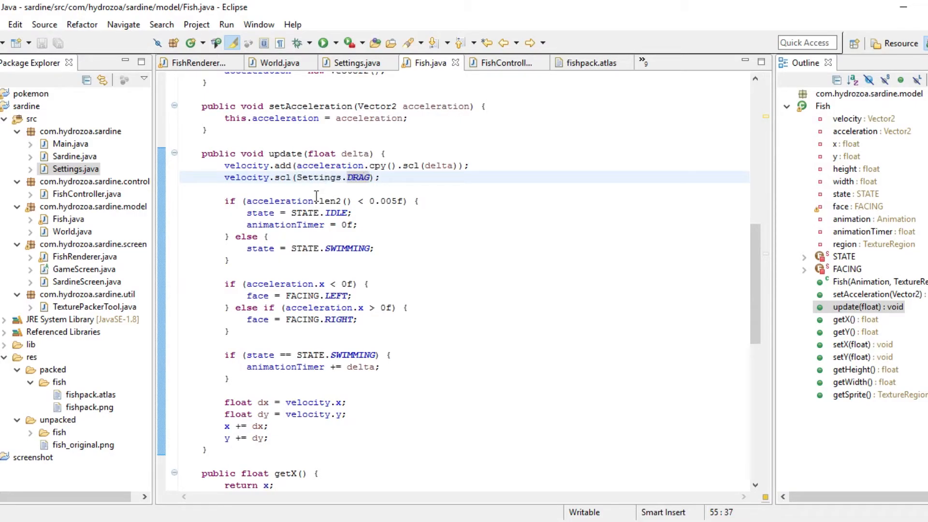
left_click(382, 177)
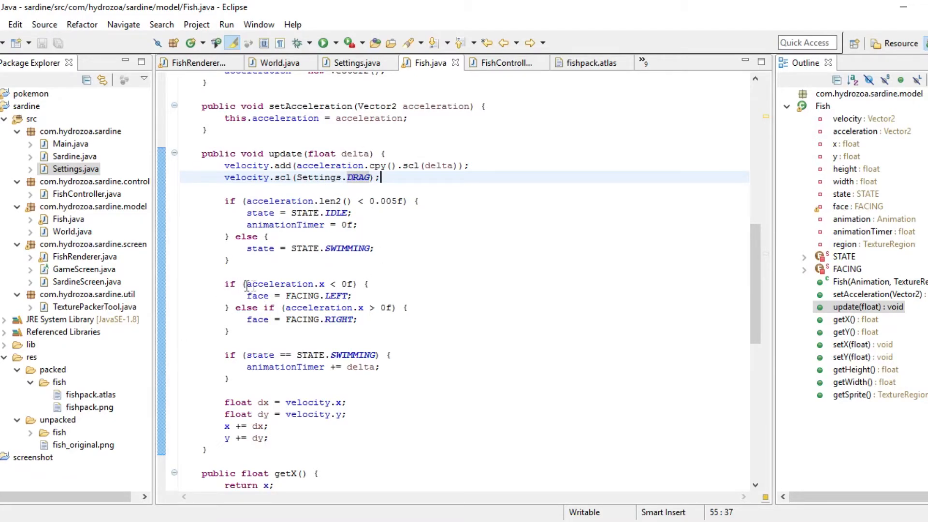
left_click(490, 391)
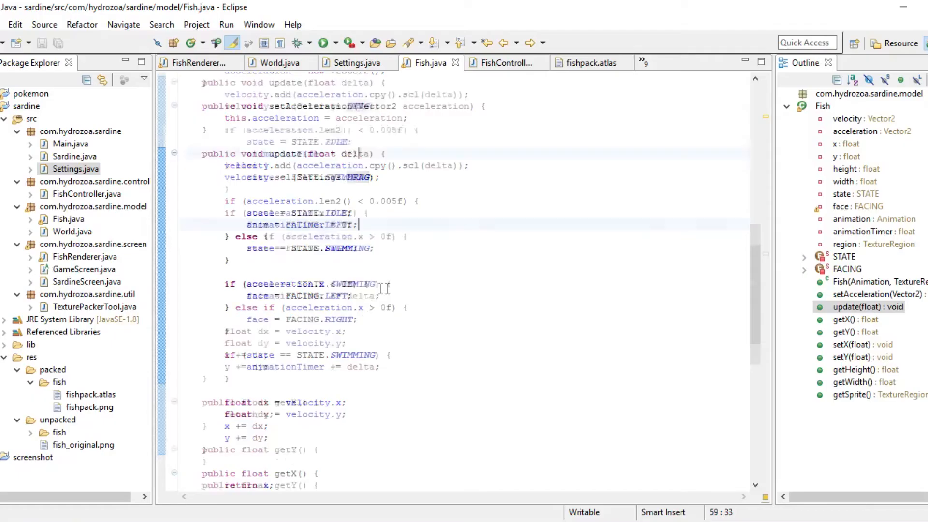
Make getSprite's left-flip condition test face against FACING.LEFT.
scroll("down", 3)
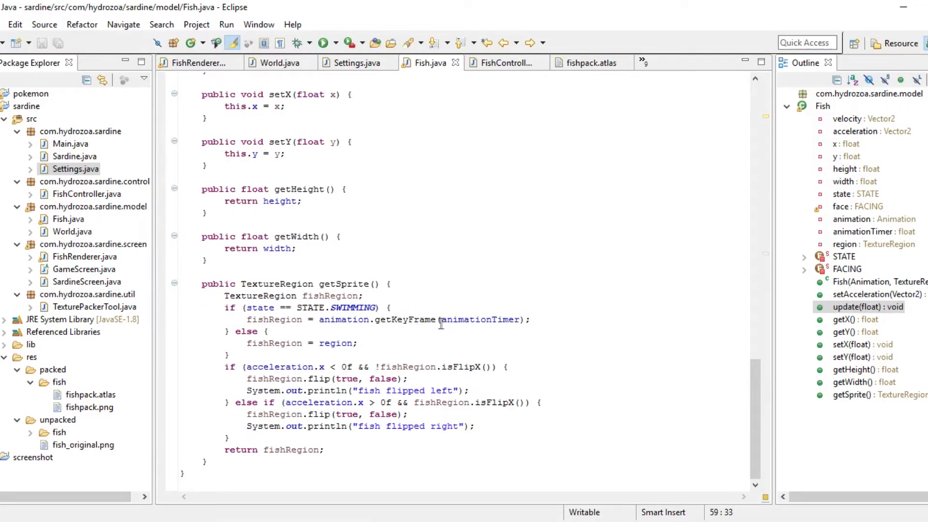
mouse_move(397, 342)
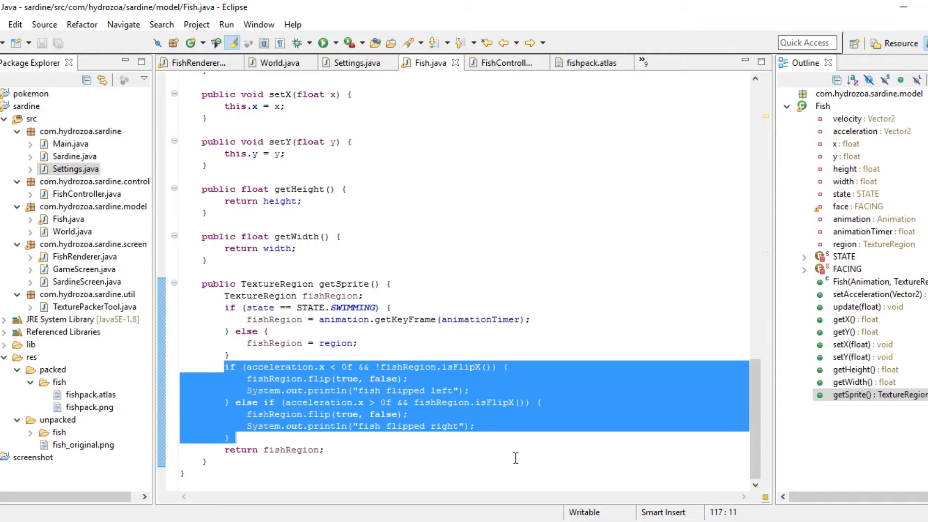
left_click(365, 414)
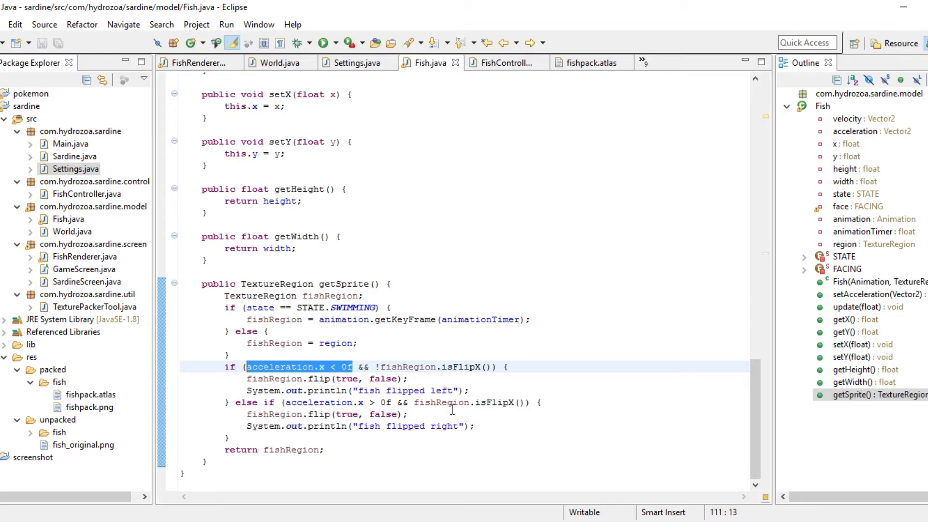
mouse_move(604, 416)
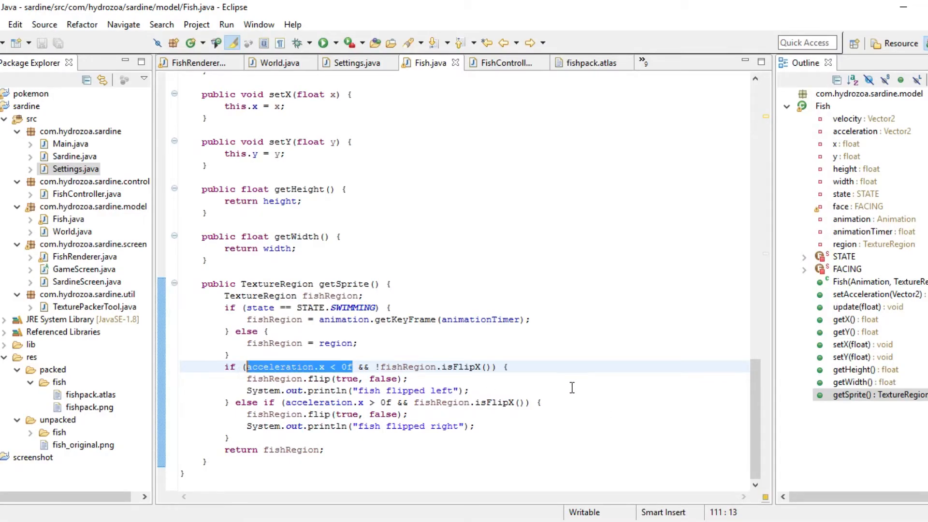
type("face =")
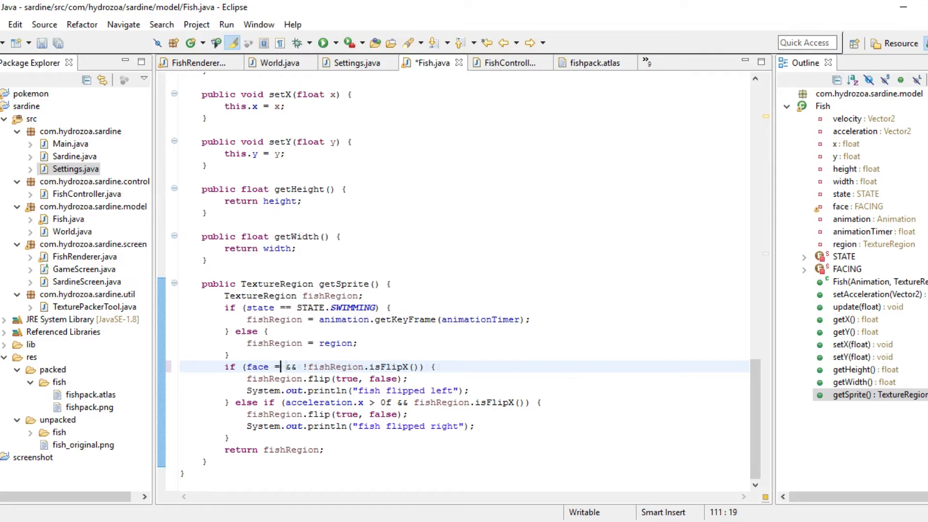
type("FACING.")
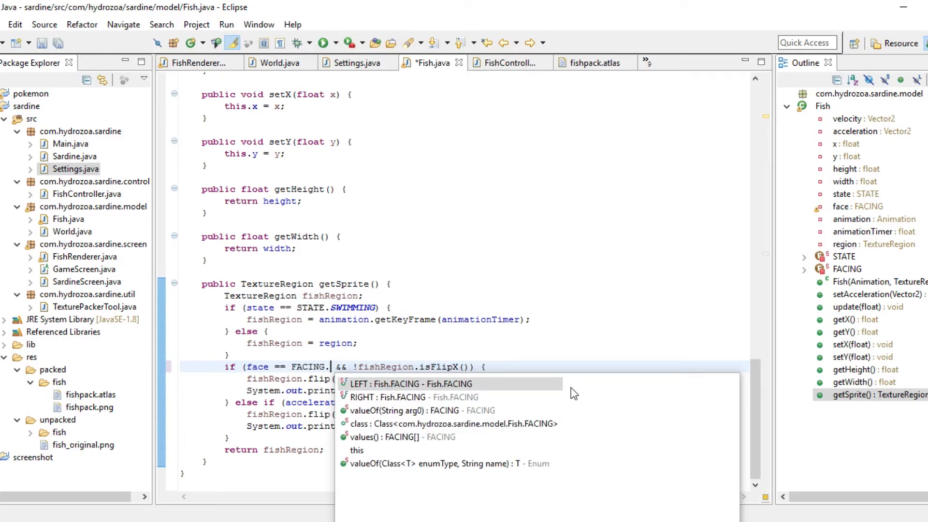
left_click(408, 384)
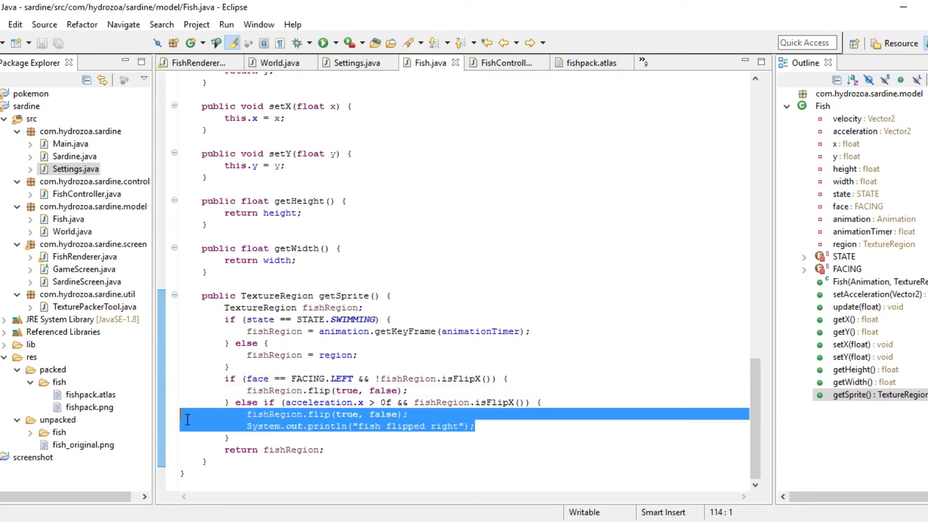
Drop the flip println, test FACING.RIGHT in the other branch, and select the Main launcher.
key("Delete")
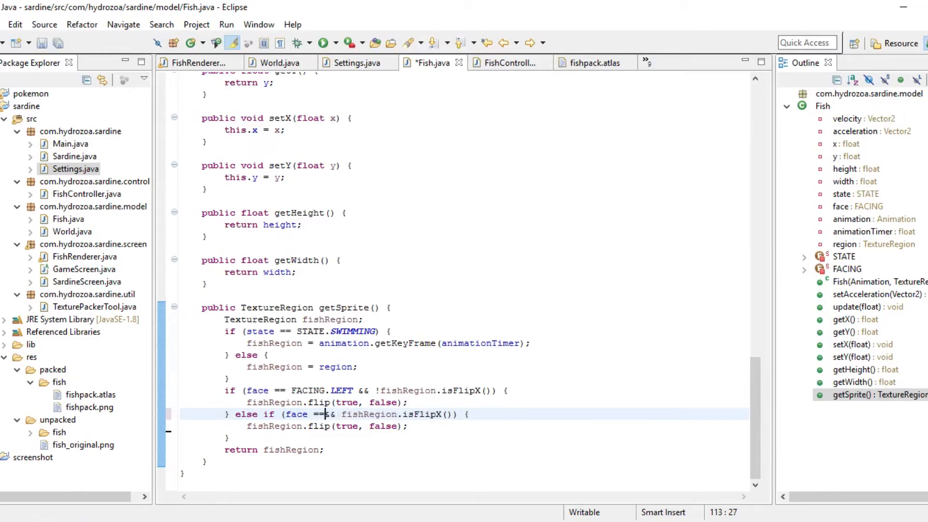
type("FACING.RIGHT")
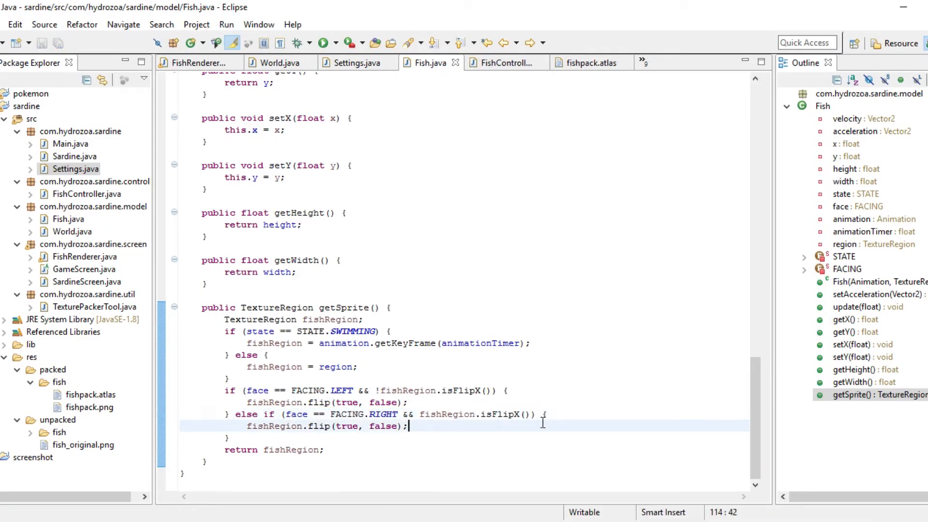
mouse_move(435, 445)
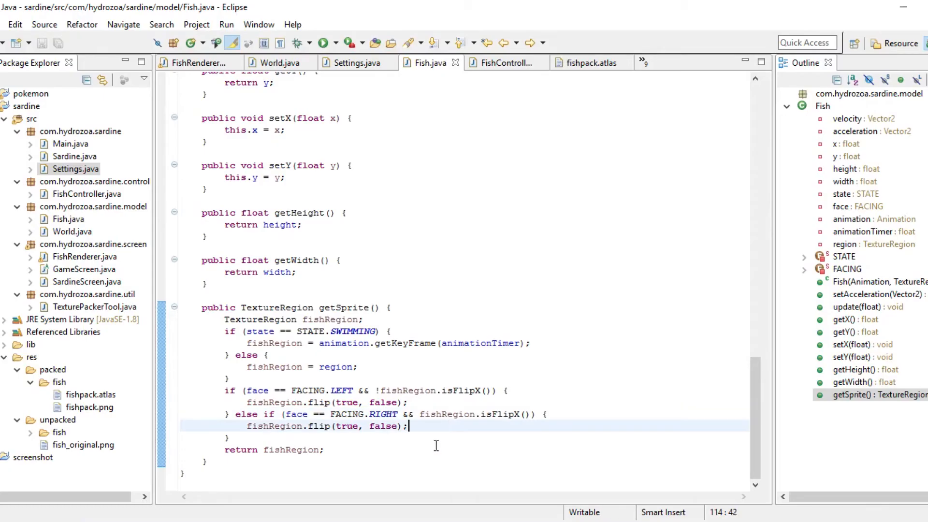
mouse_move(365, 387)
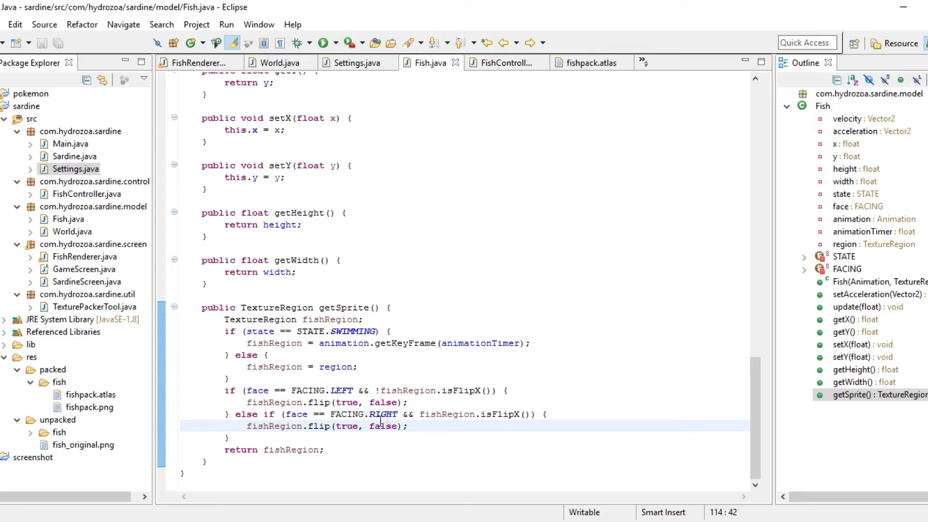
left_click(72, 143)
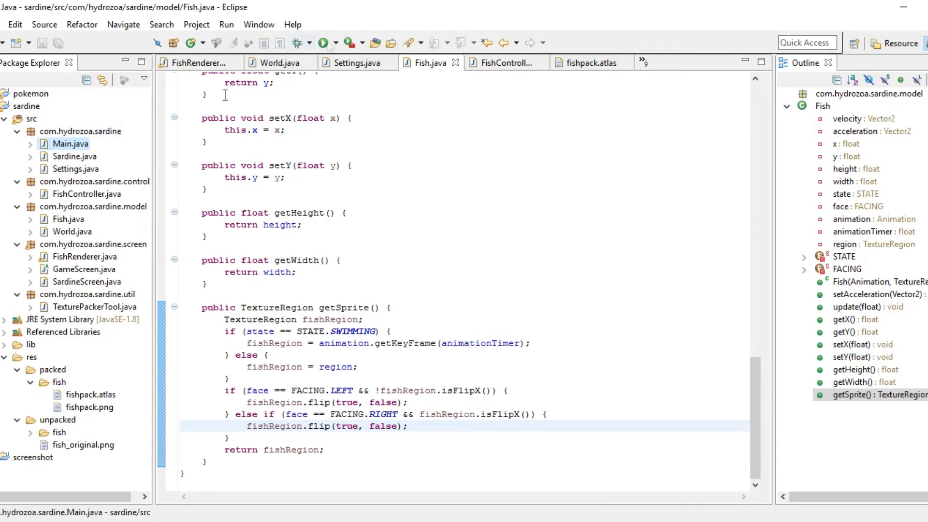
left_click(324, 43)
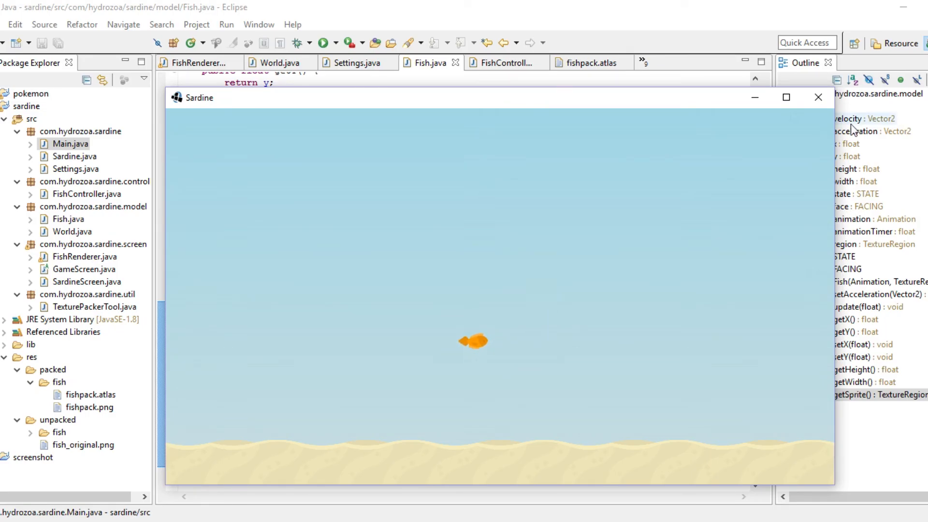
left_click(819, 96)
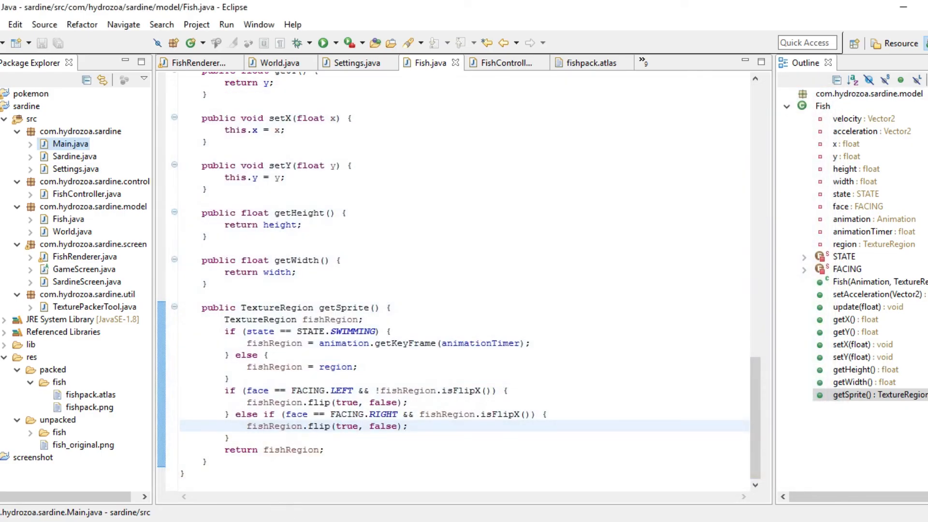